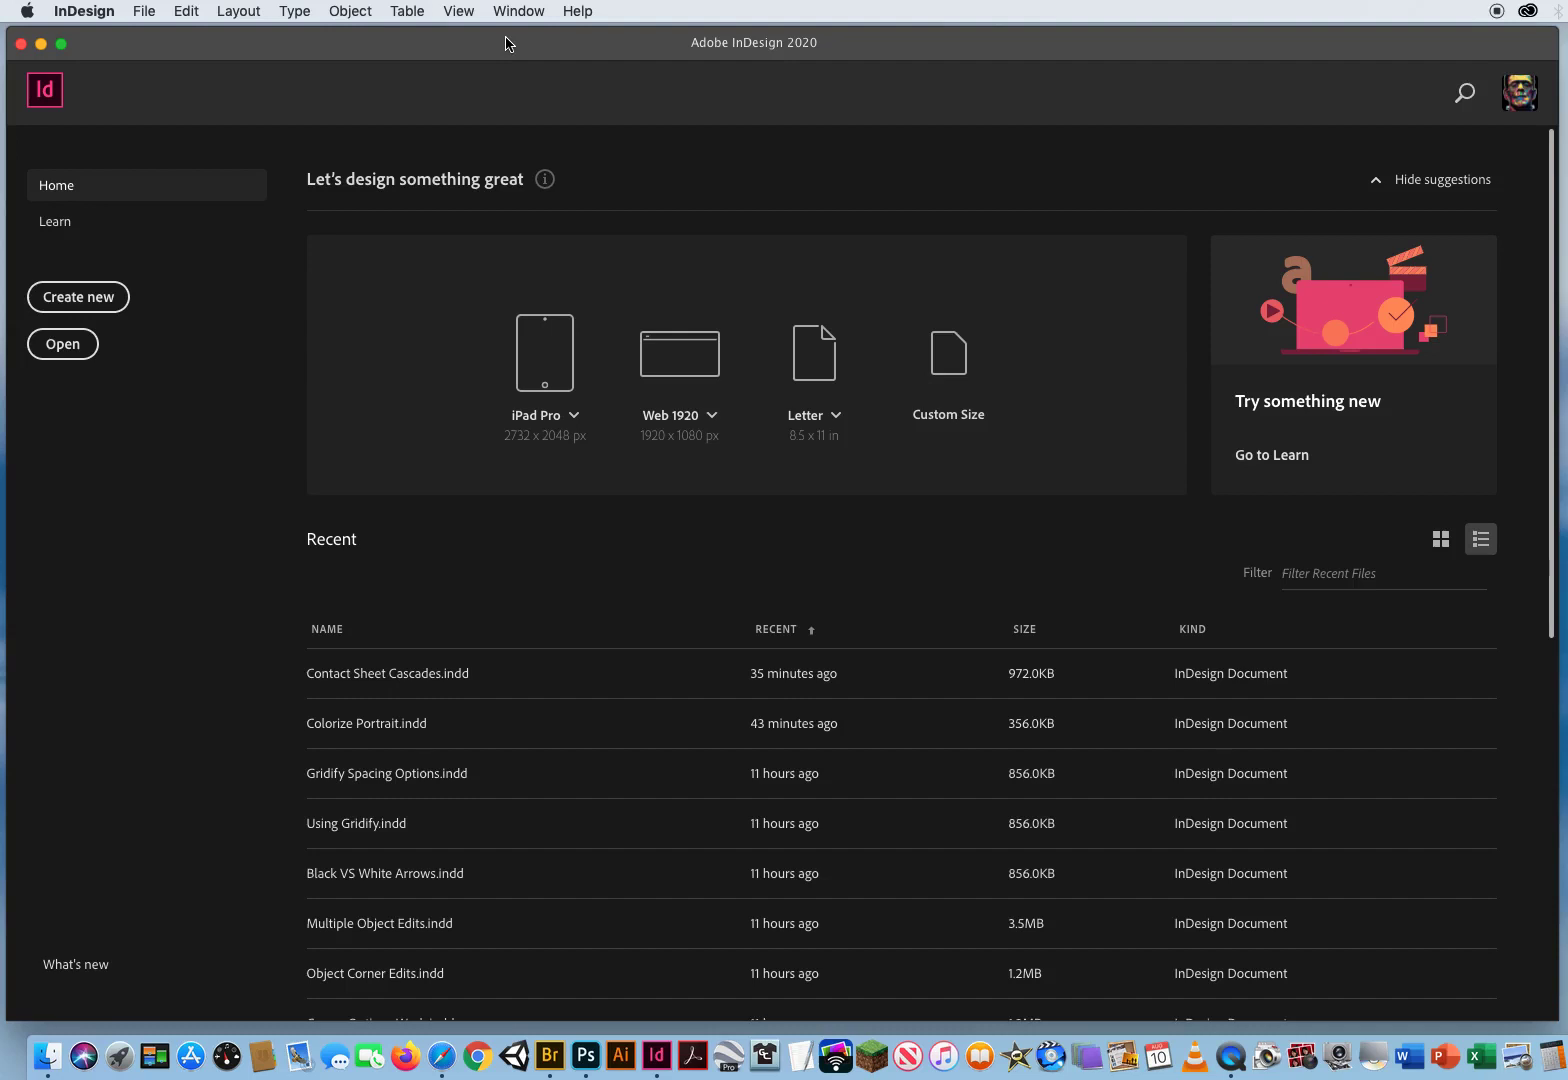
mouse_move(147, 31)
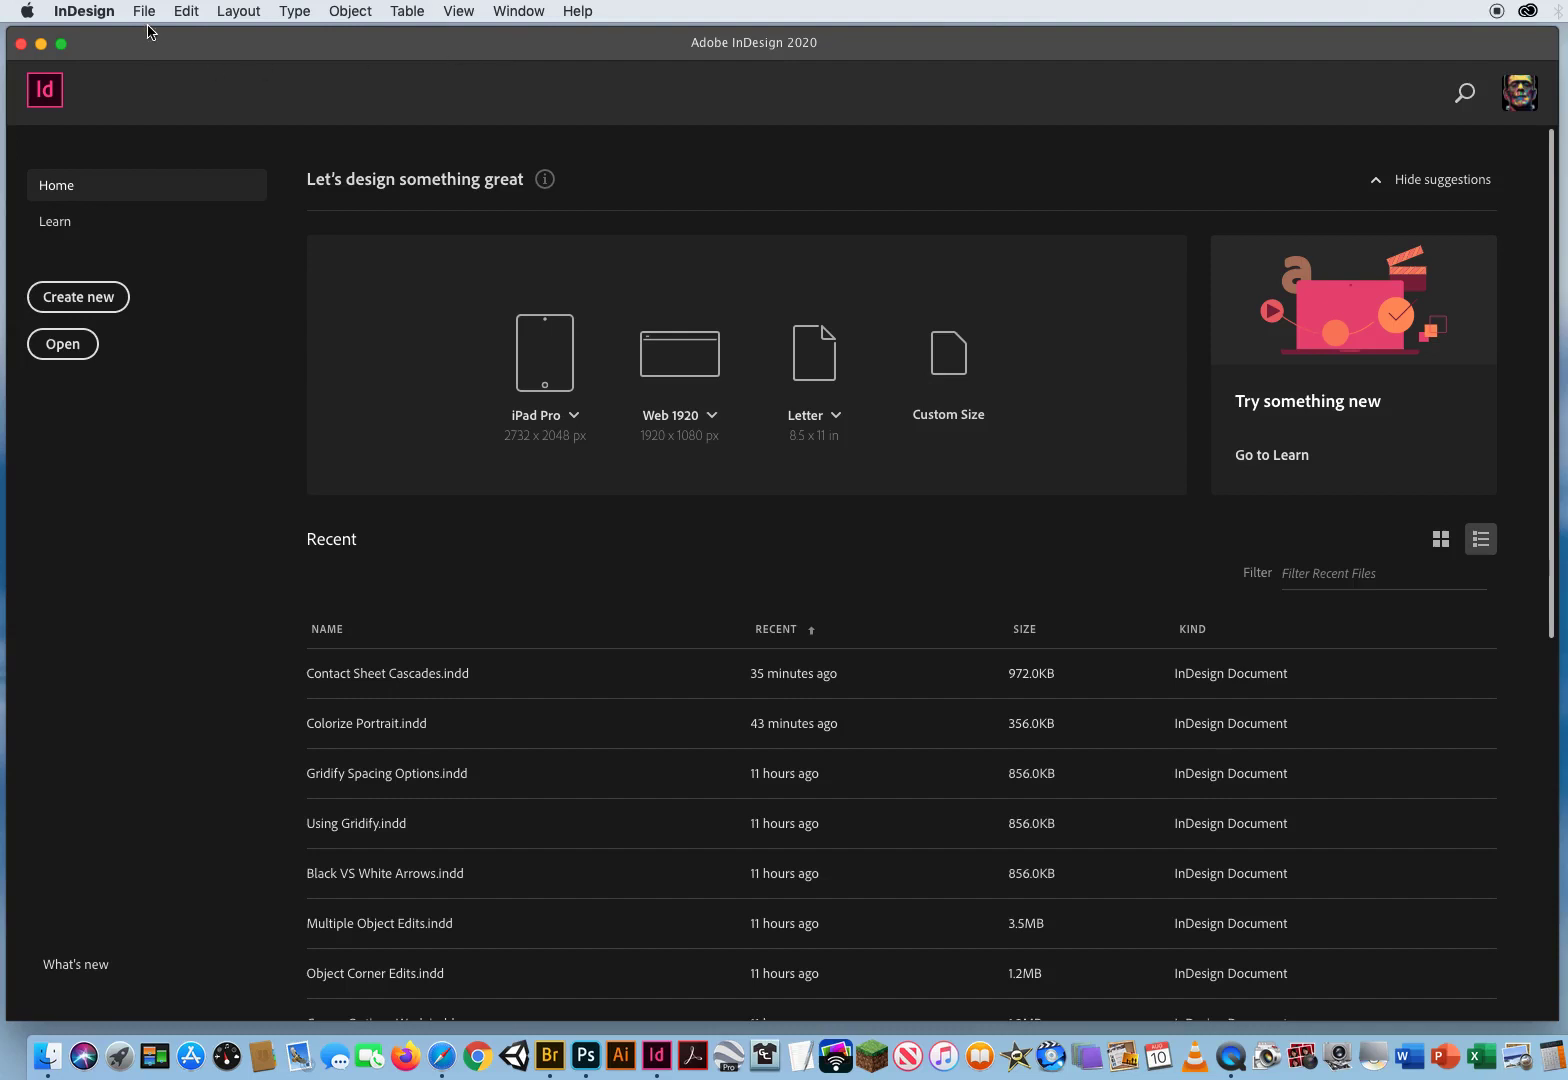
Step: Create a new 11 x 17 inch portrait document with a 0 in top margin
left_click(144, 11)
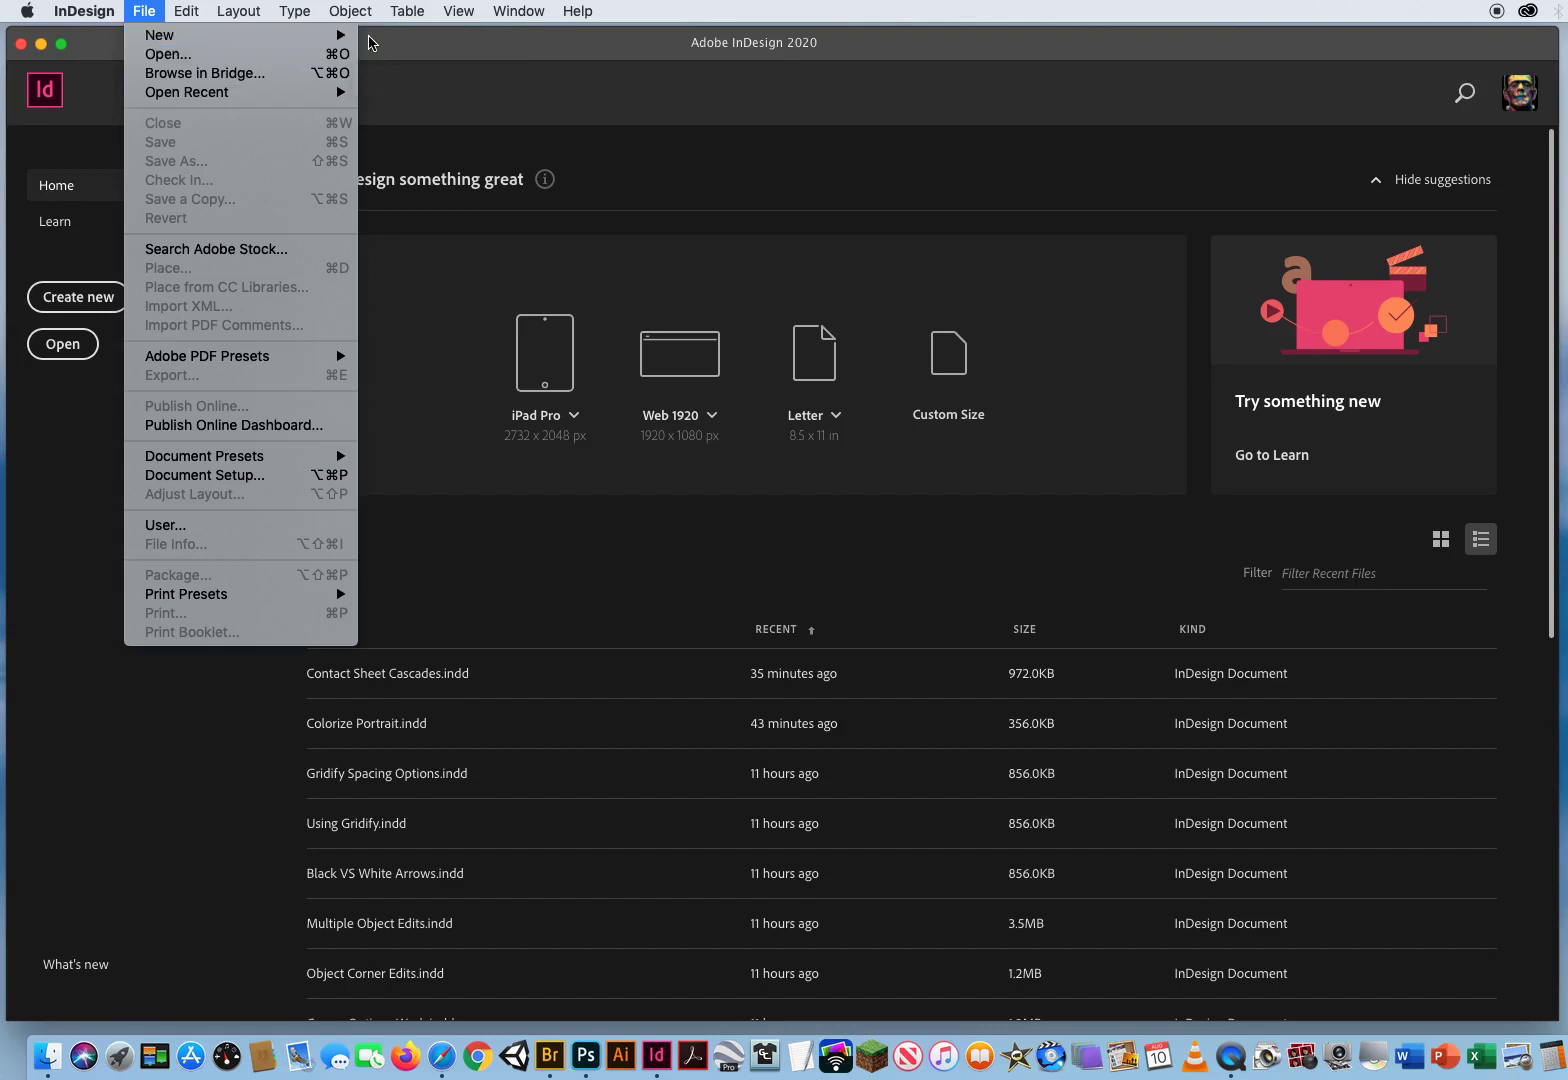
left_click(159, 35)
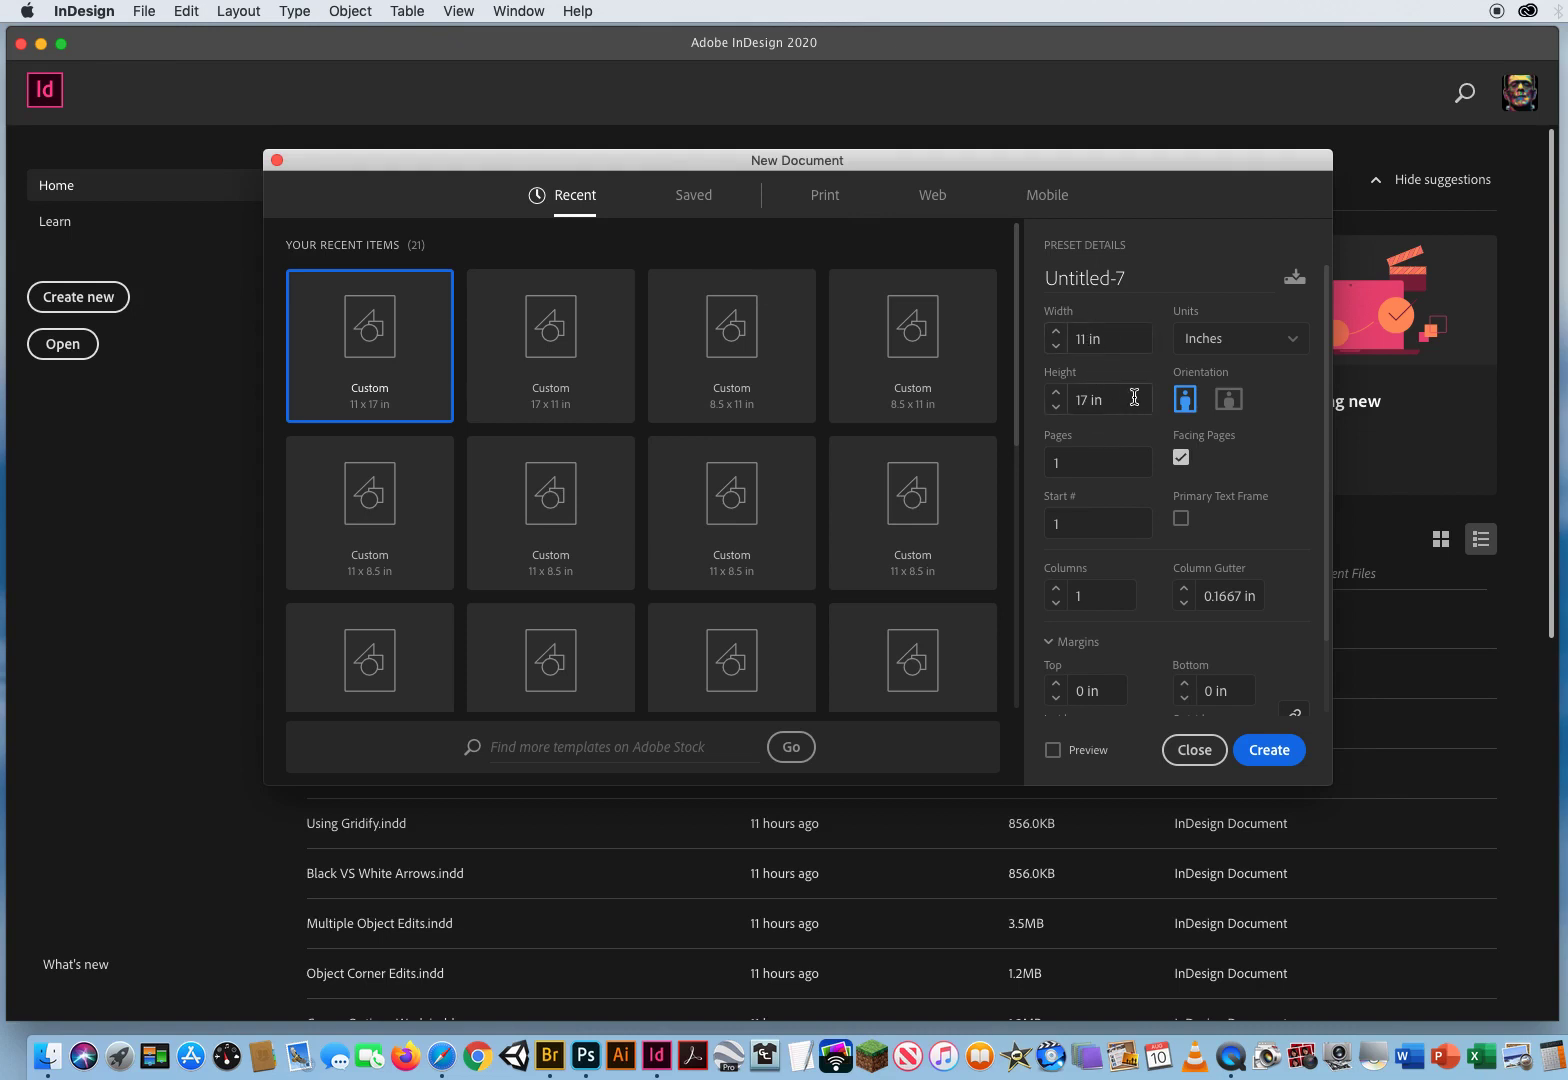
left_click(1095, 690)
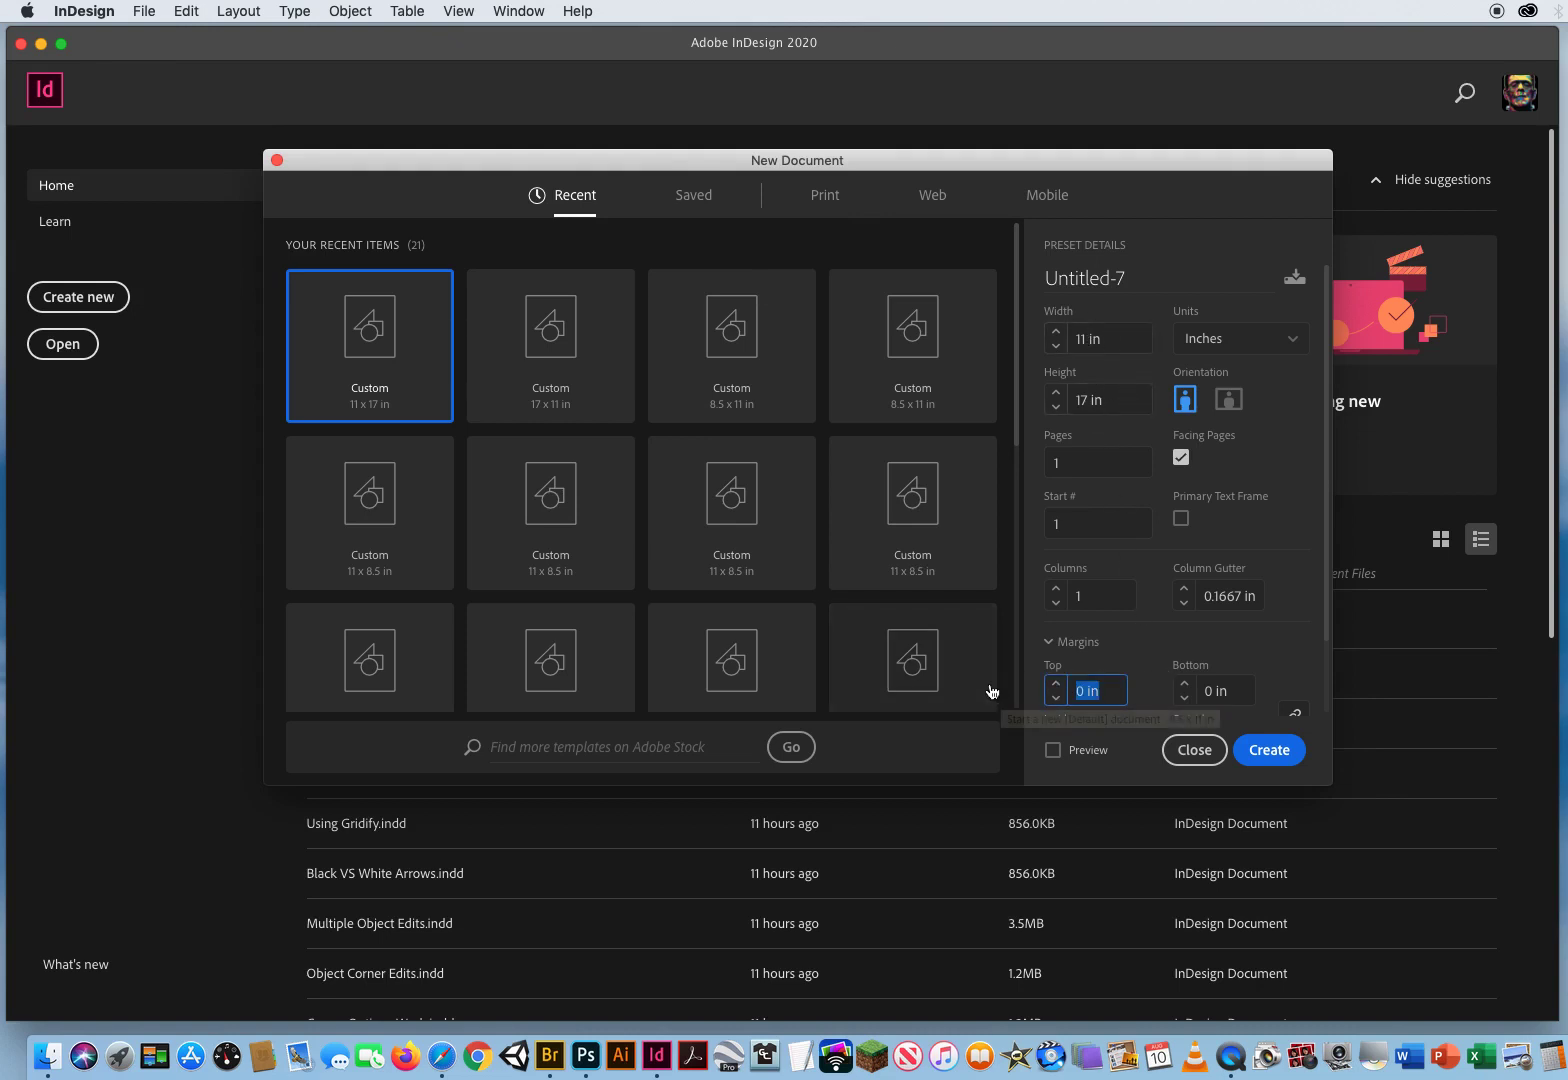
mouse_move(1224, 749)
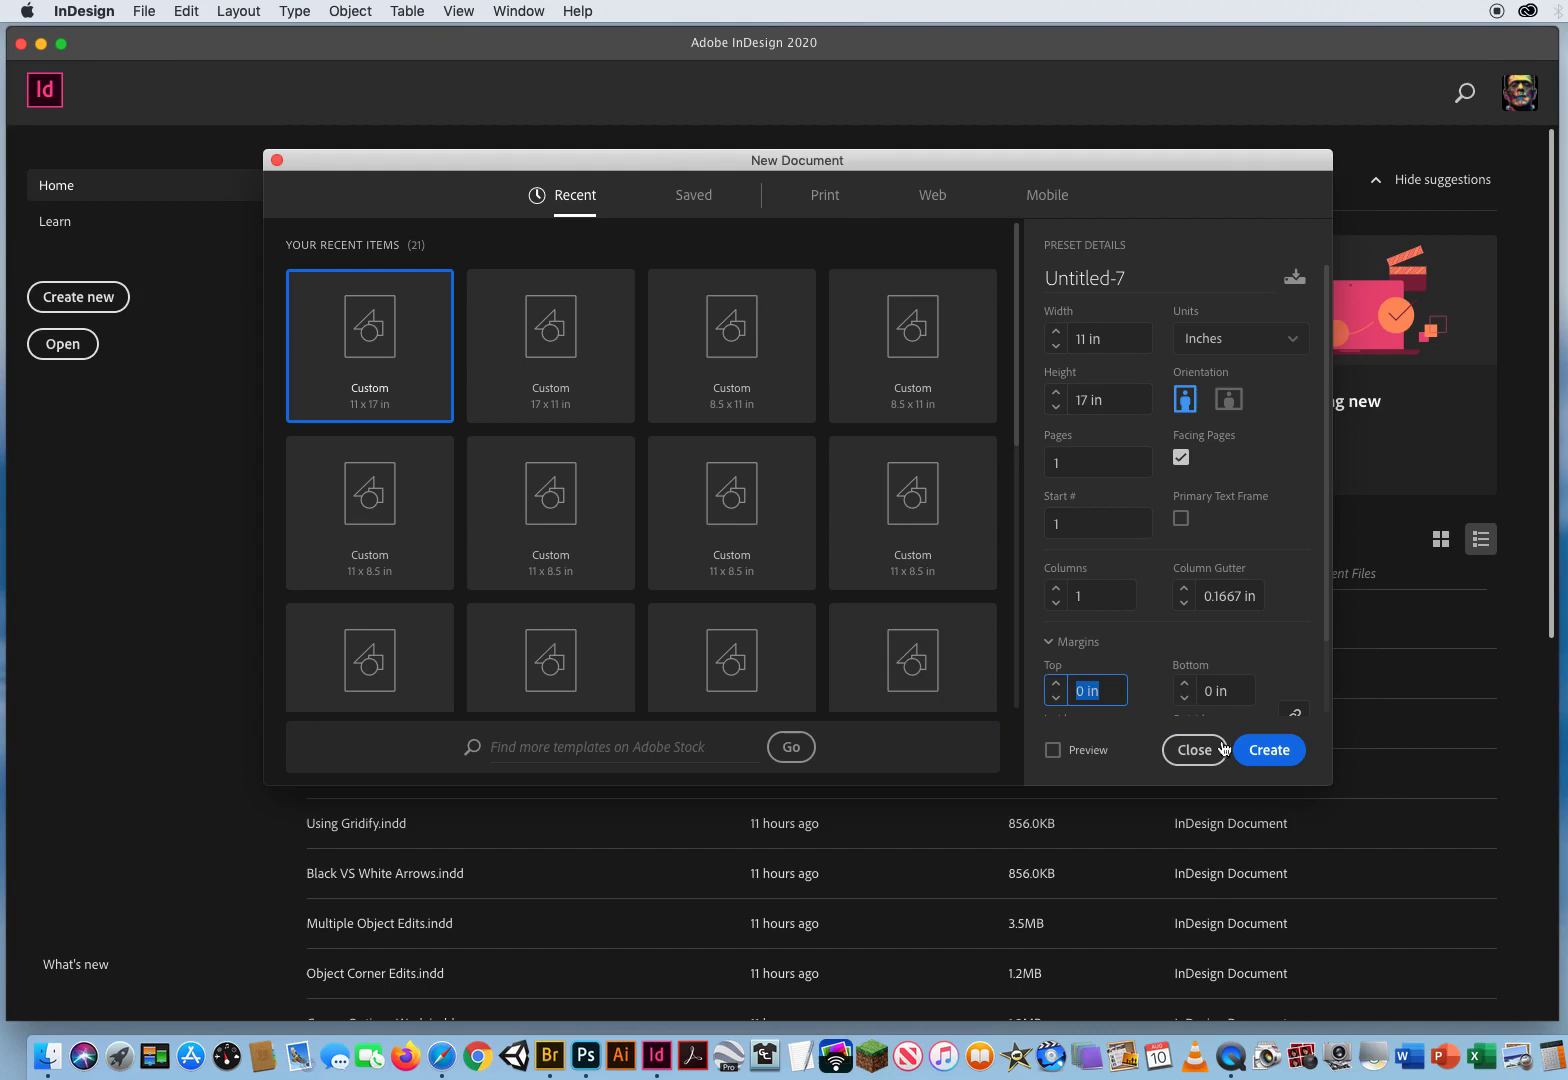
left_click(1269, 750)
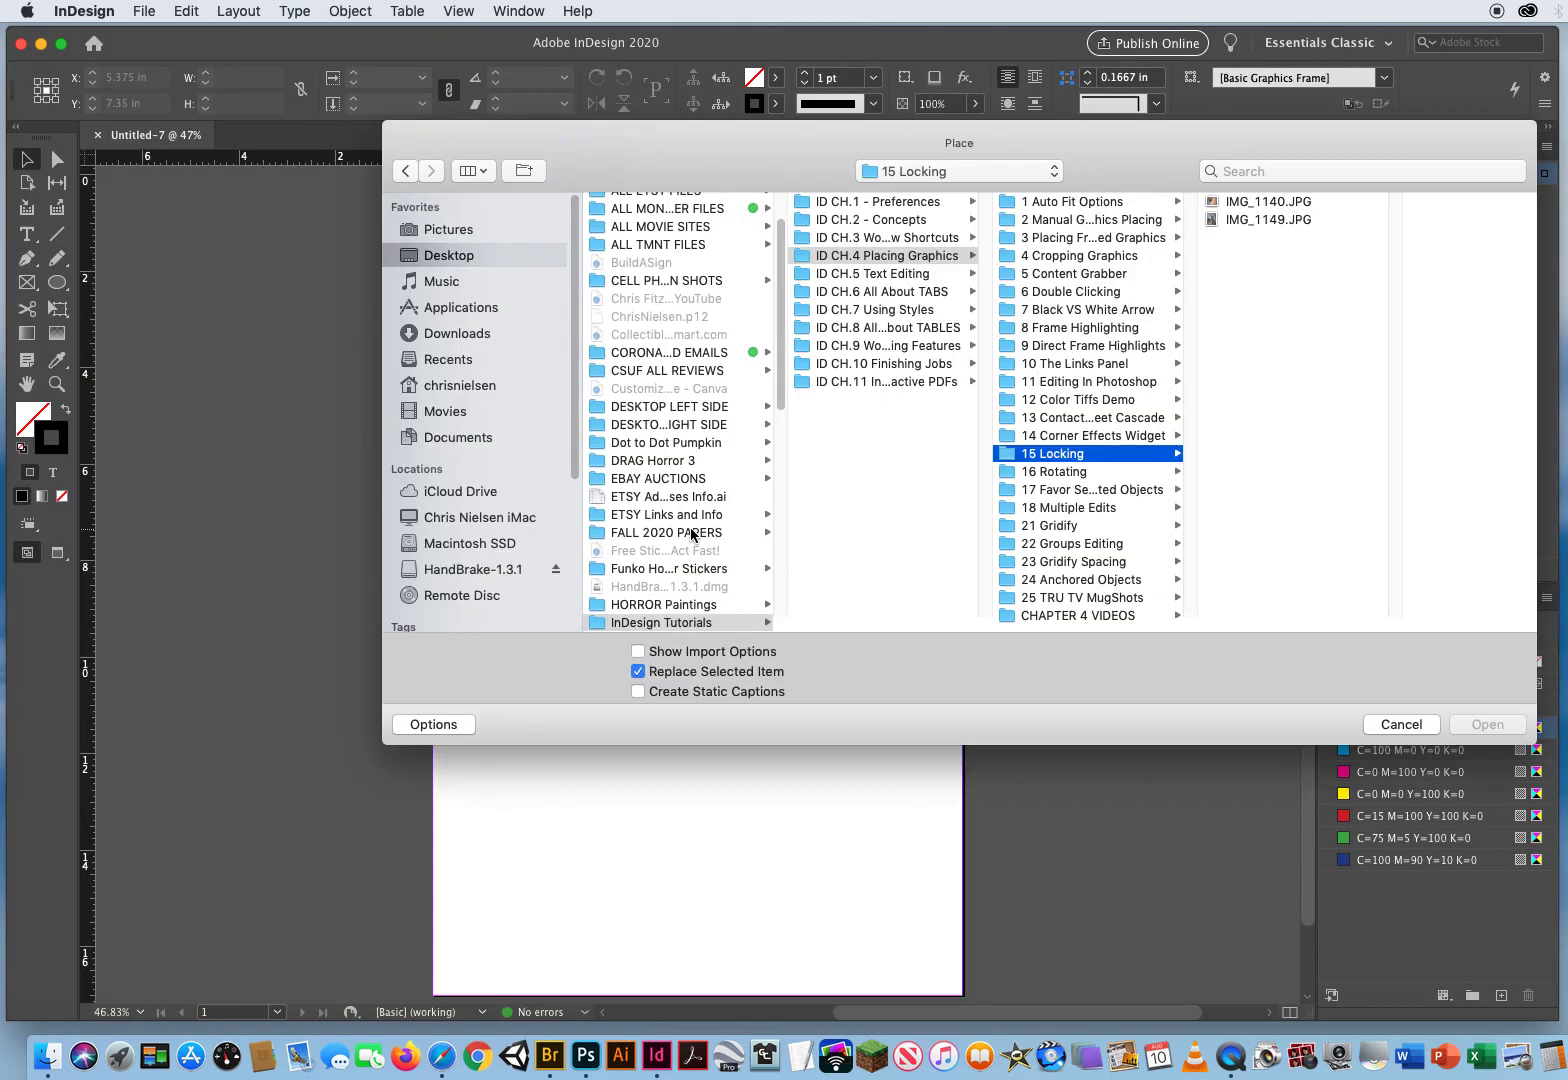
mouse_move(1075, 492)
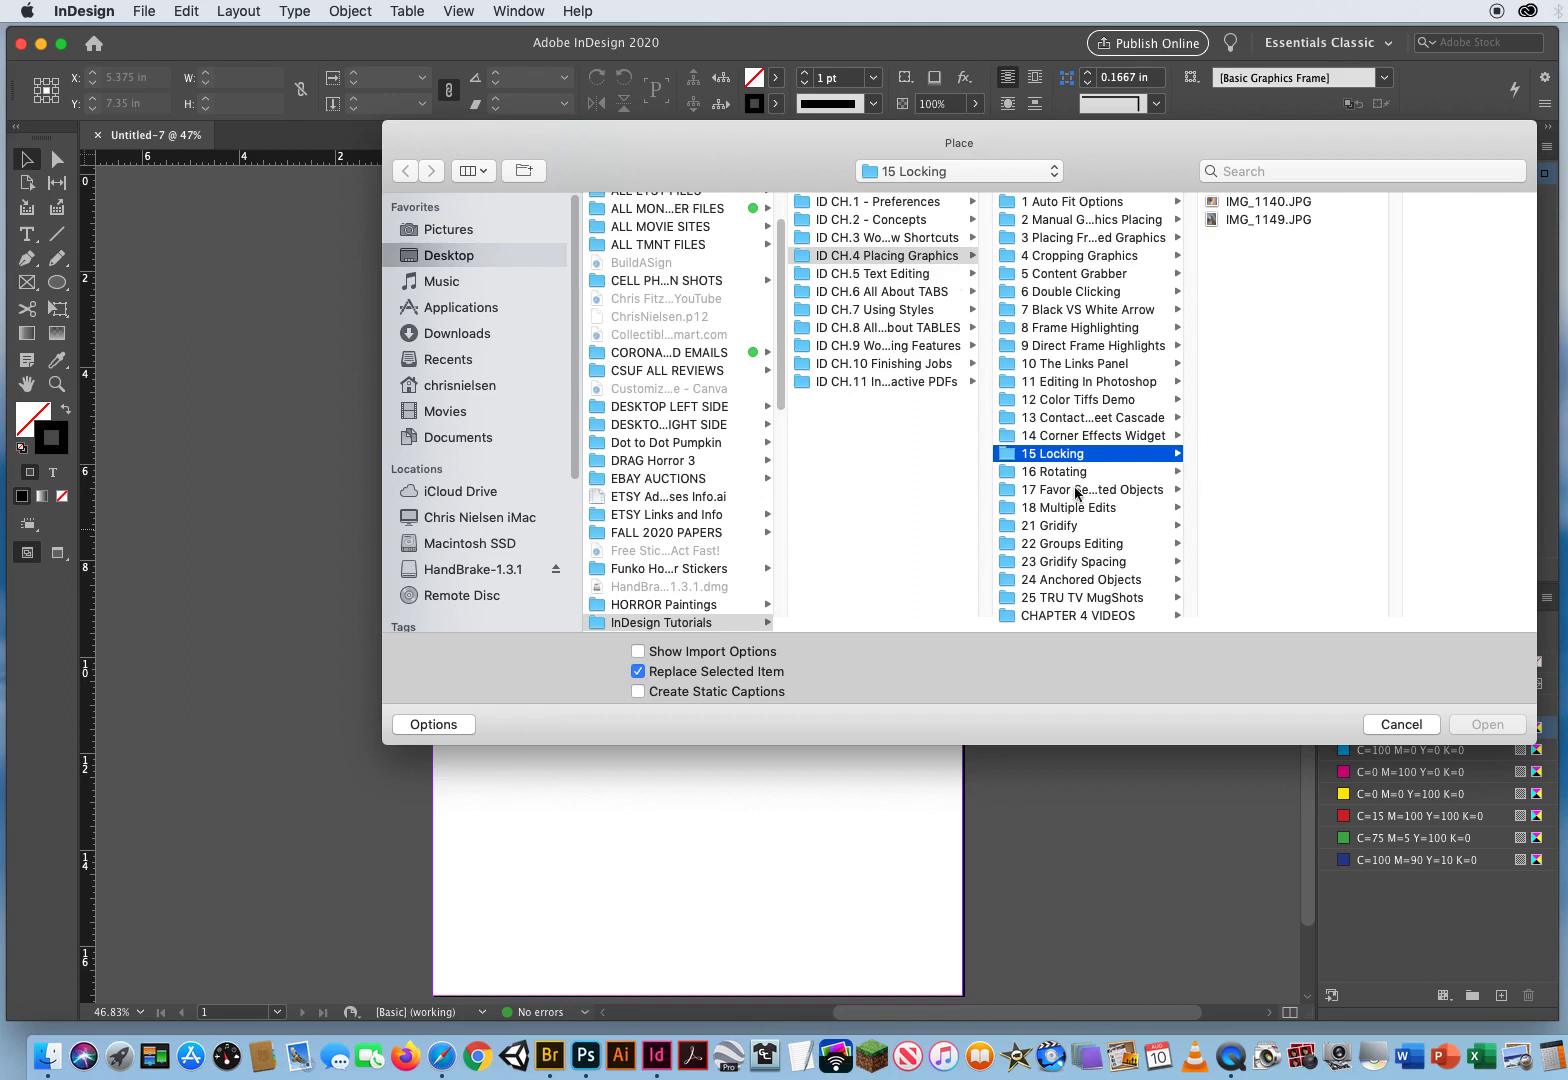
Step: Load IMG_1163.JPG from the 16 Rotating folder for placing
left_click(1054, 471)
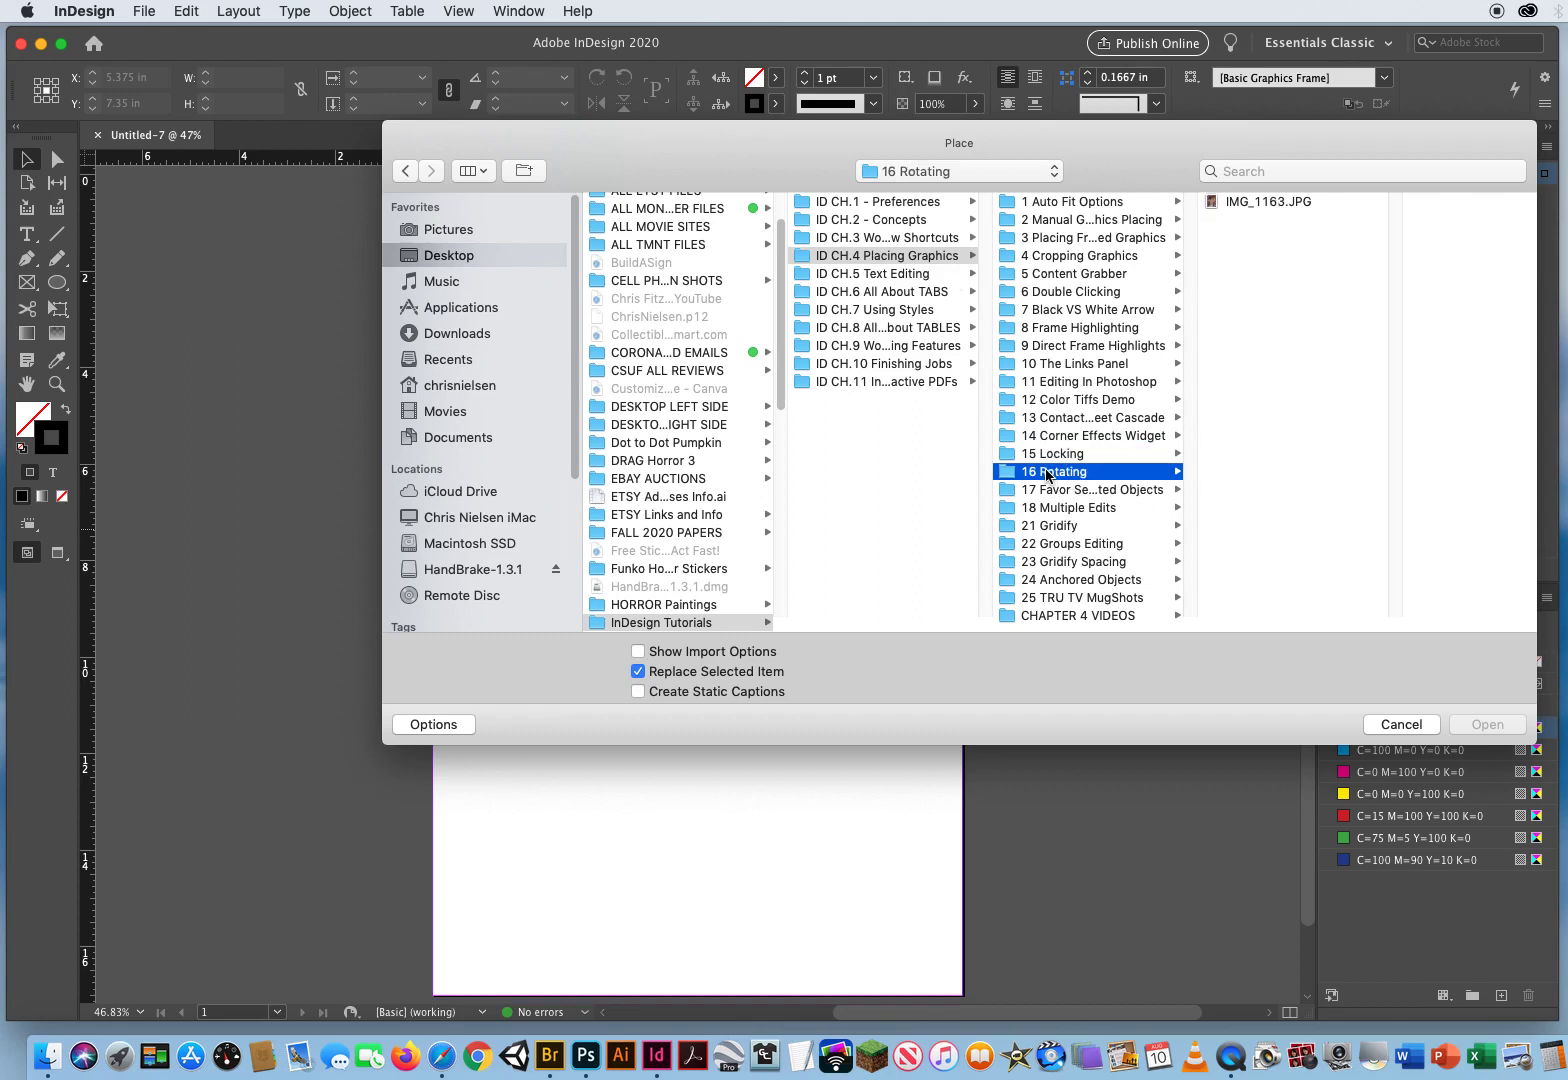
left_click(1268, 201)
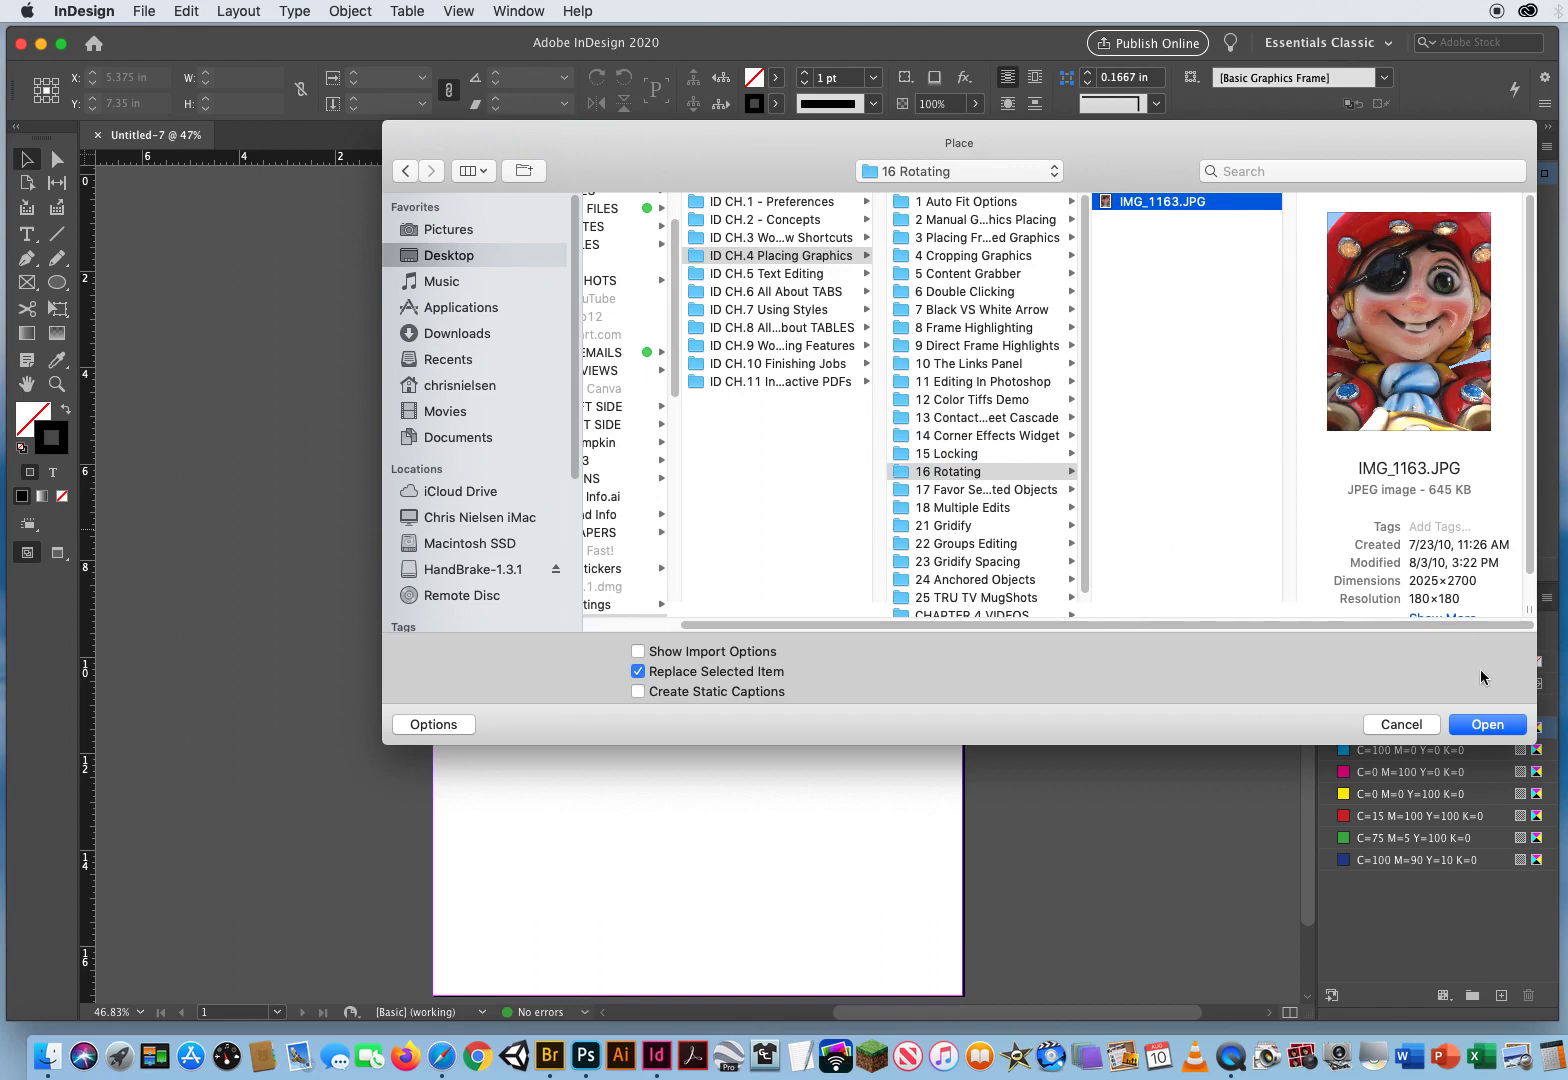
left_click(1487, 724)
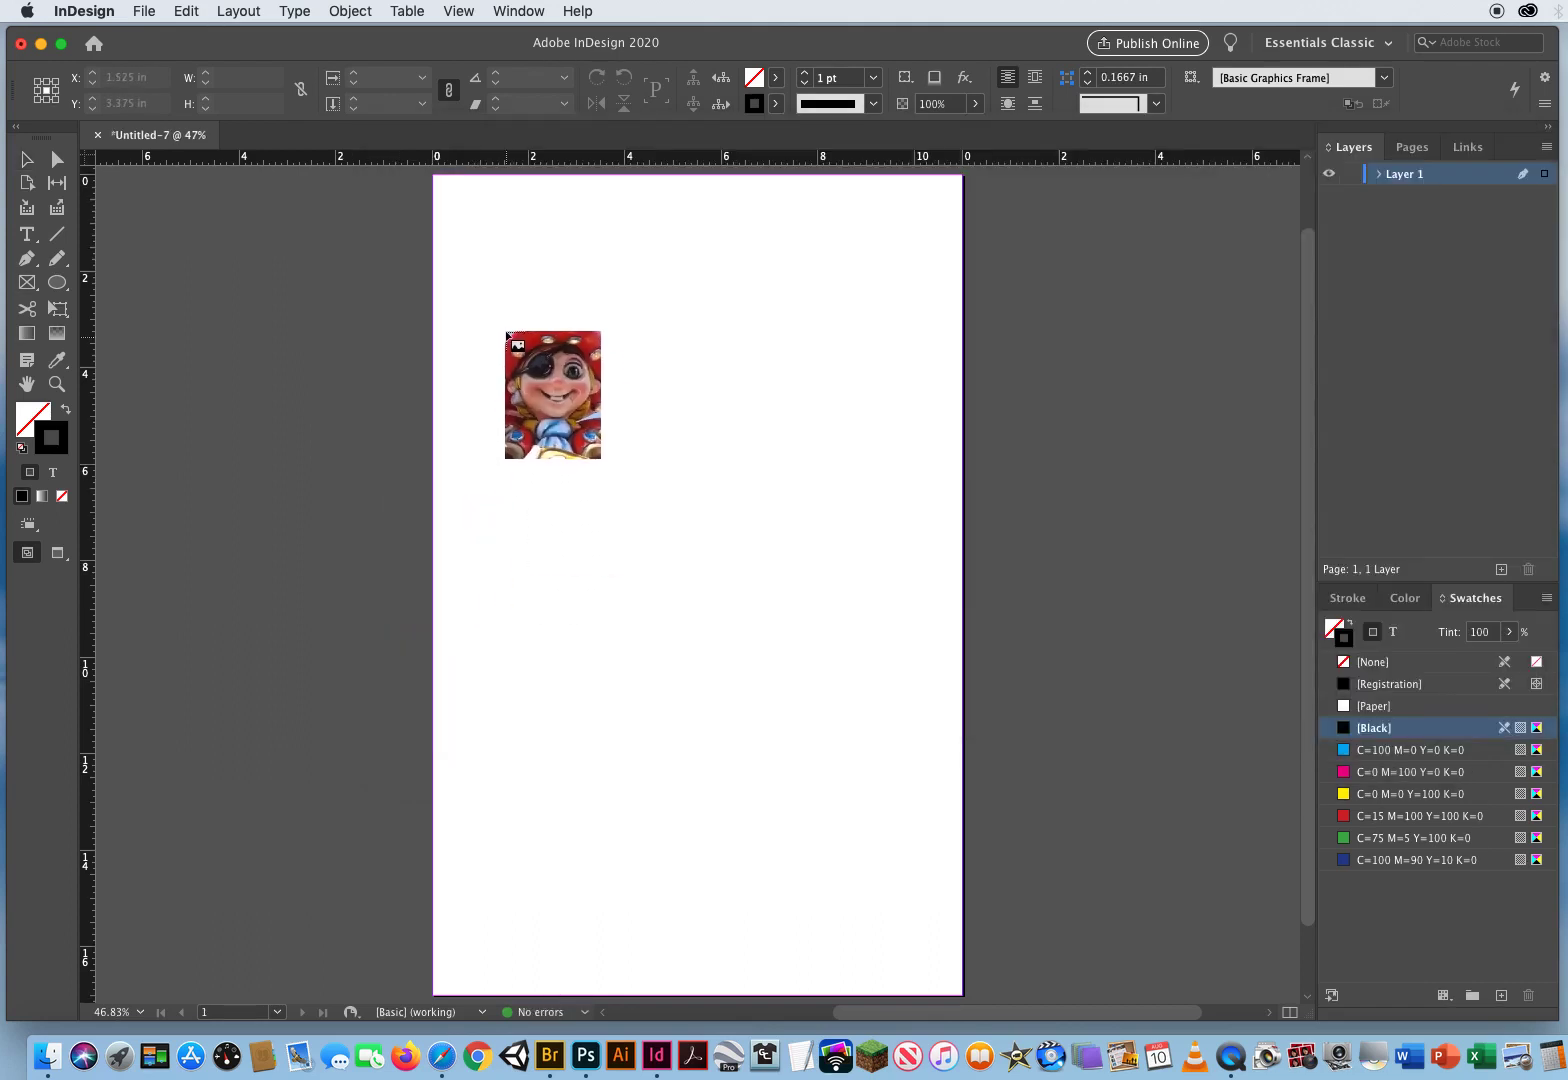
Step: Drag out a roughly 7.3 x 9.75 inch frame for the pirate photo and move it lower on the page
left_click_drag(551, 394, 546, 348)
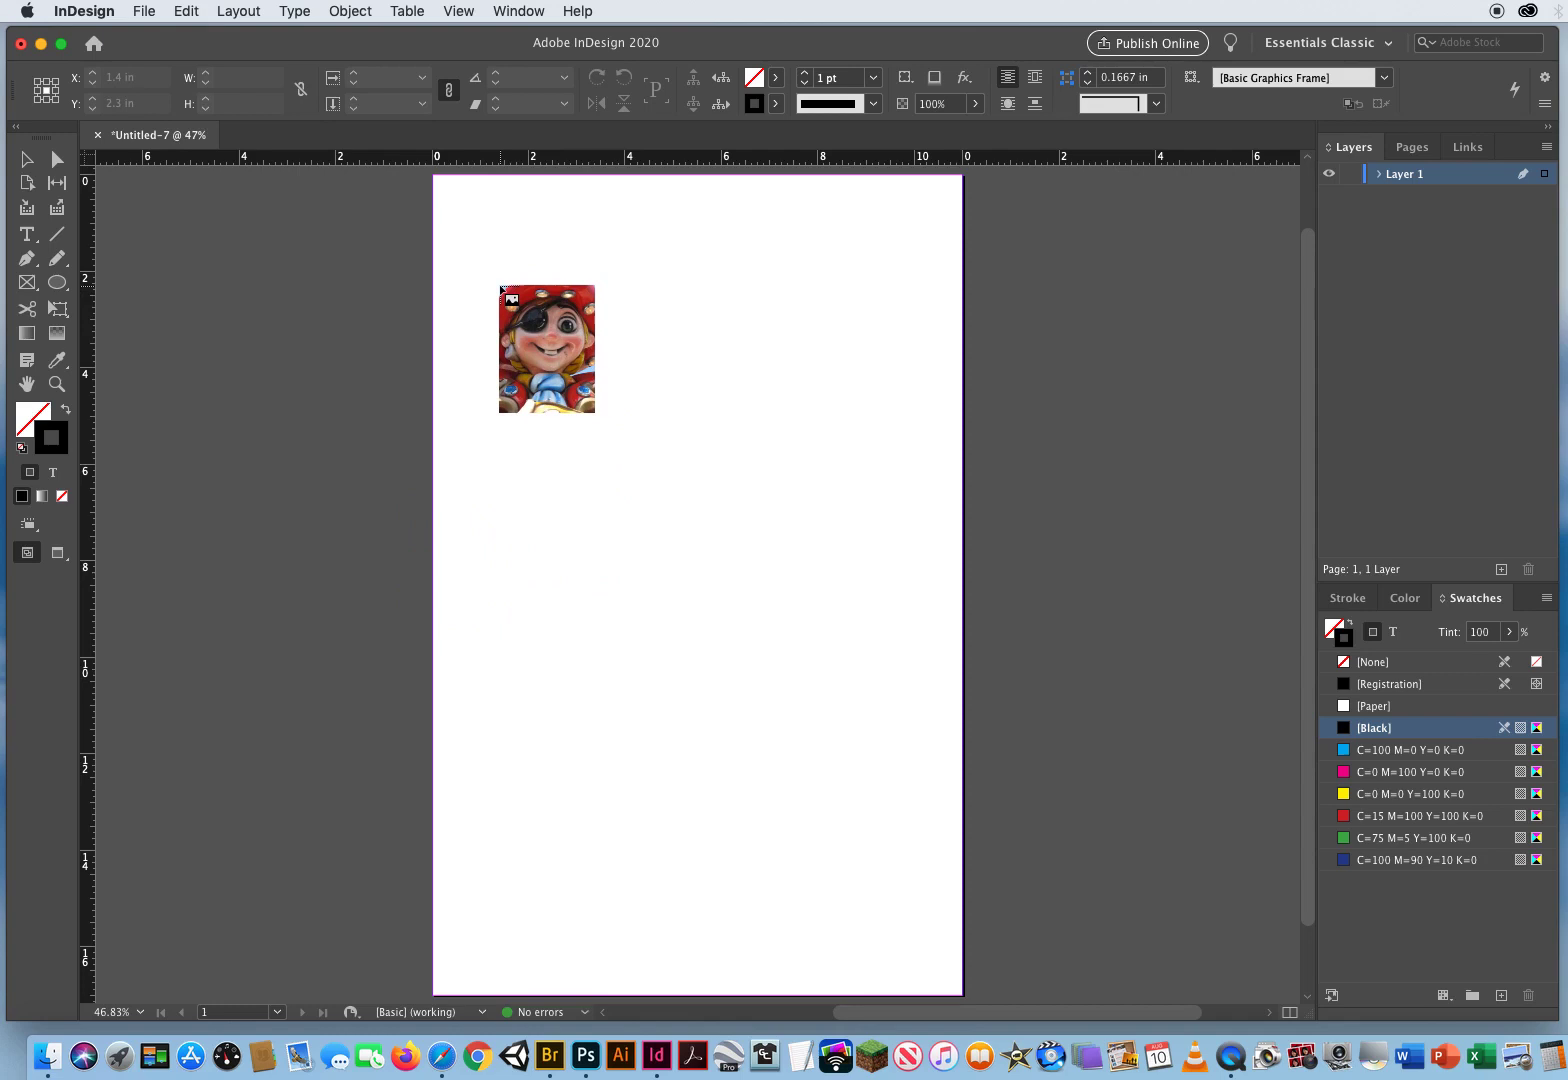
left_click_drag(546, 349, 555, 354)
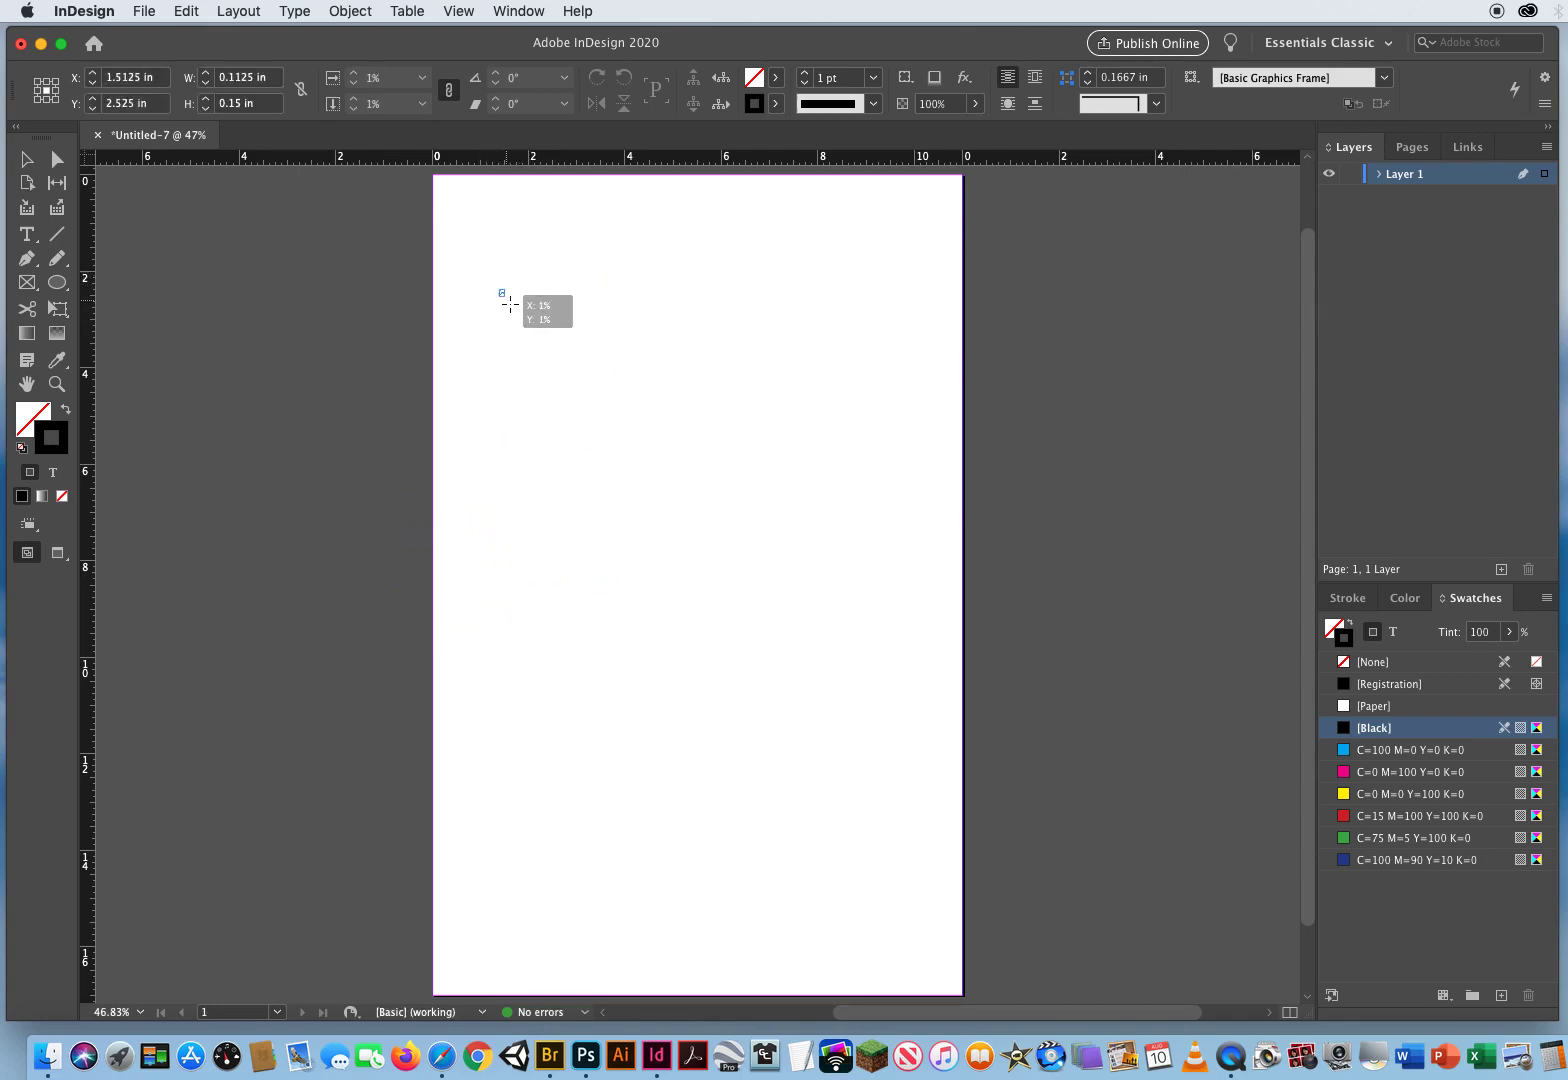
left_click_drag(503, 295, 853, 705)
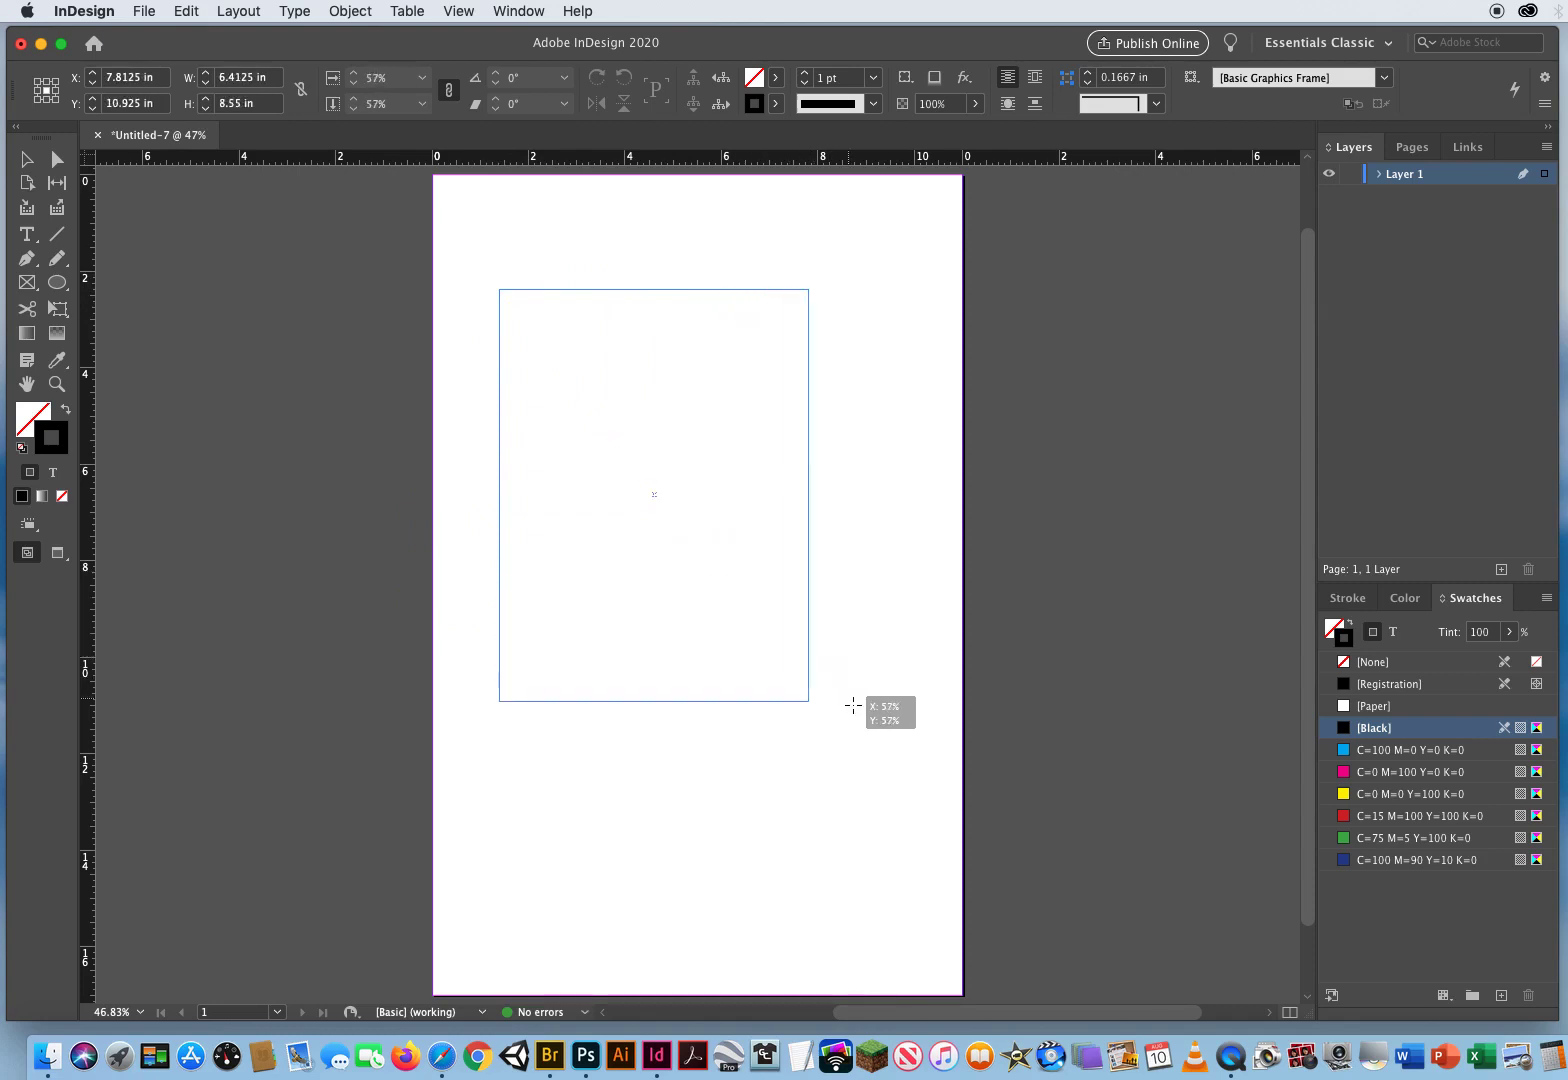
left_click_drag(810, 705, 868, 787)
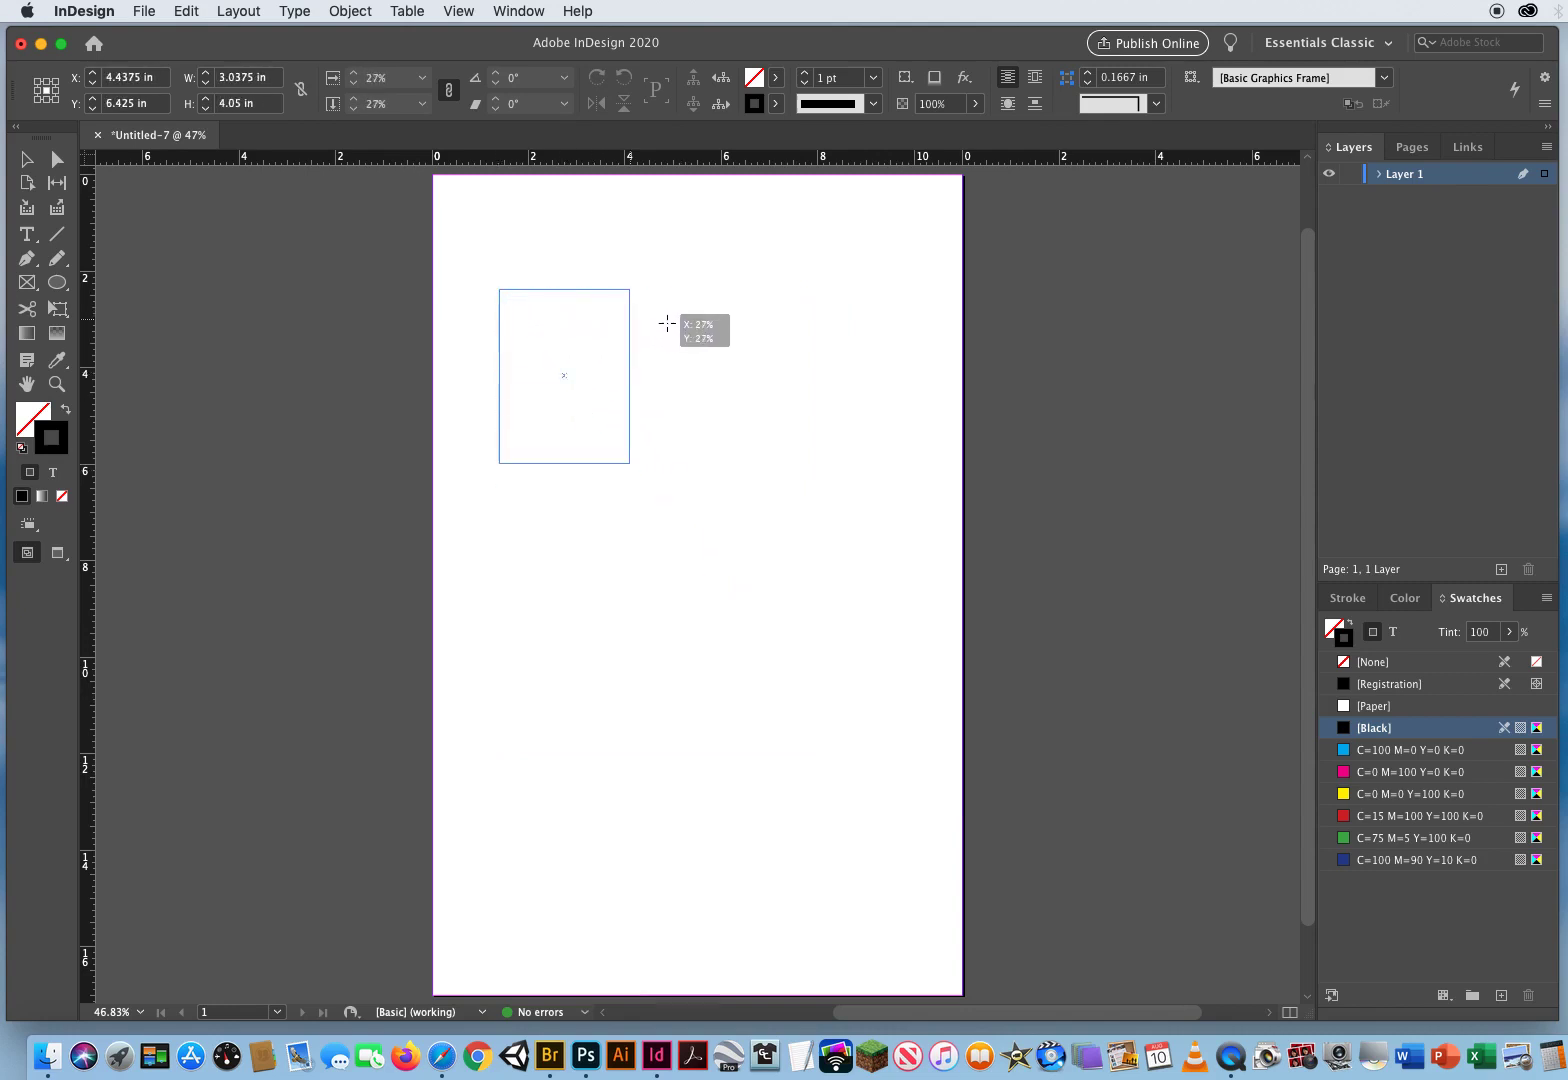
left_click_drag(628, 464, 765, 646)
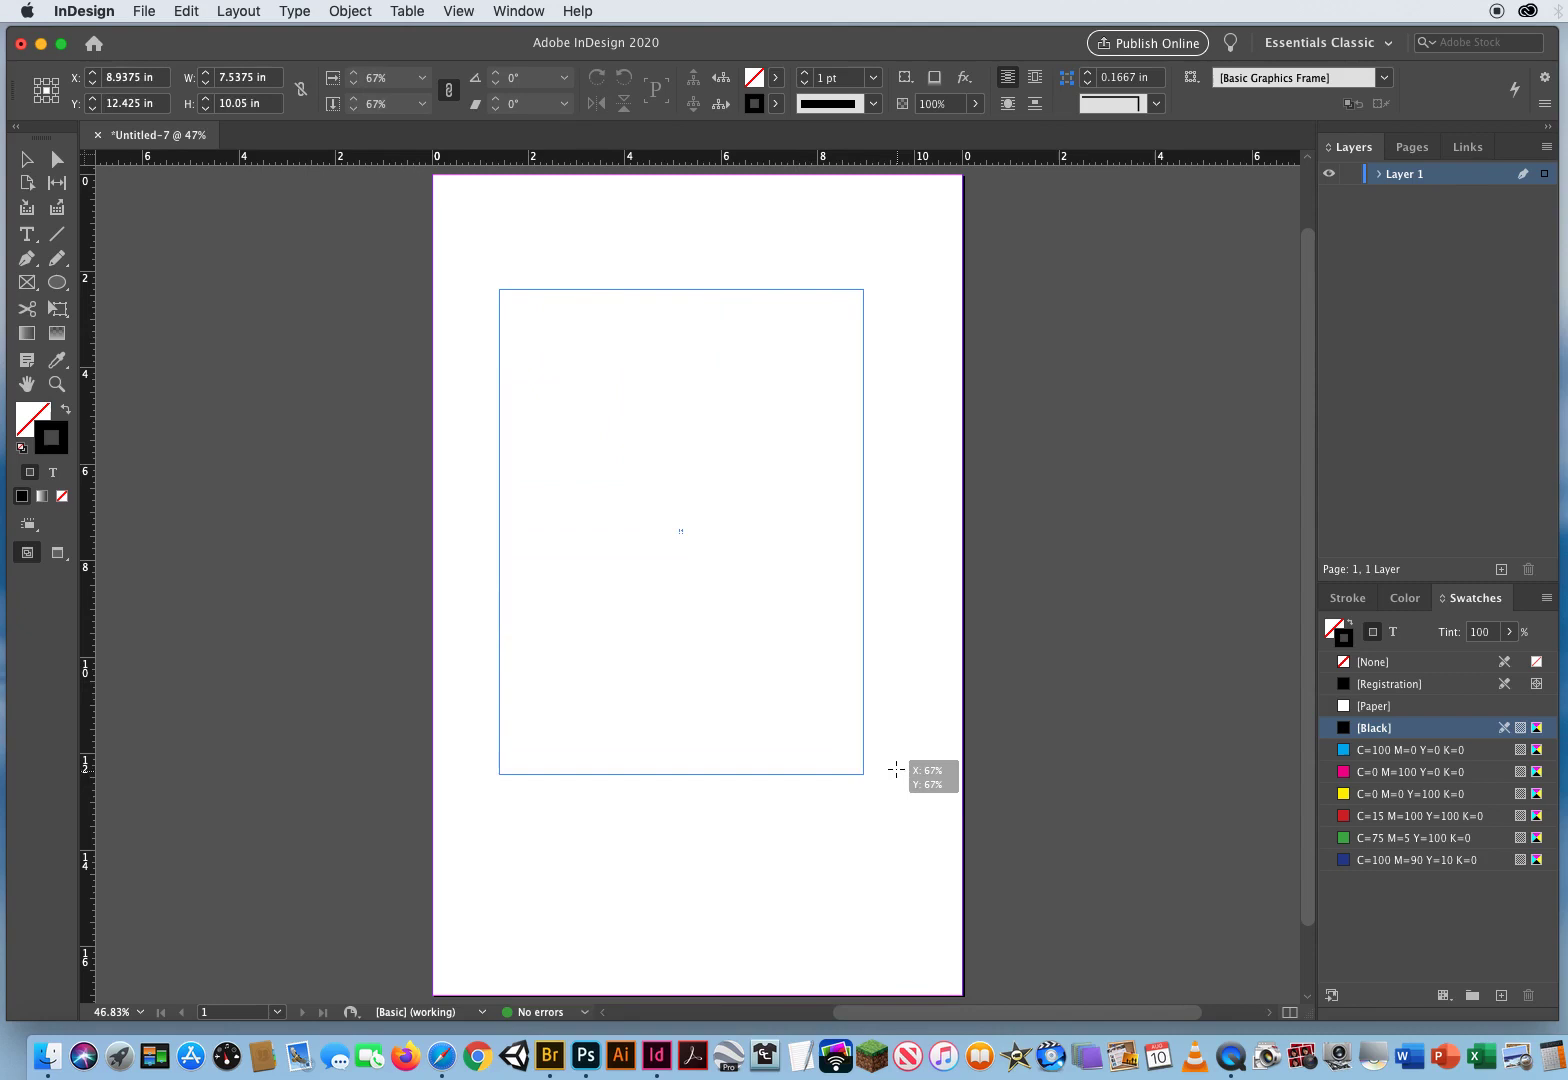
left_click_drag(895, 770, 888, 758)
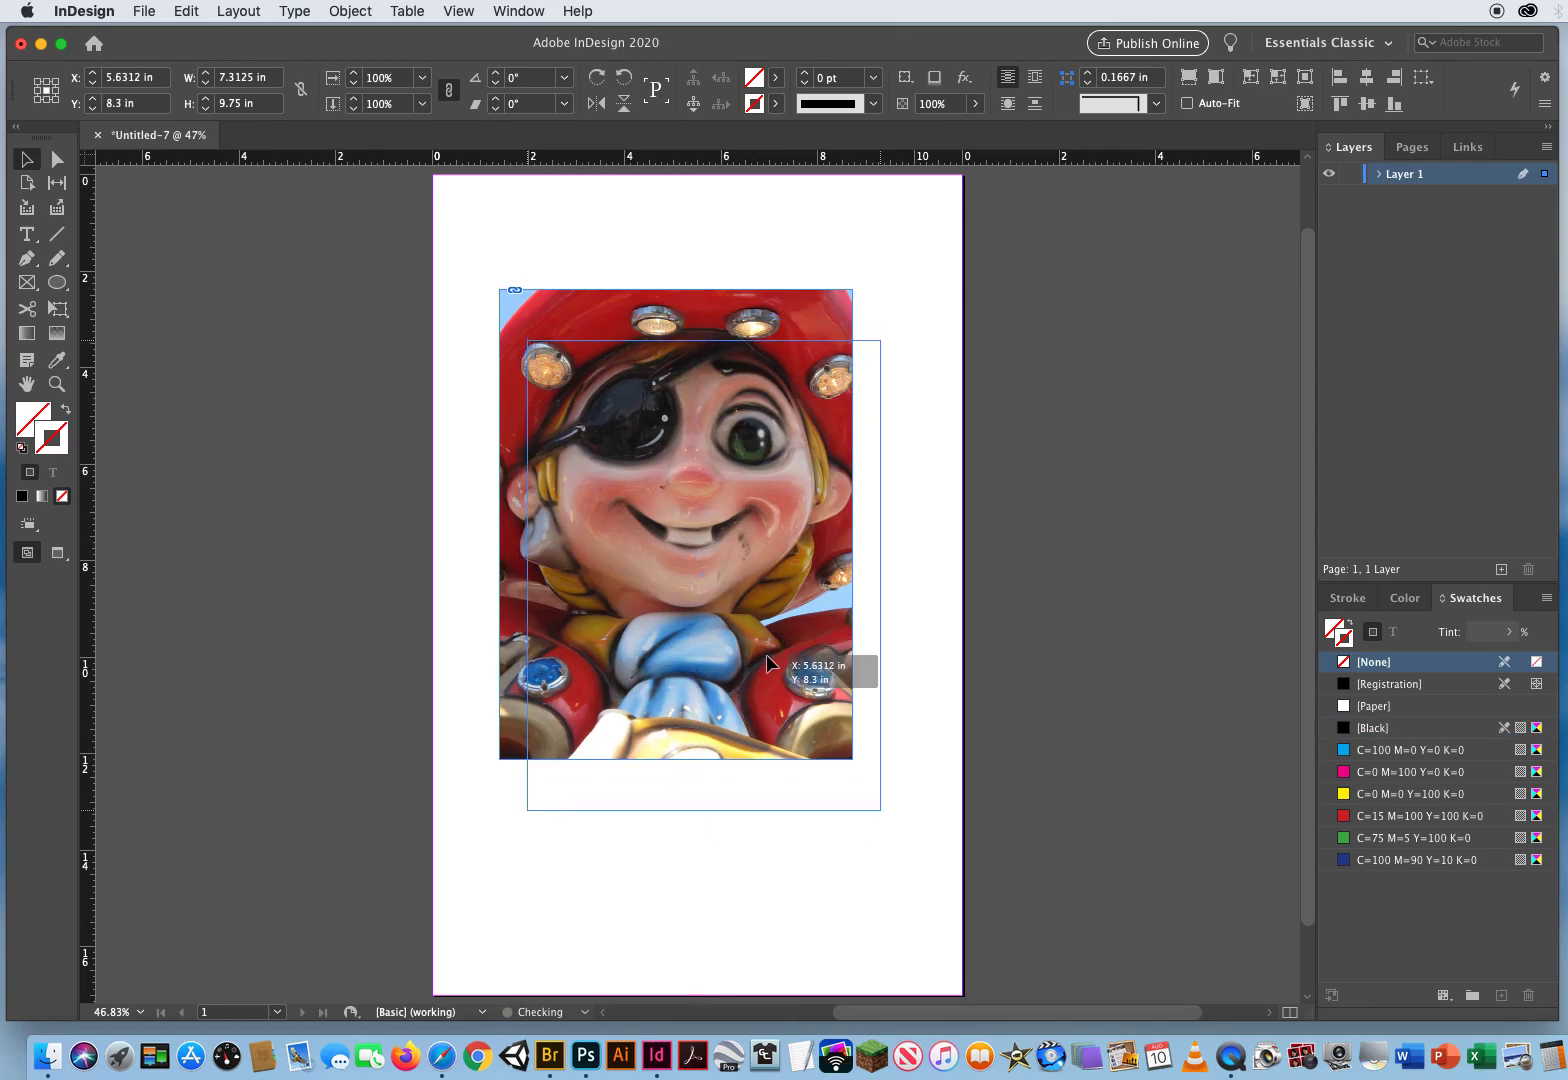
left_click_drag(775, 665, 762, 675)
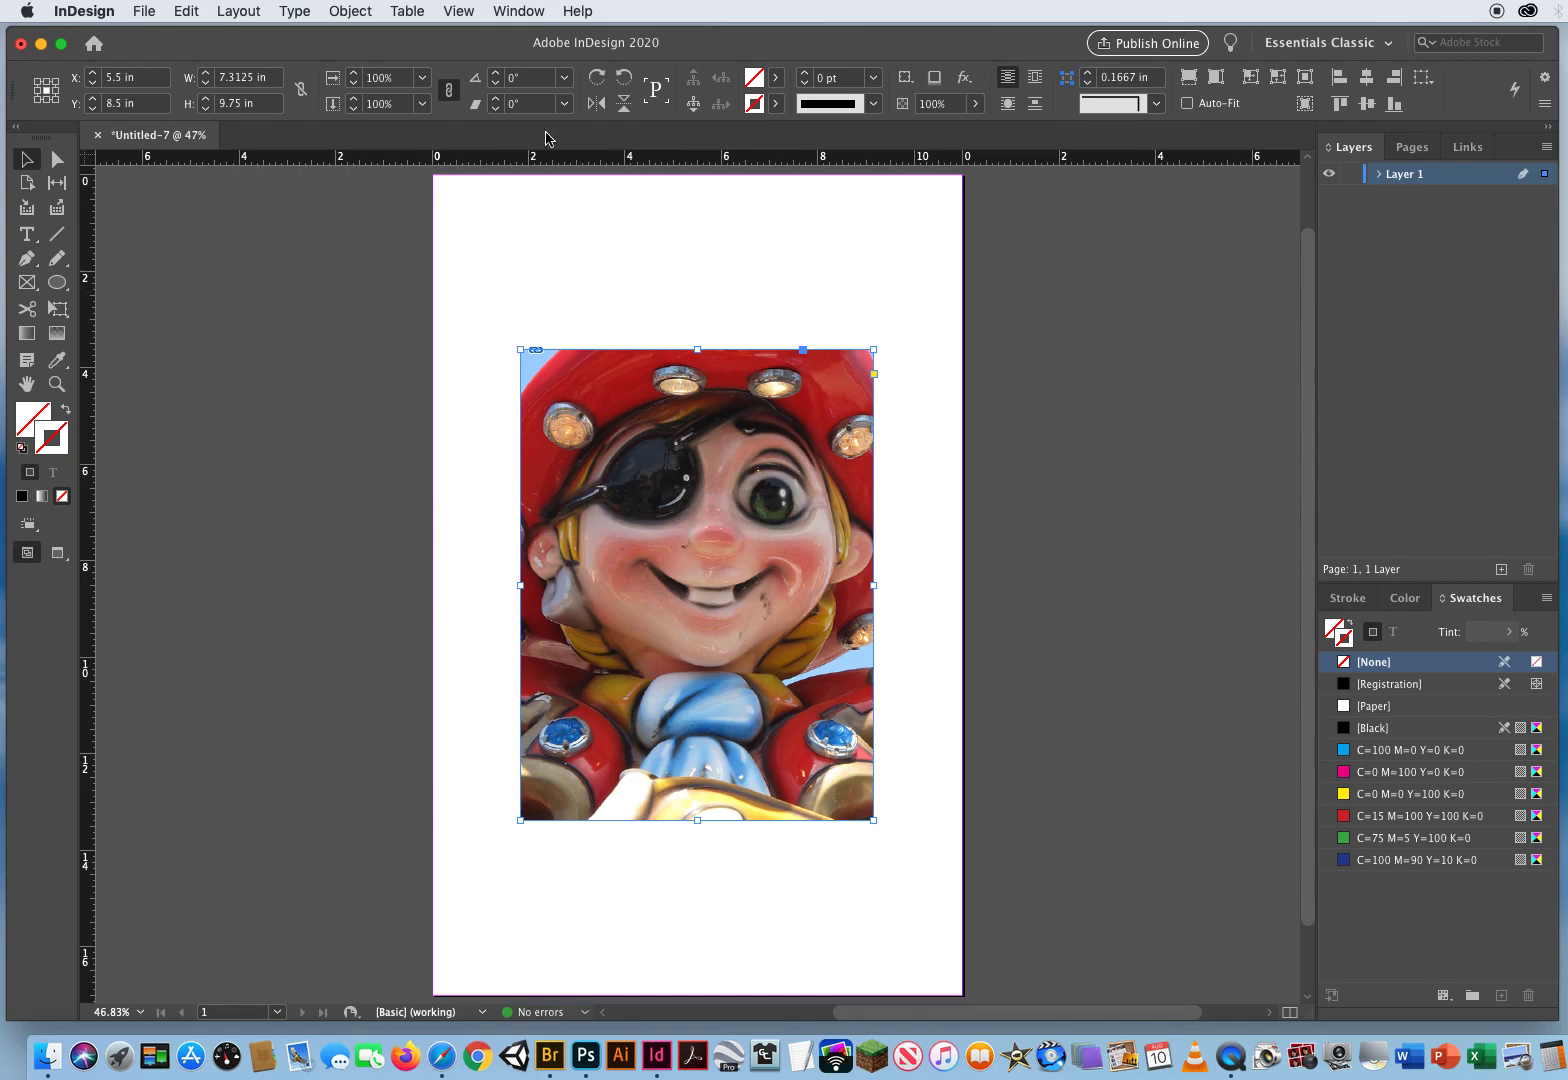
Step: Set the photo's rotation angle to 27°, 22°, 15° and finally back to 0°
left_click(530, 77)
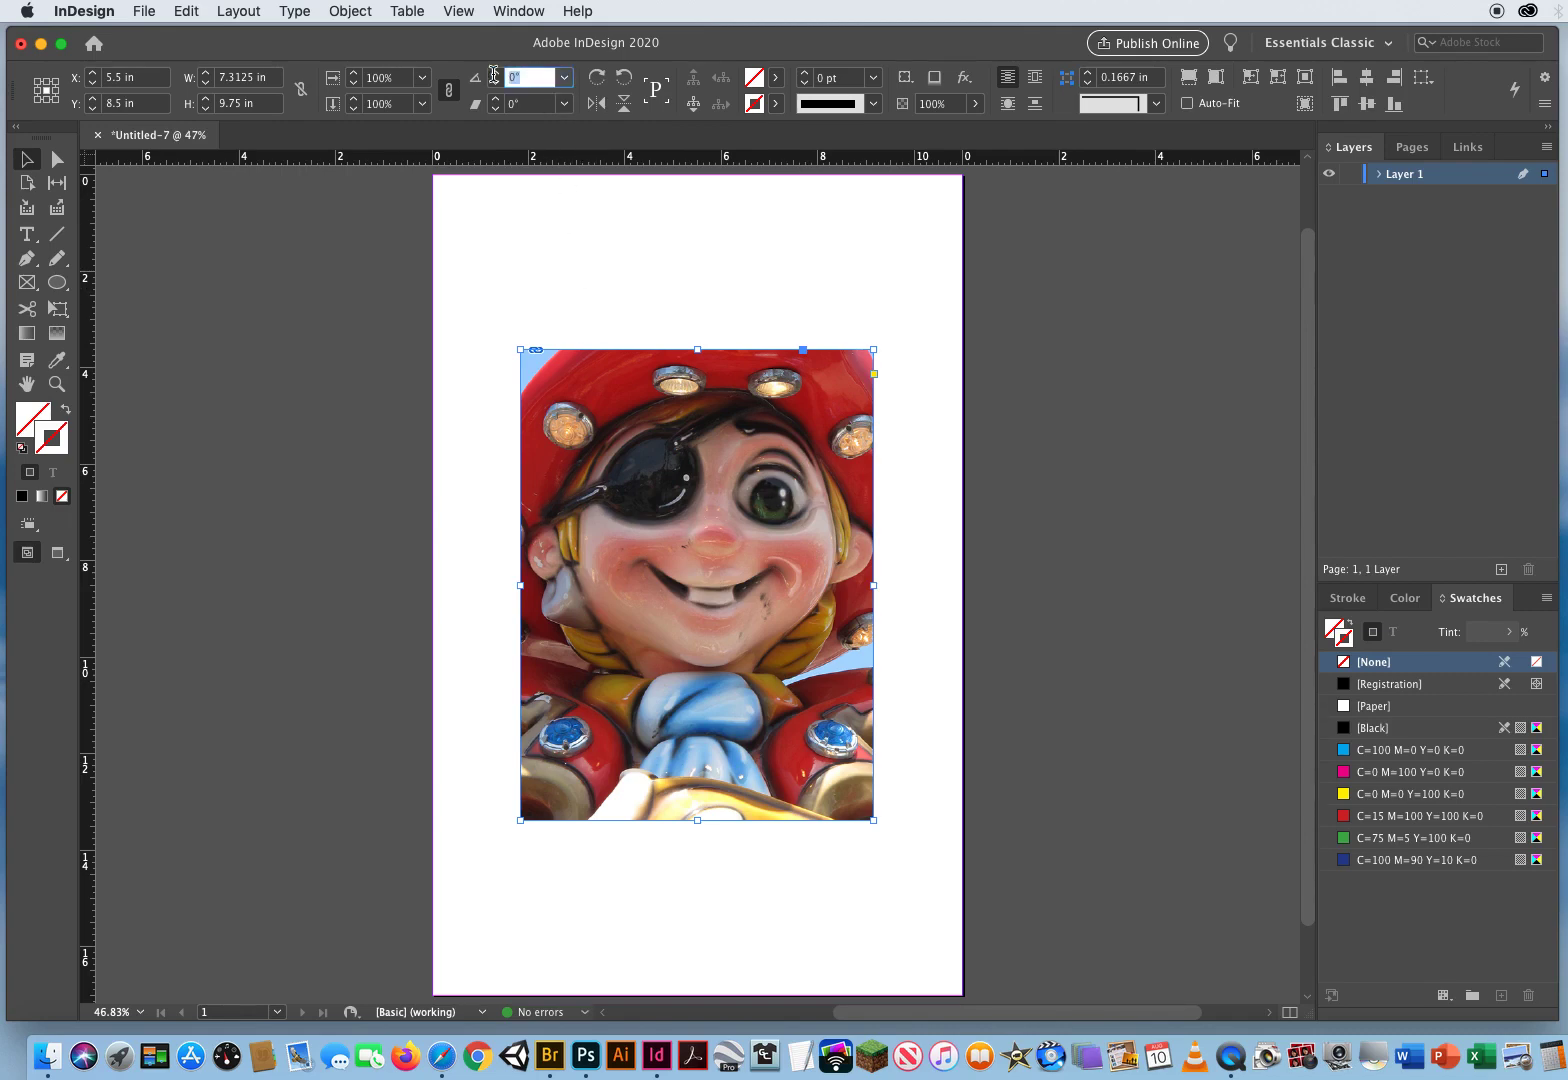
mouse_move(476, 85)
type("18")
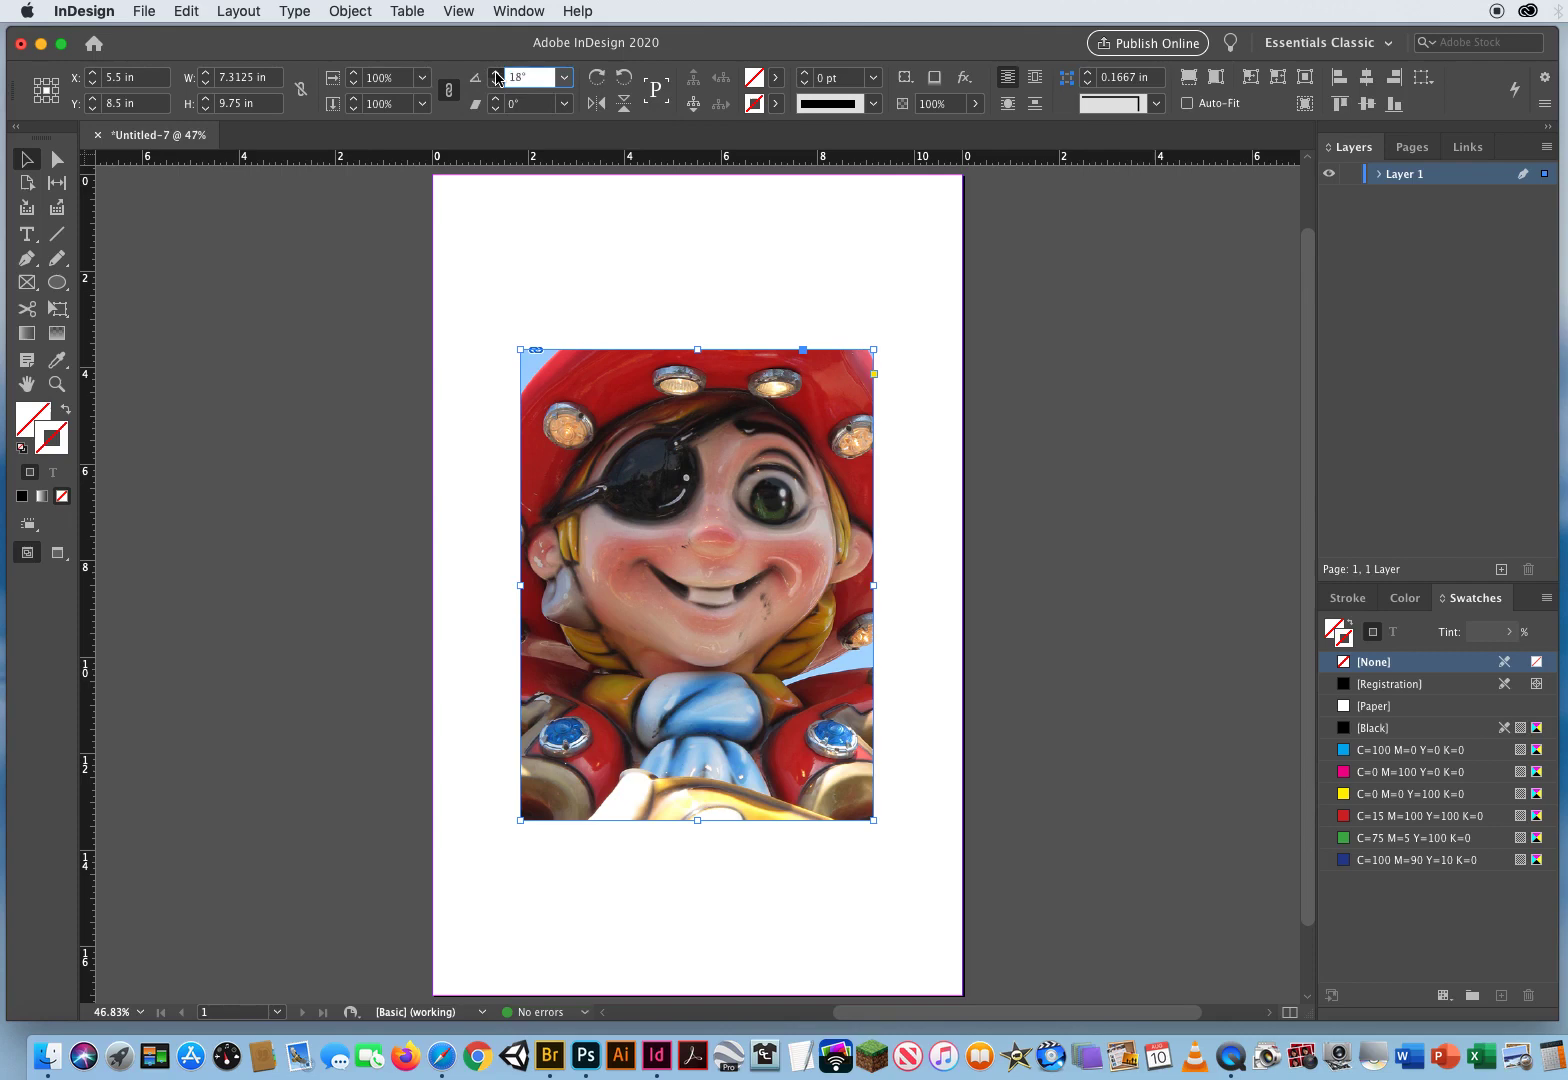
type("27°")
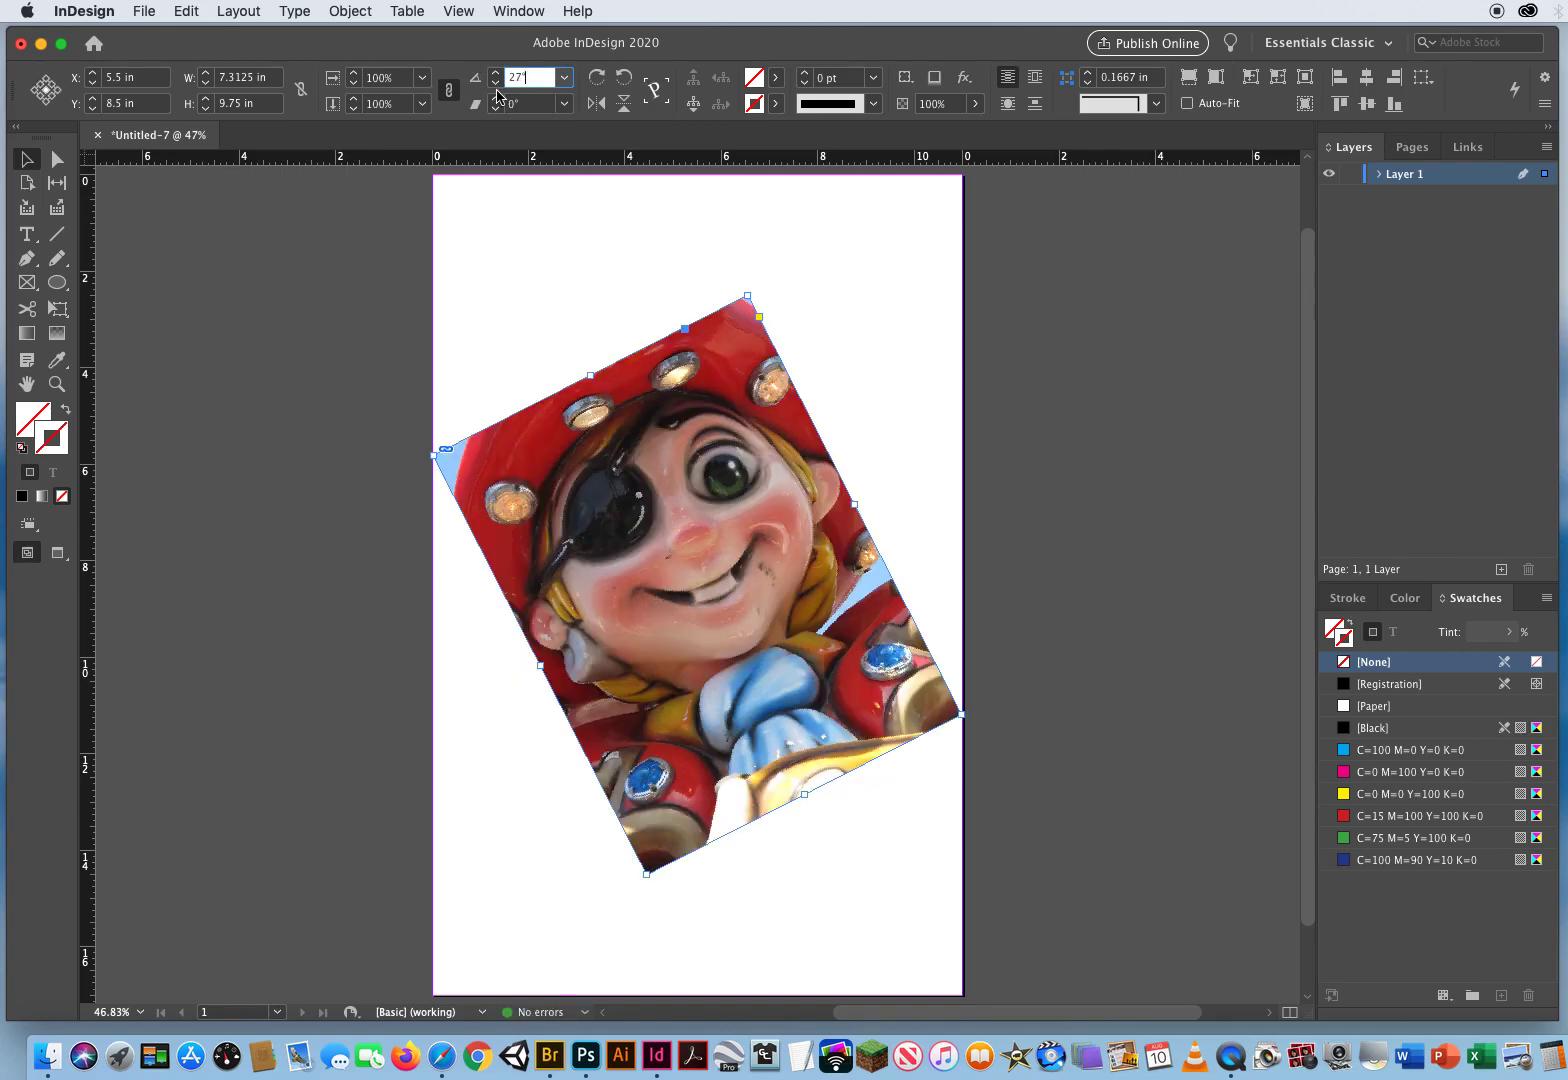
type("22°")
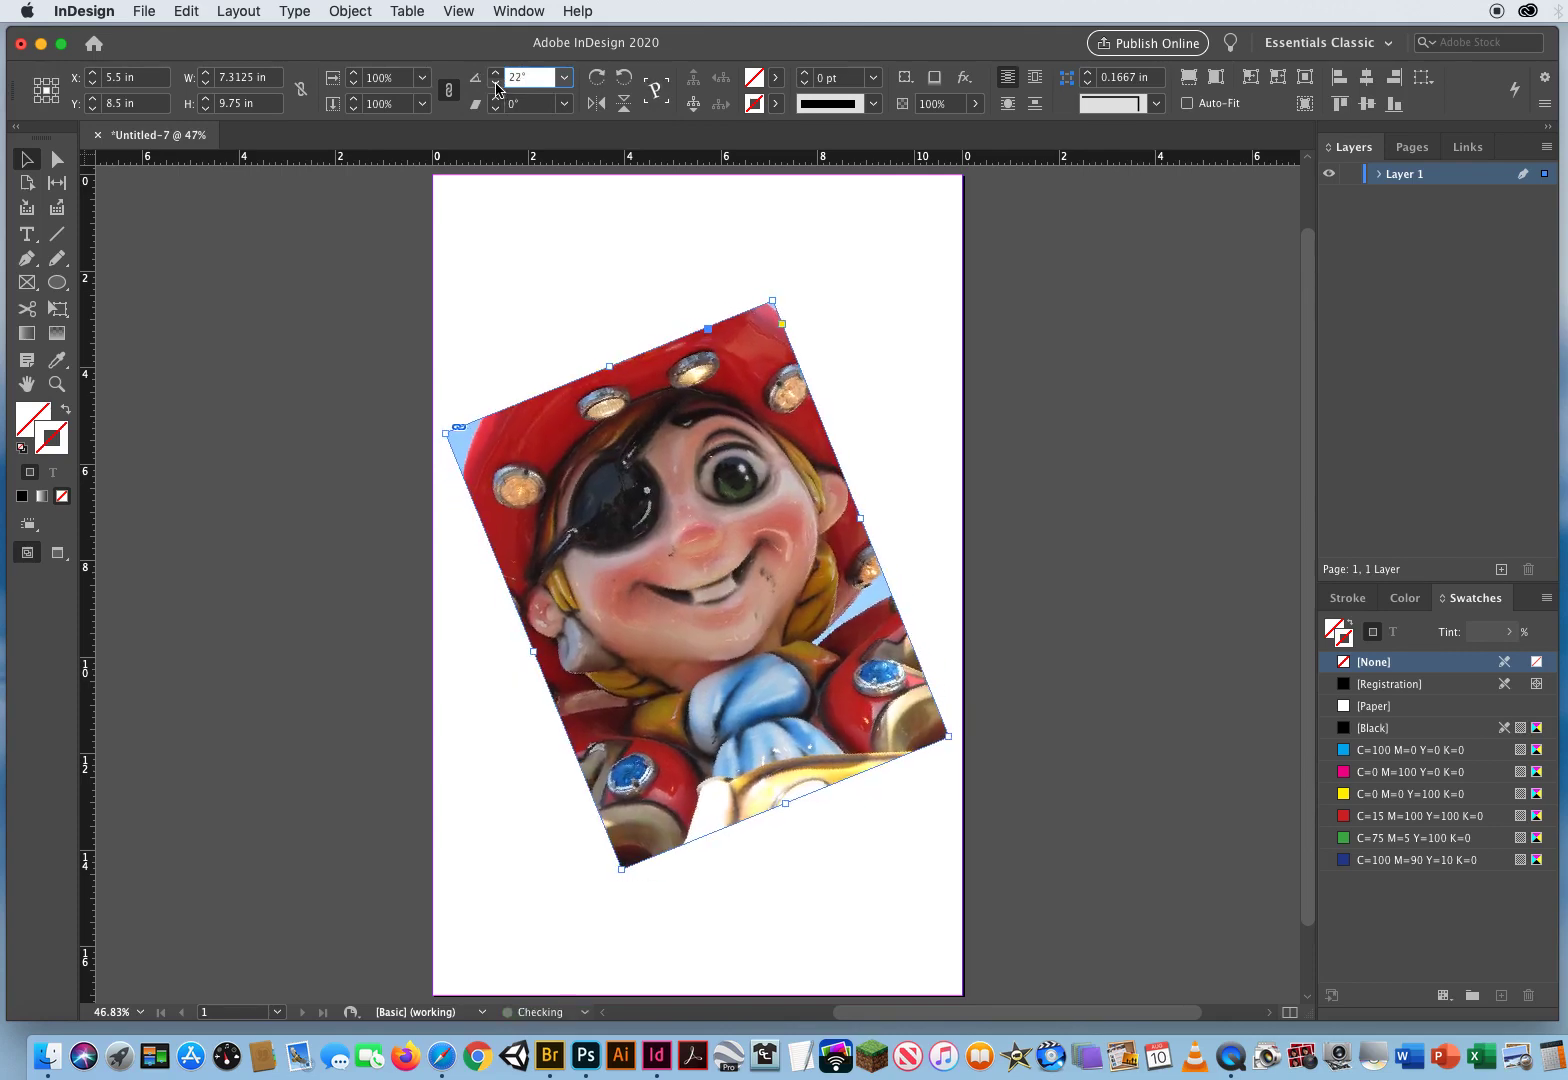
type("15")
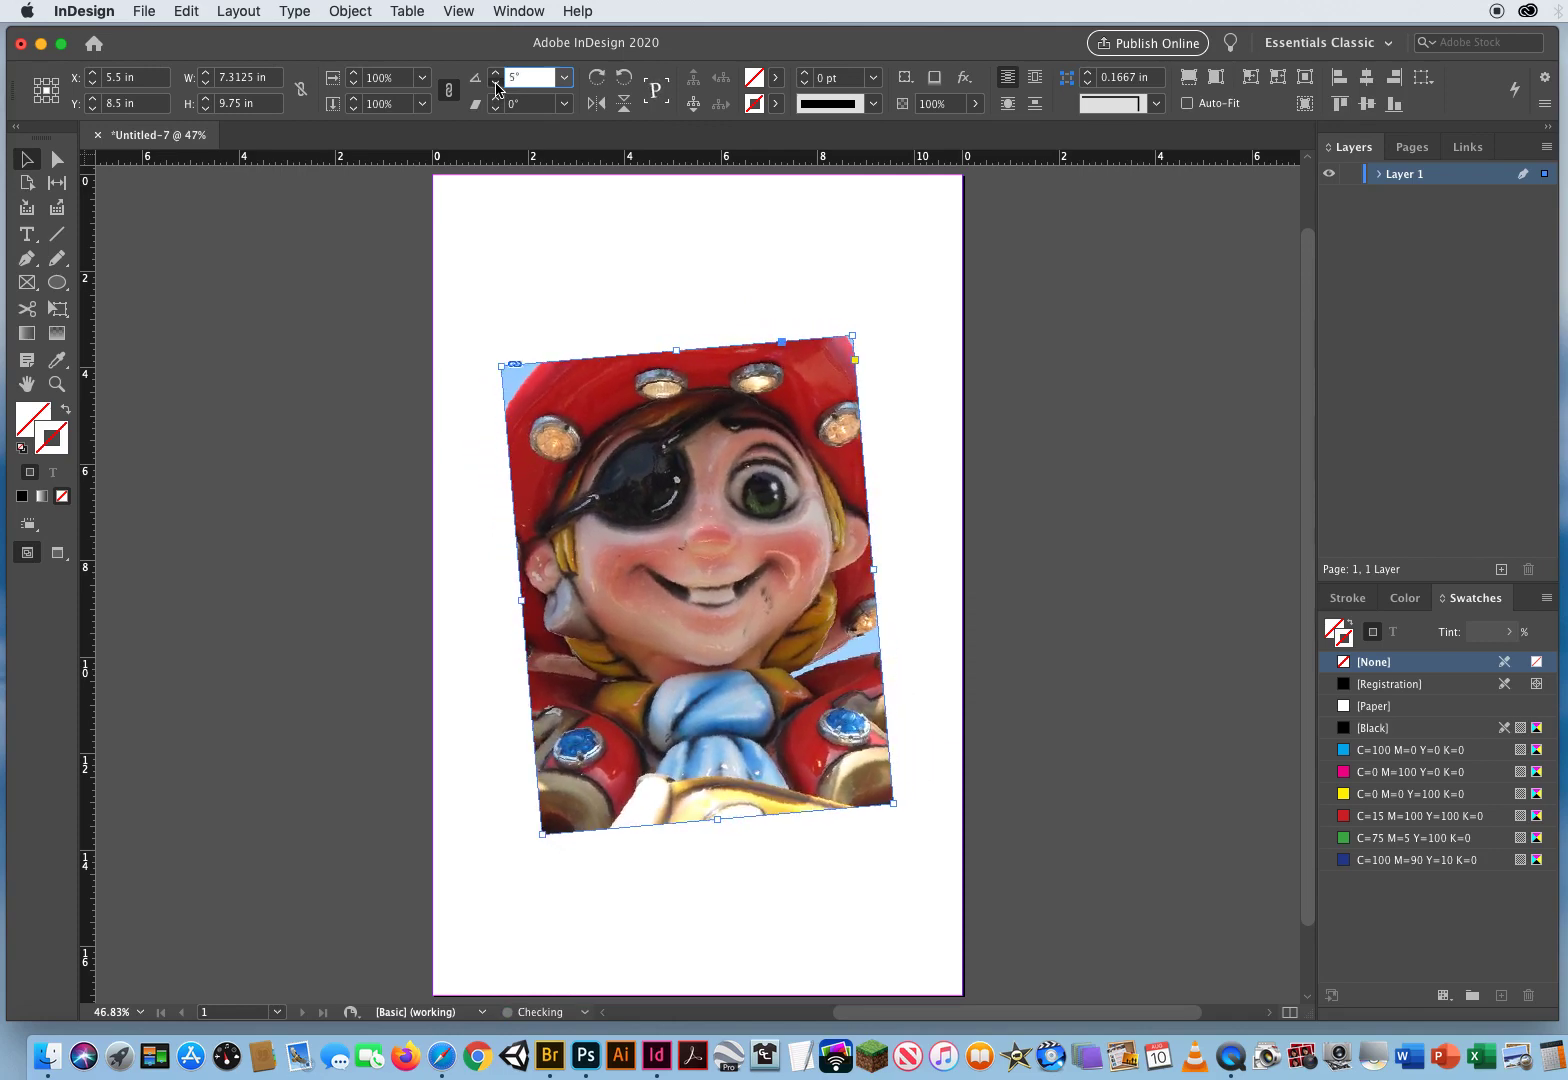
type("0")
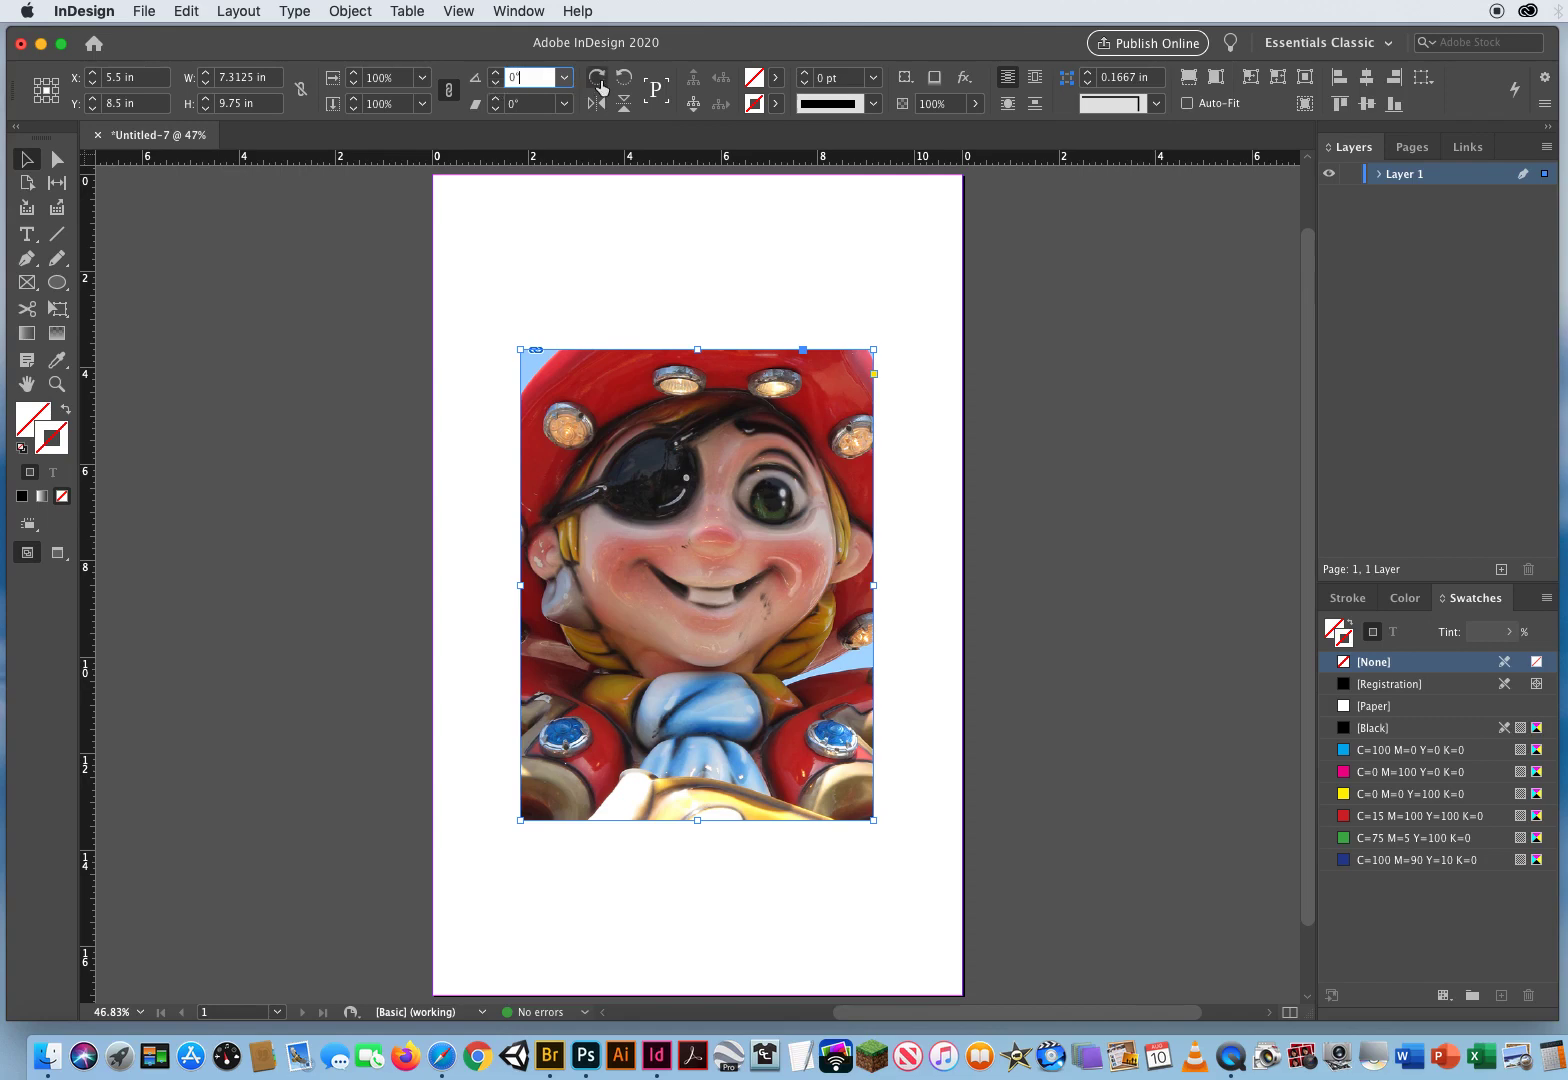
mouse_move(598, 85)
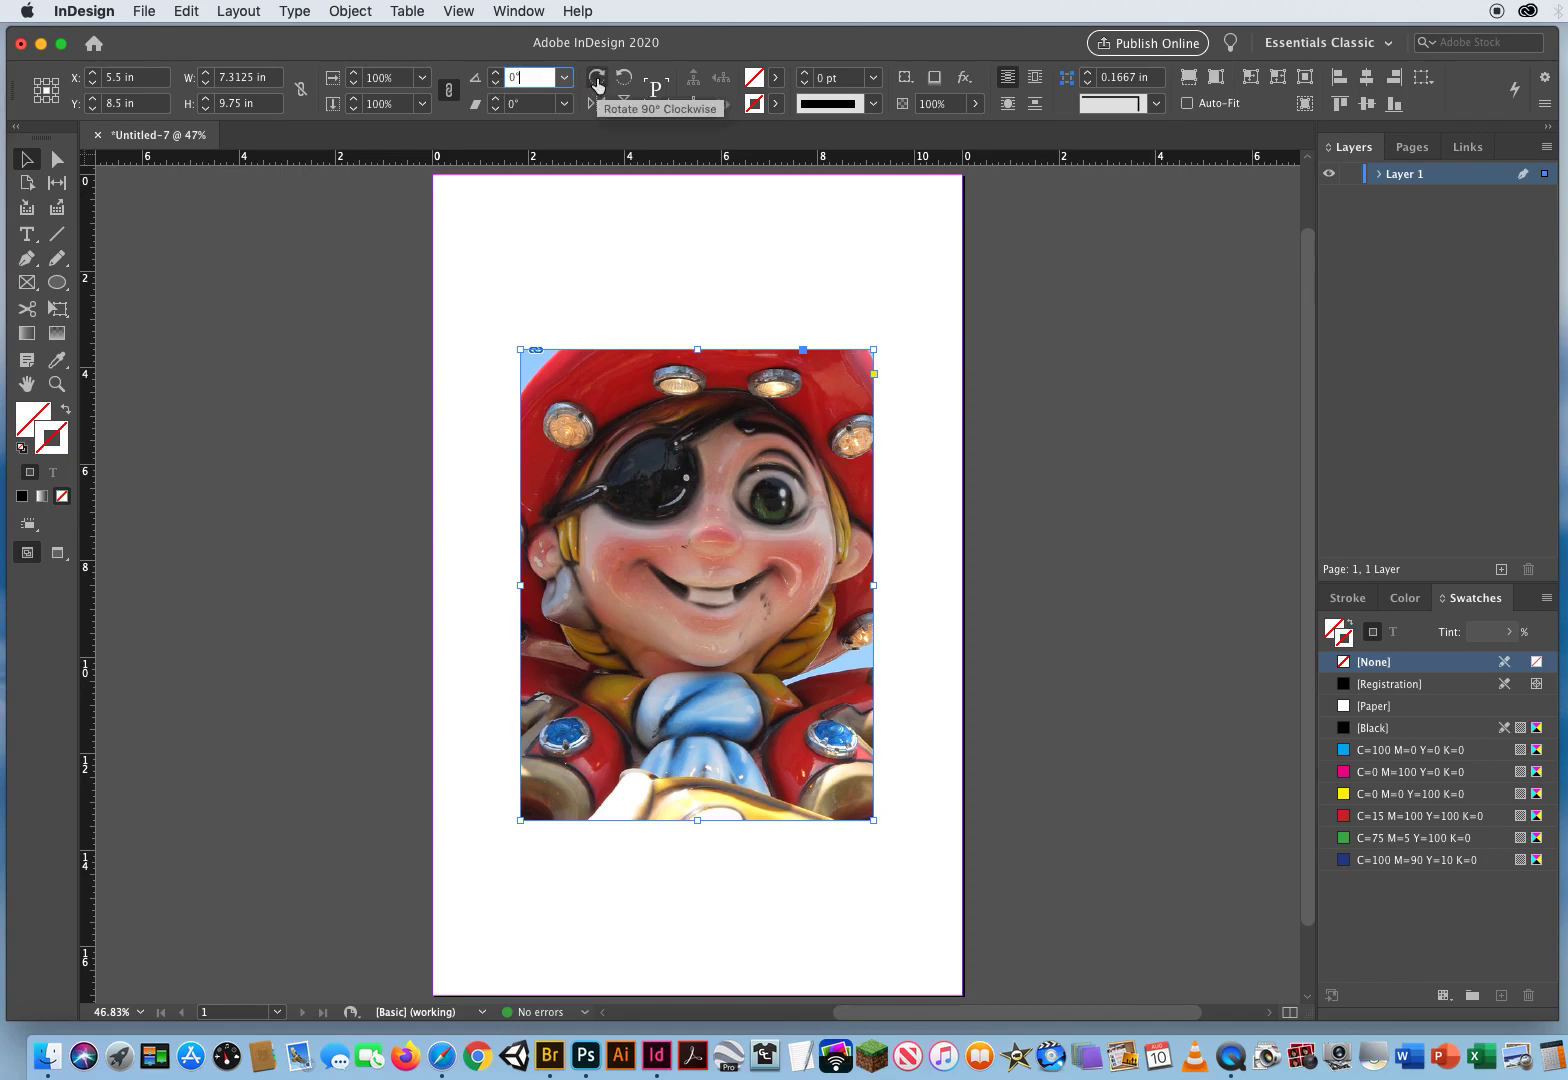
left_click(595, 78)
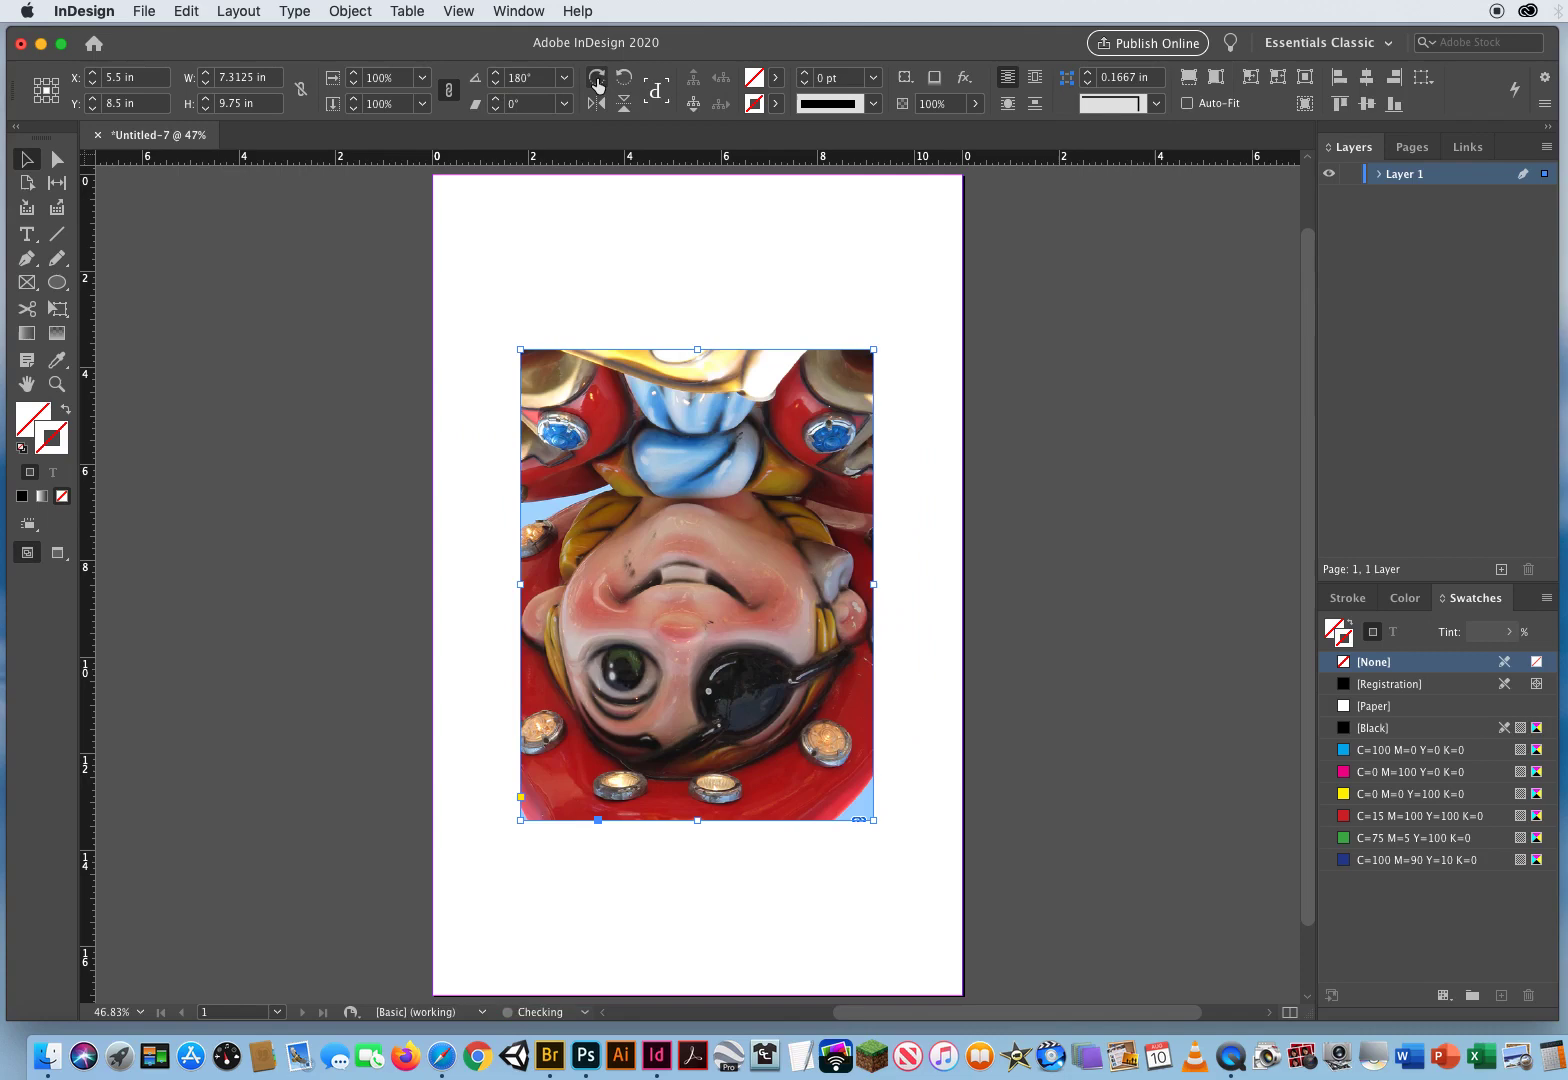
mouse_move(624, 78)
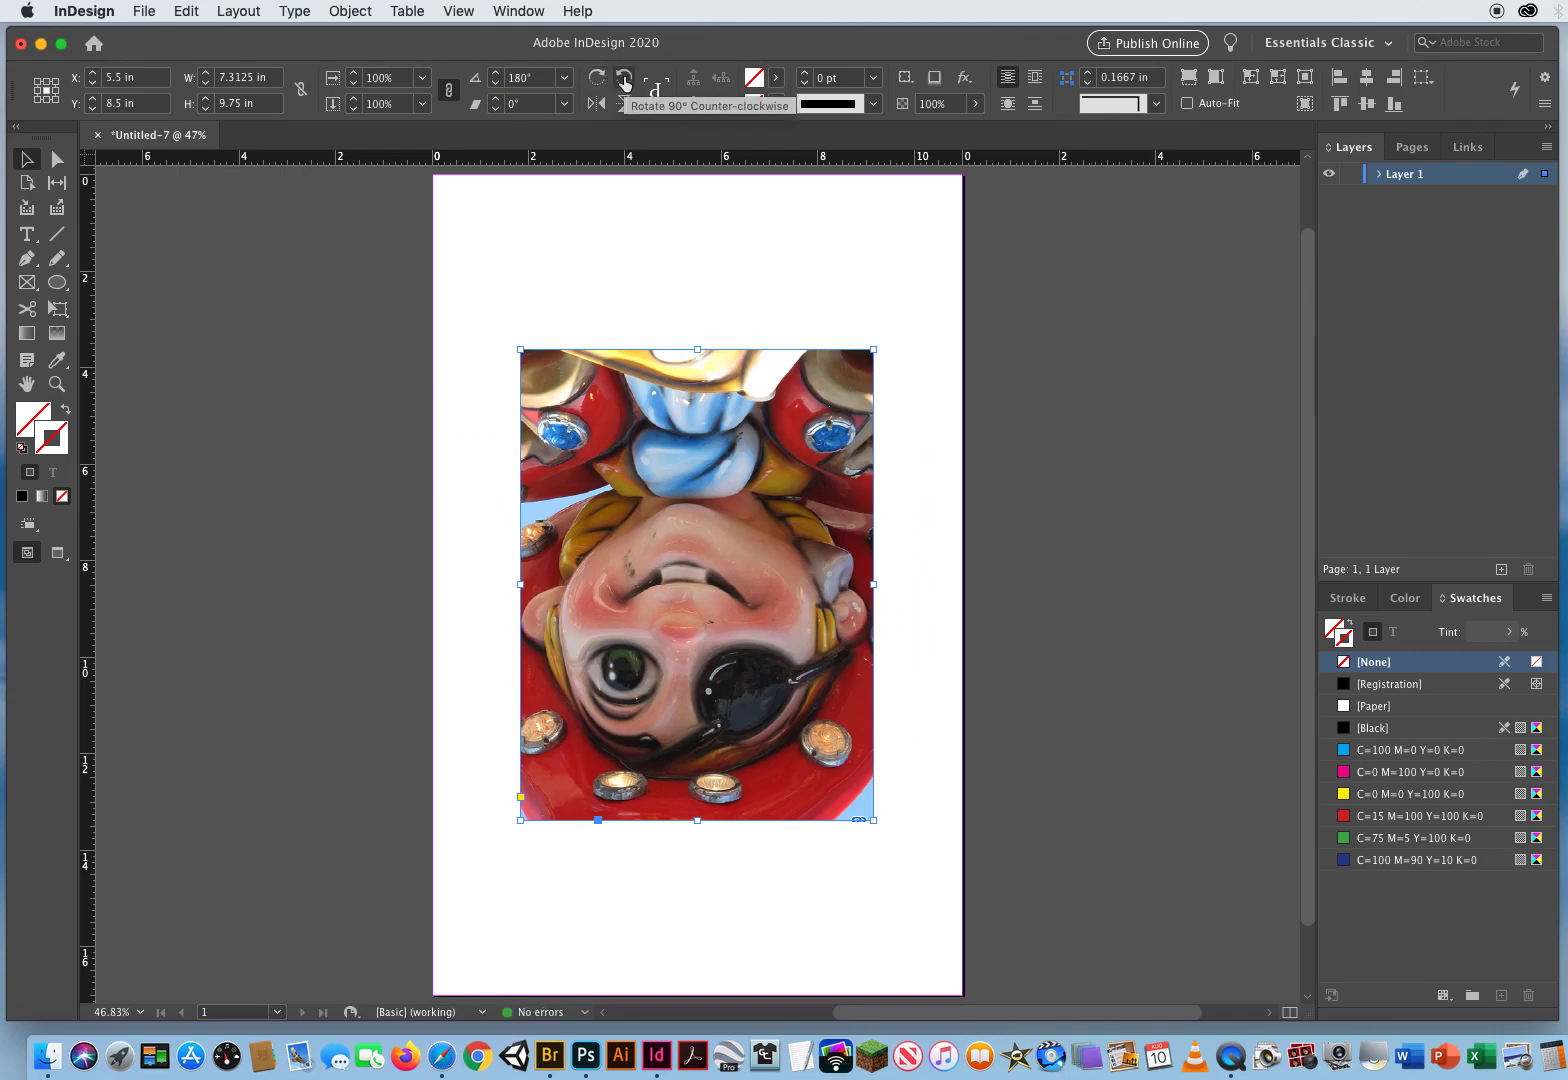
left_click(624, 78)
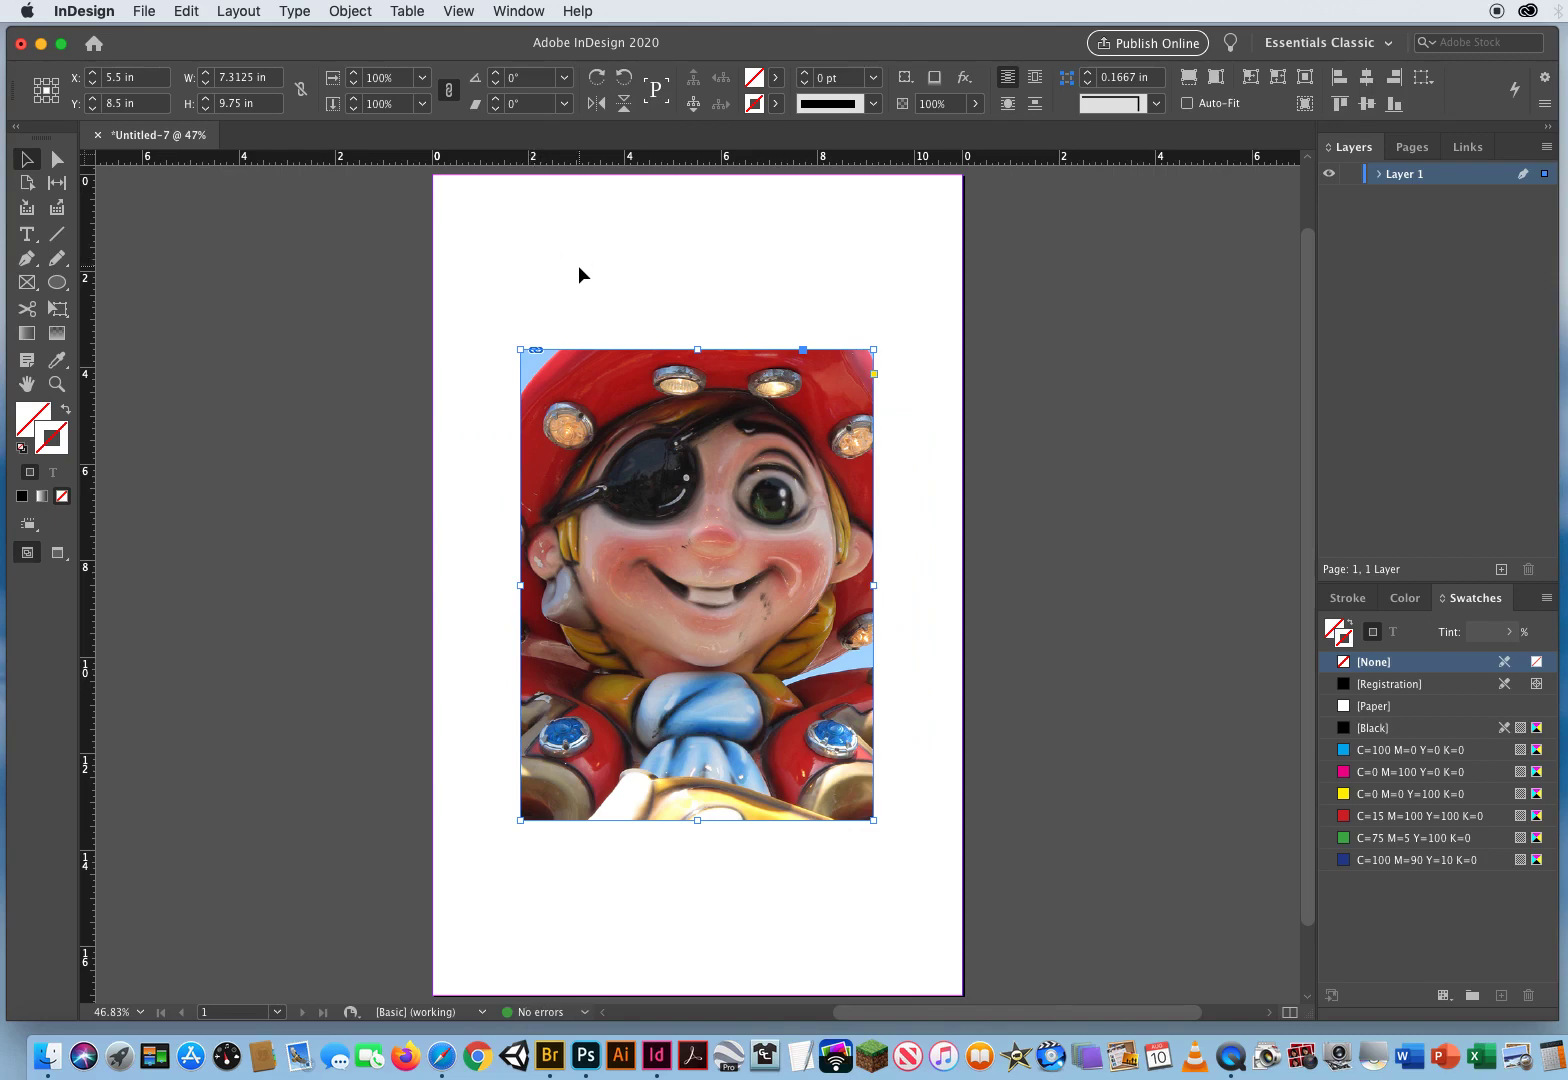
mouse_move(850, 329)
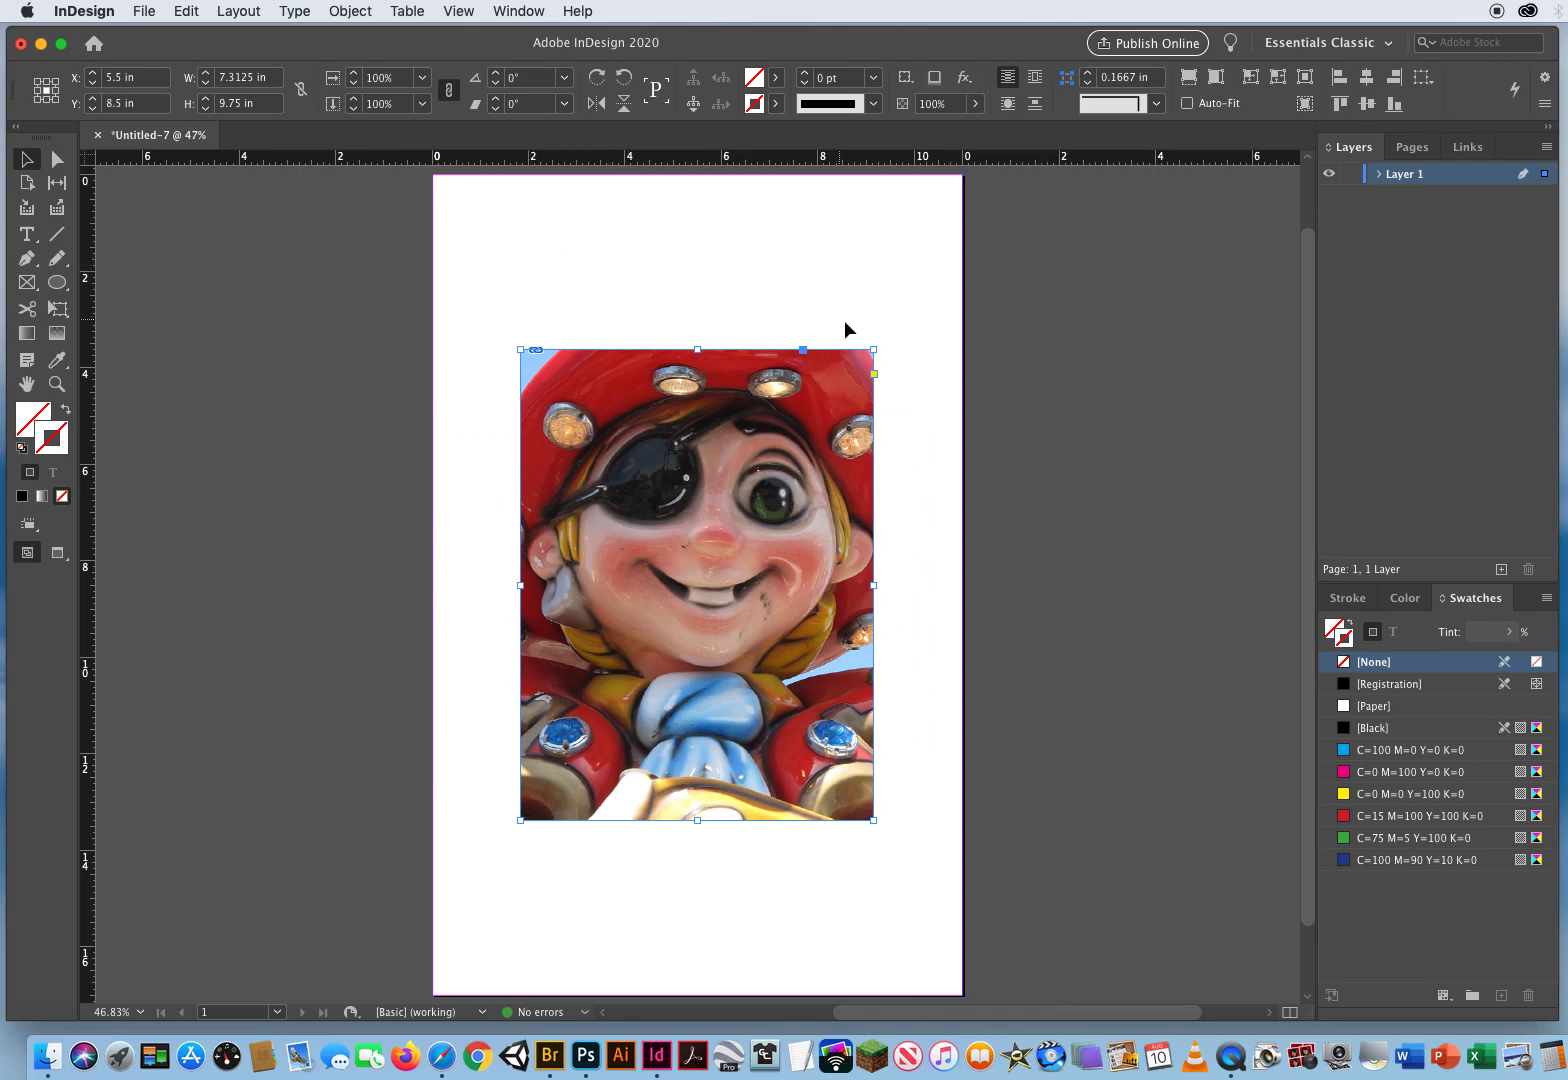
mouse_move(873, 349)
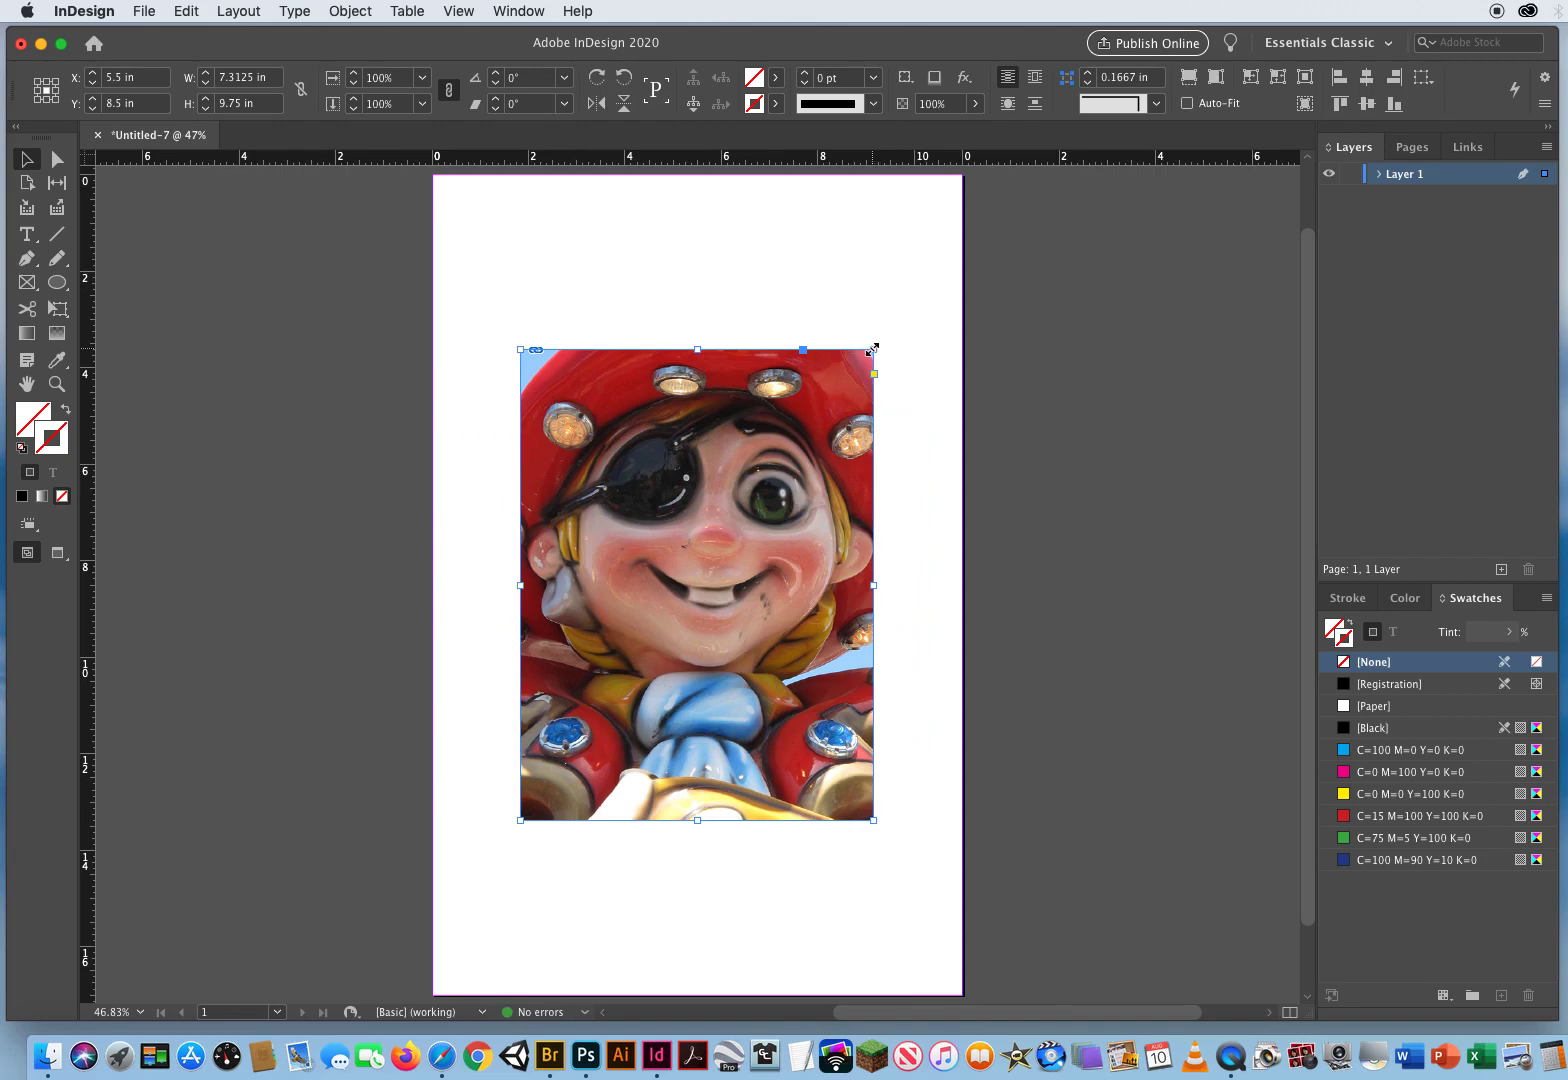
mouse_move(882, 342)
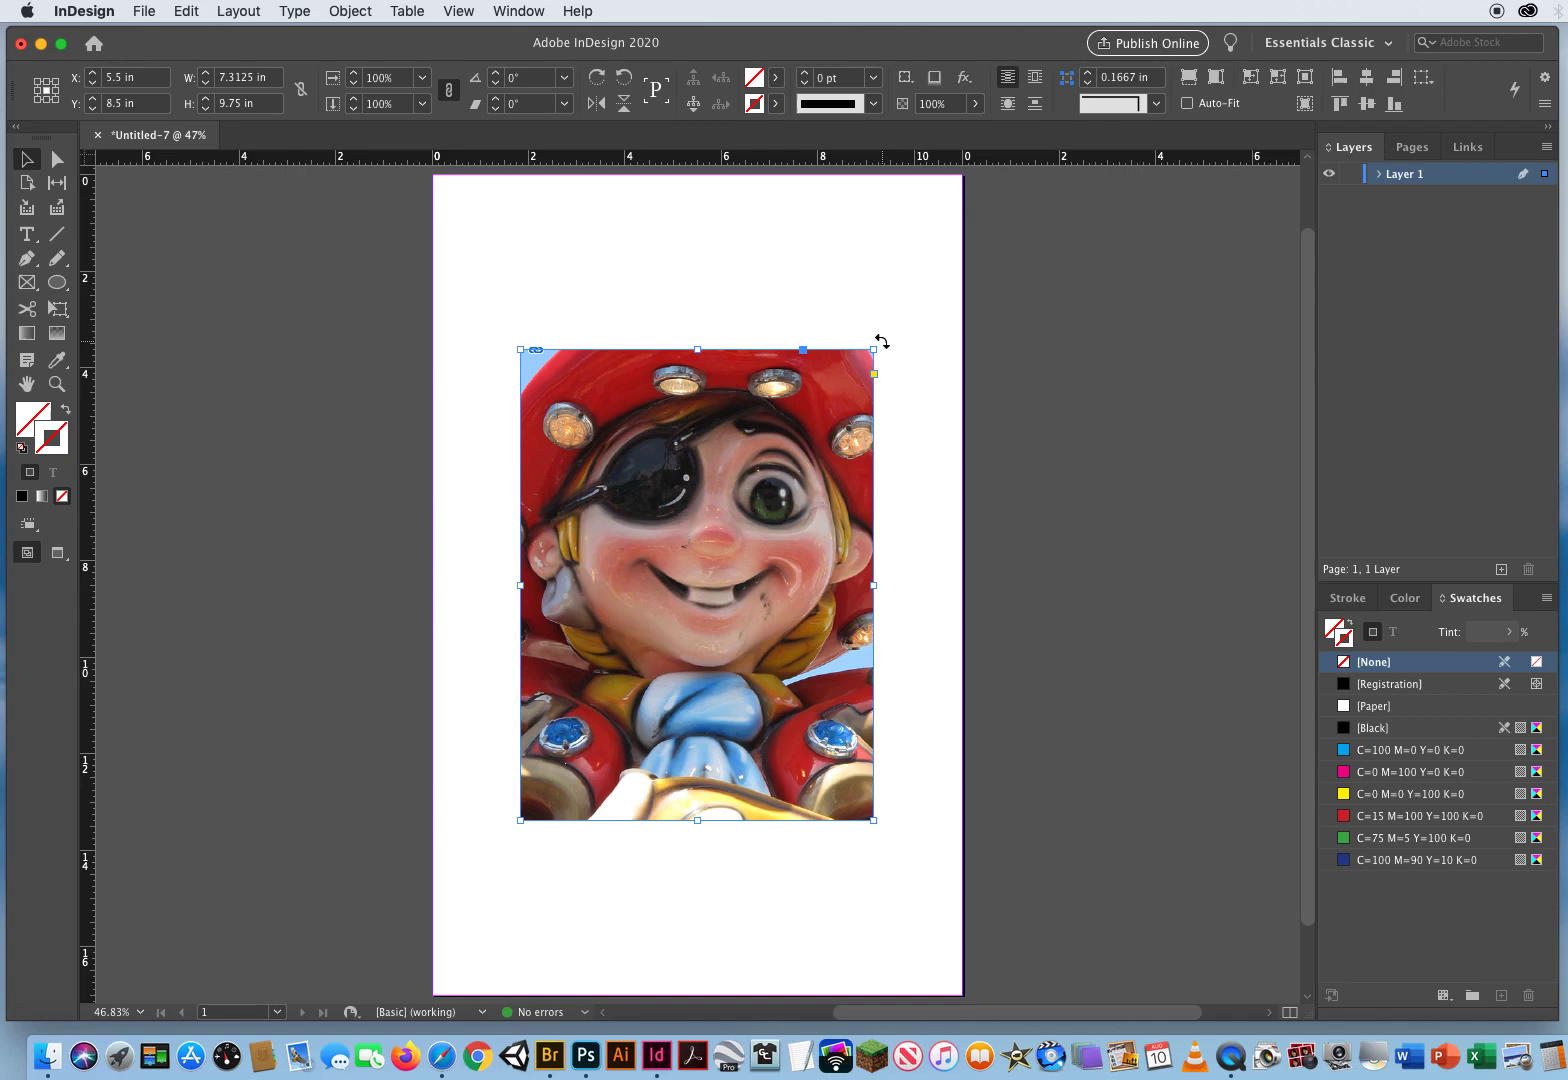
Step: Rotate the photo freehand from a corner handle up to about 30°
left_click_drag(880, 340, 868, 330)
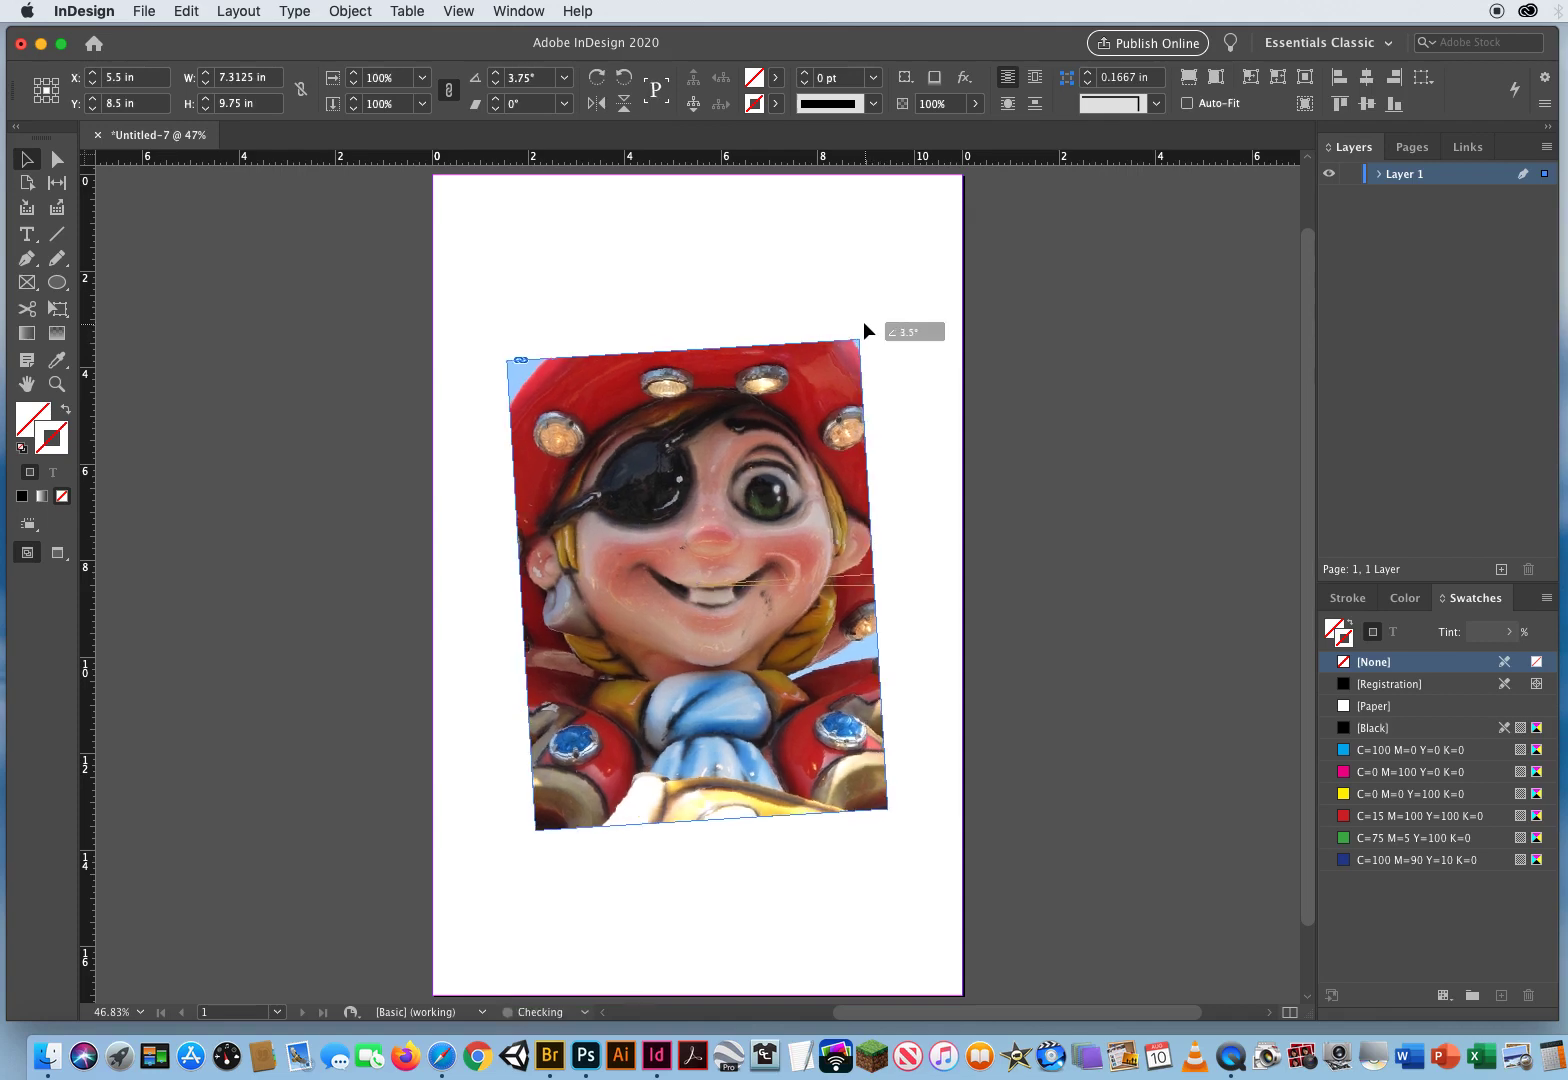
left_click_drag(865, 331, 877, 349)
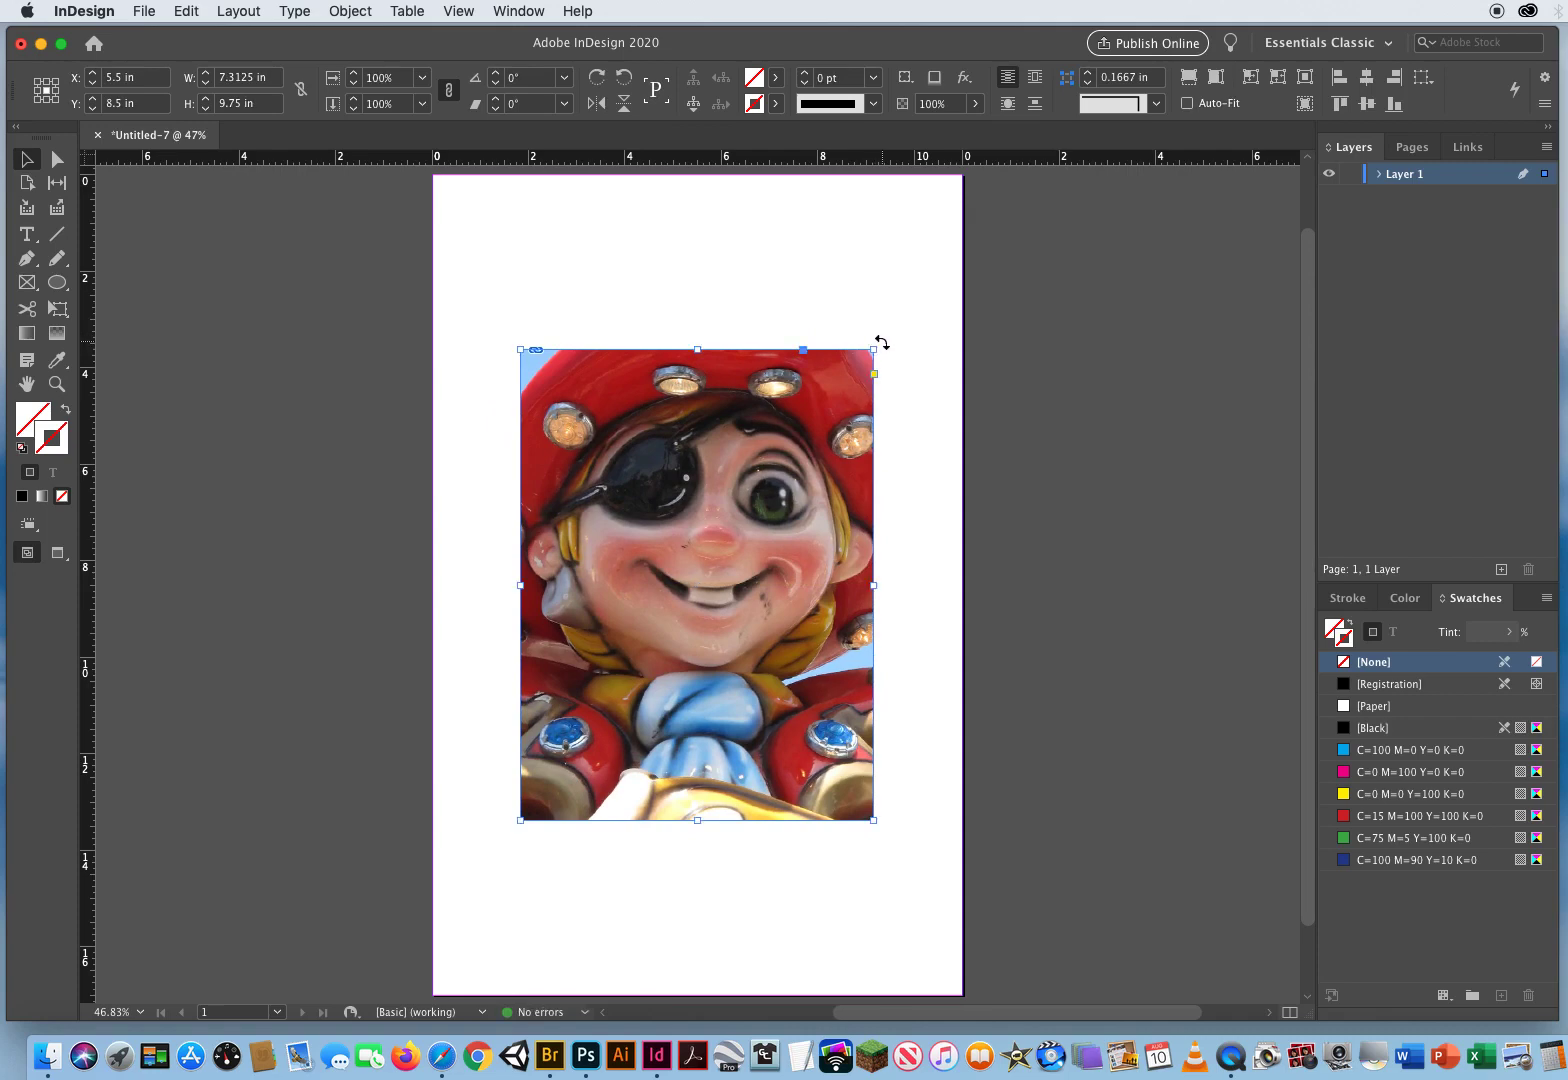
left_click_drag(873, 347, 737, 280)
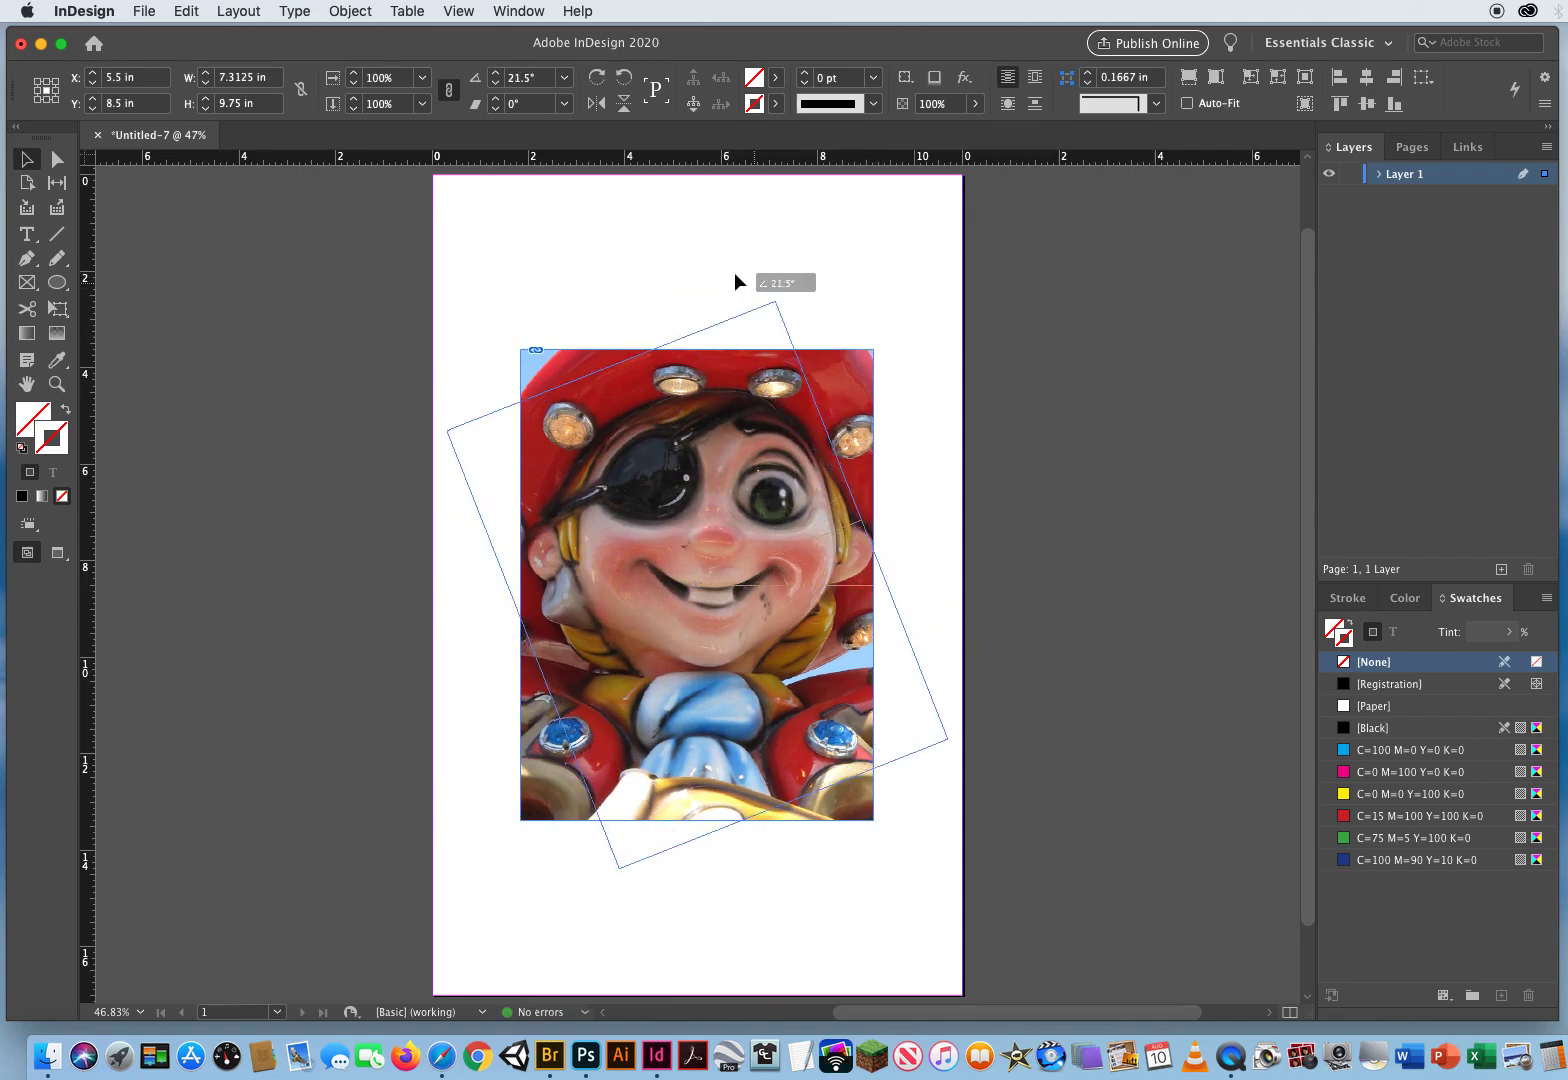
left_click_drag(740, 282, 740, 276)
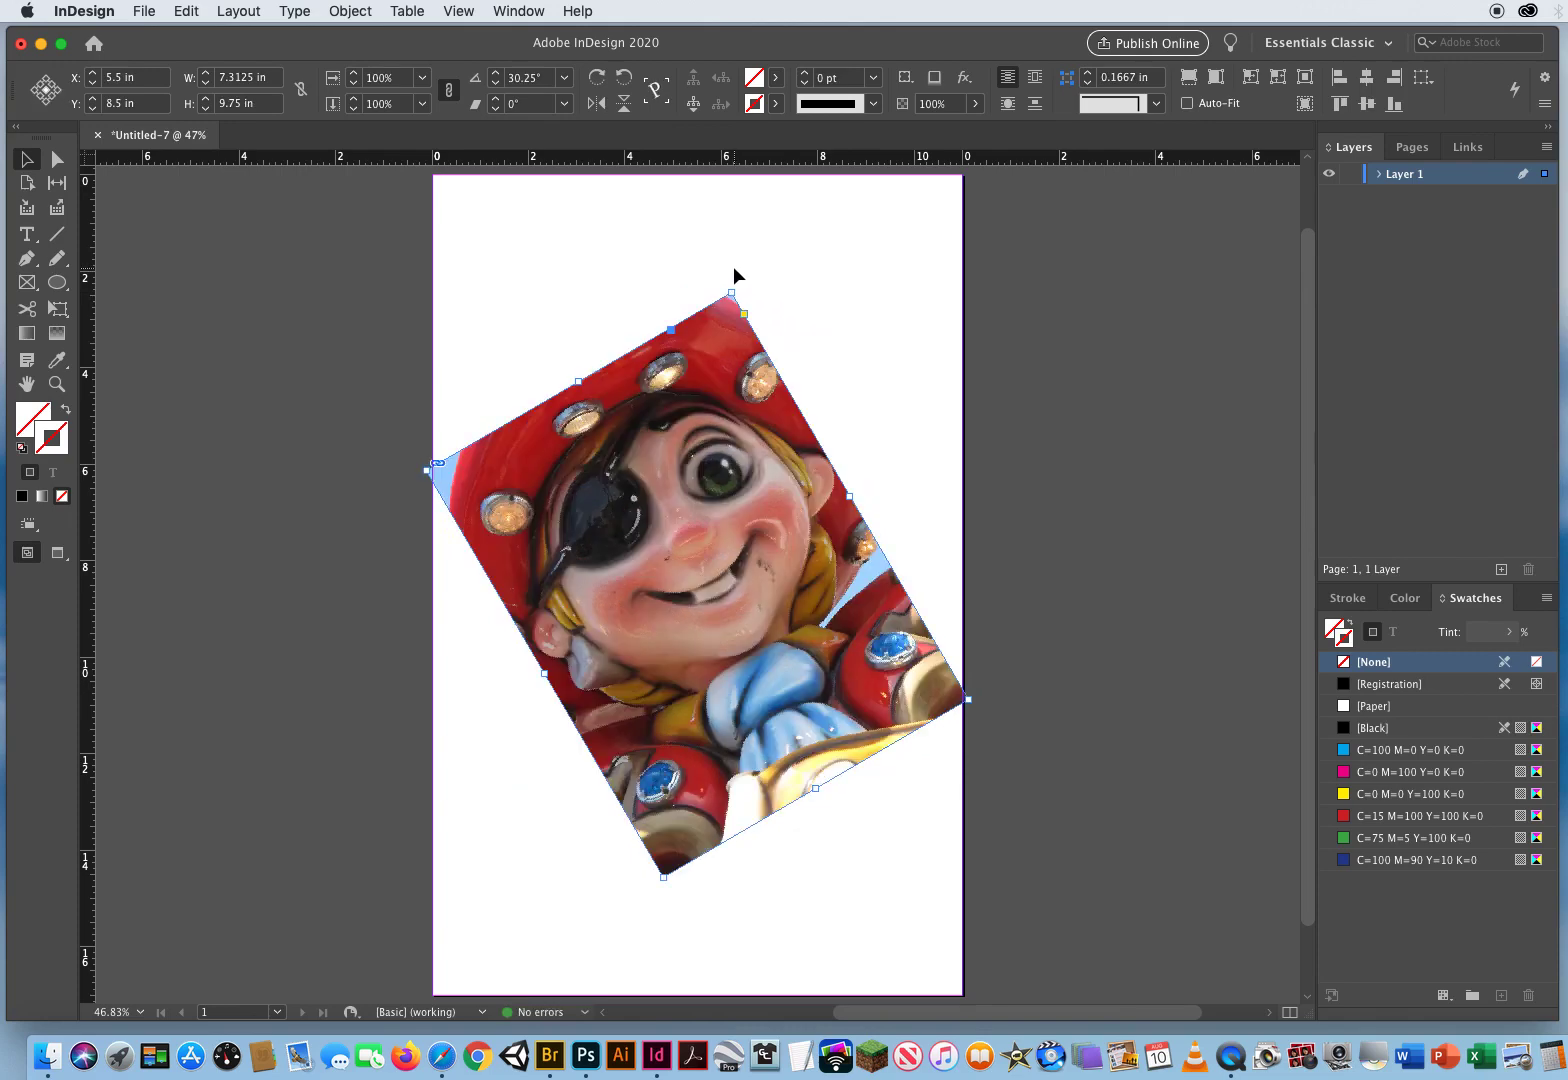
mouse_move(762, 286)
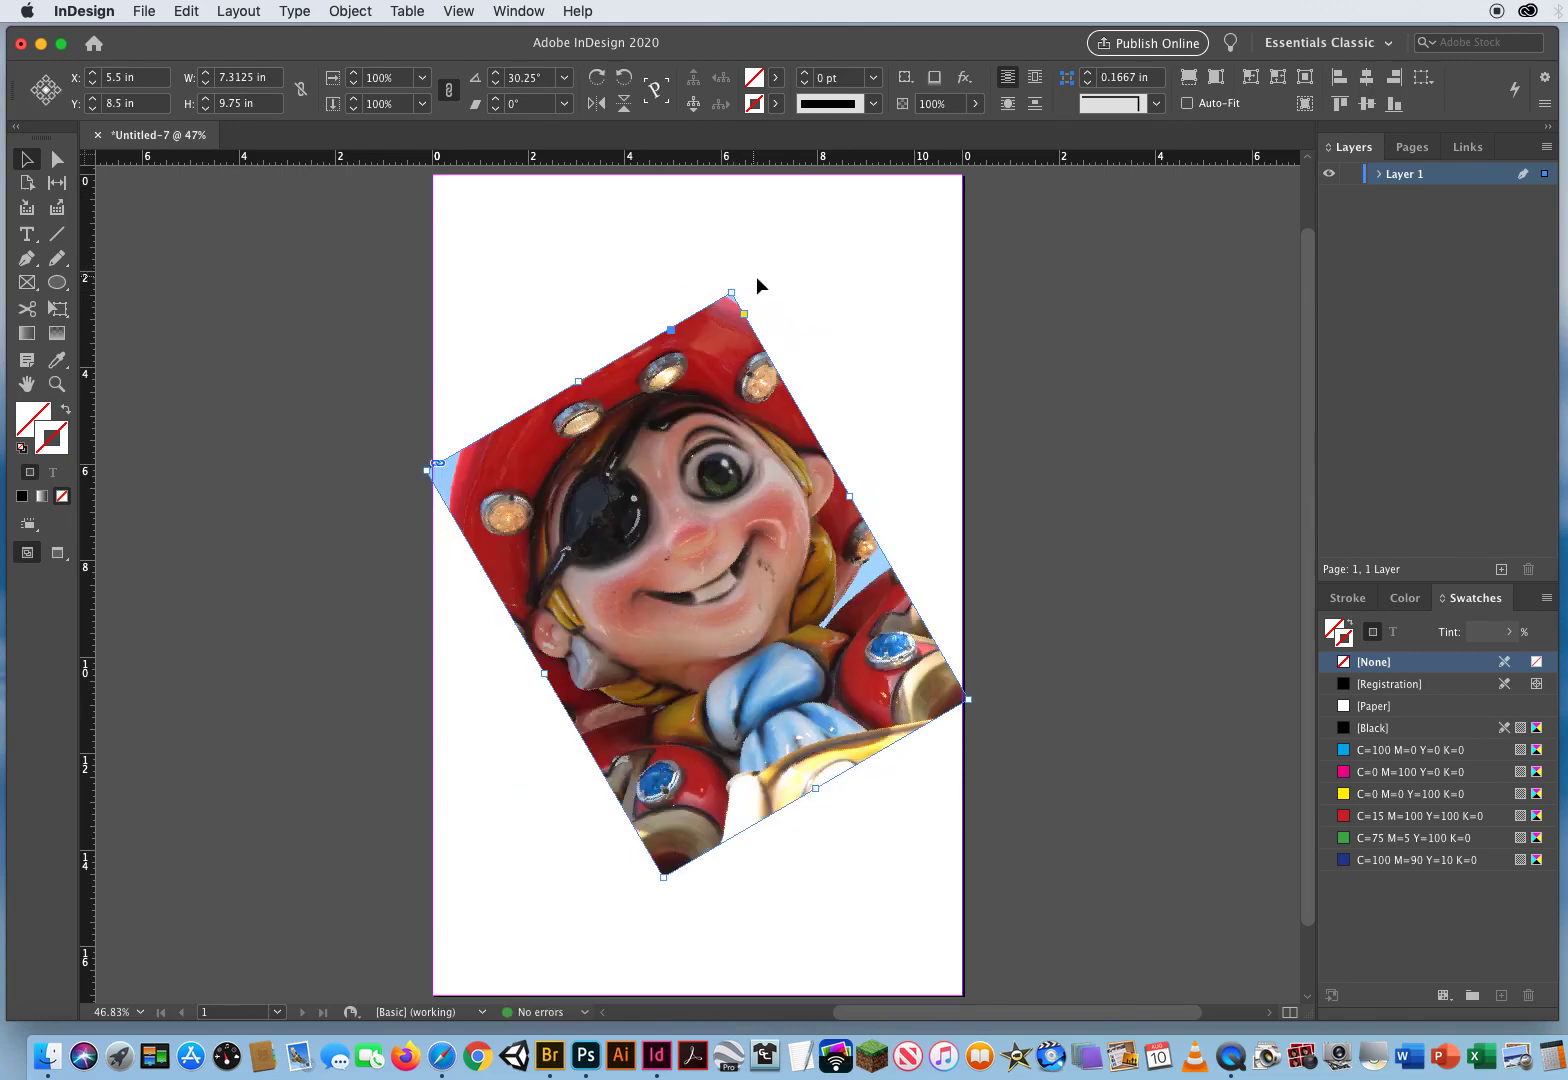
mouse_move(731, 286)
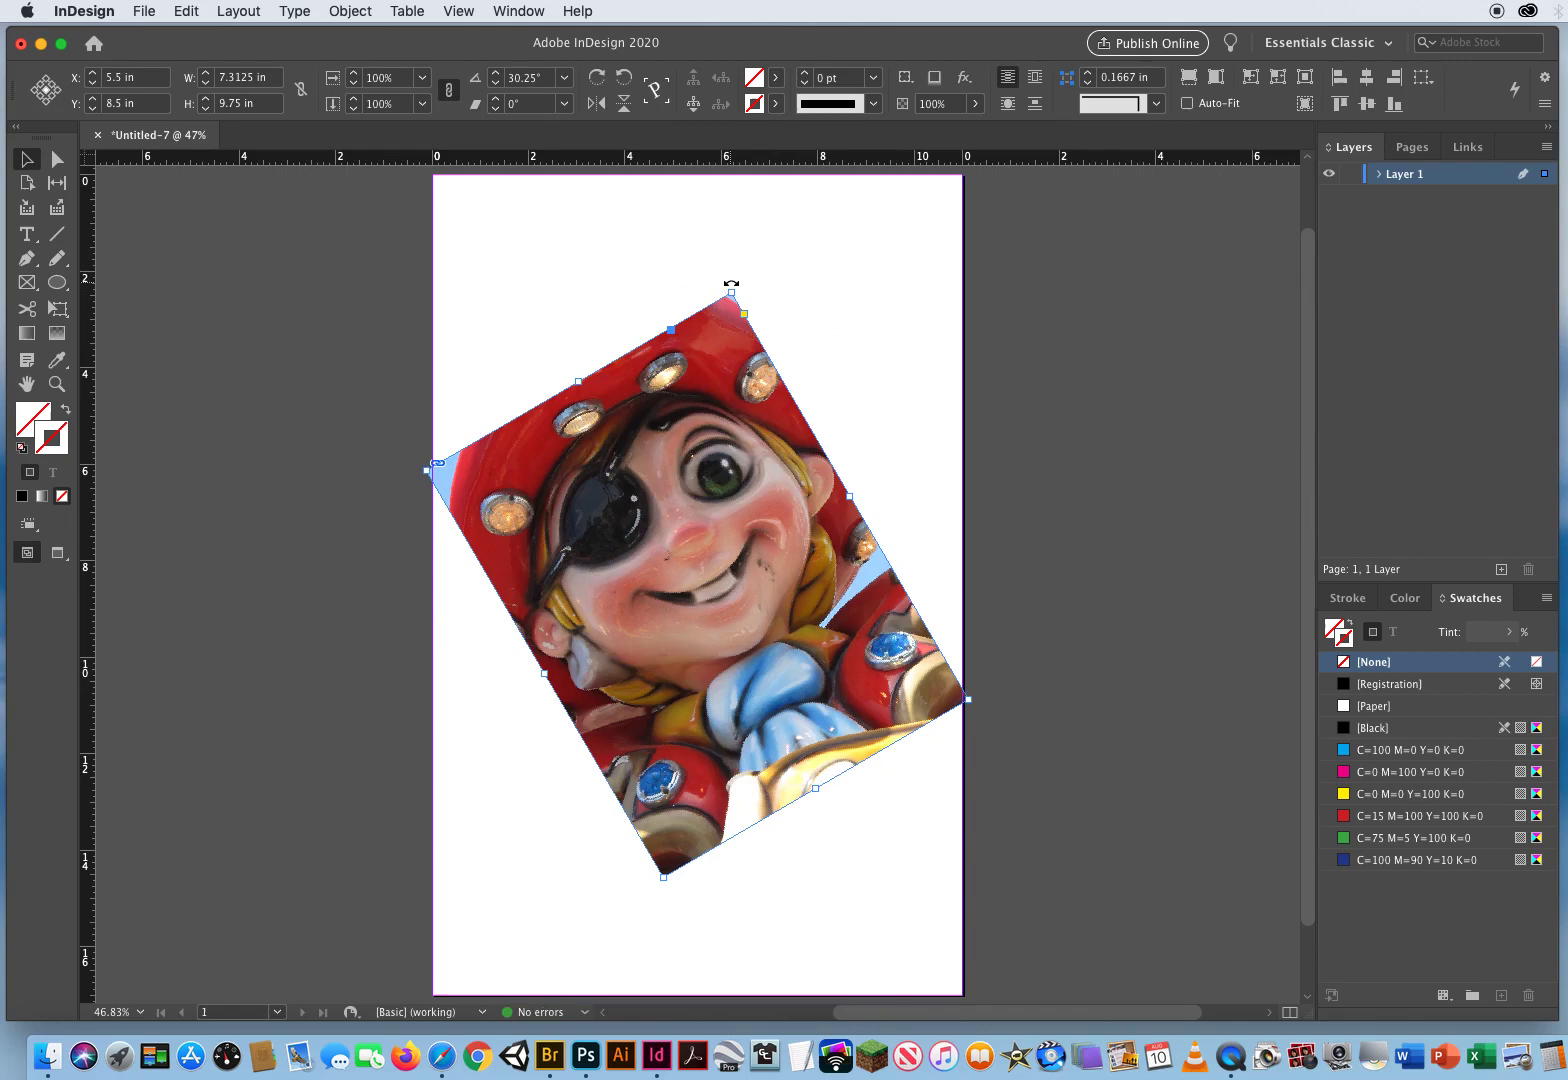
Step: Rotate the photo back past upright and settle it at a slight tilt of about 11°
left_click_drag(731, 296, 845, 322)
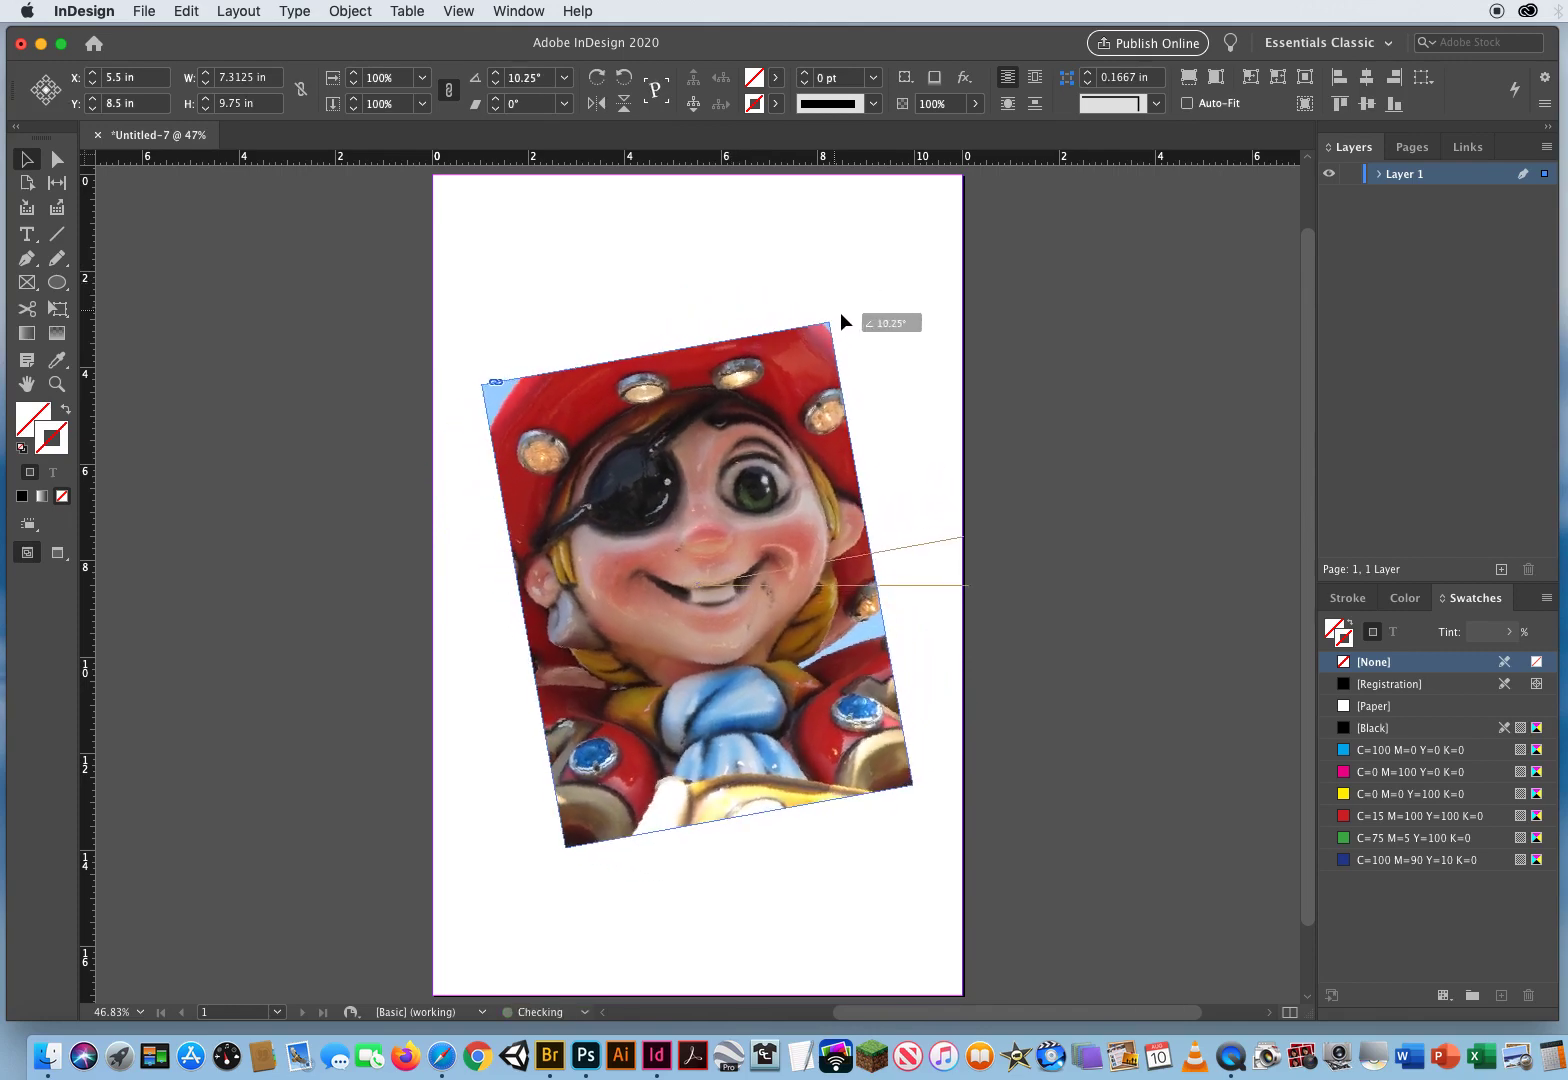
left_click_drag(845, 322, 880, 362)
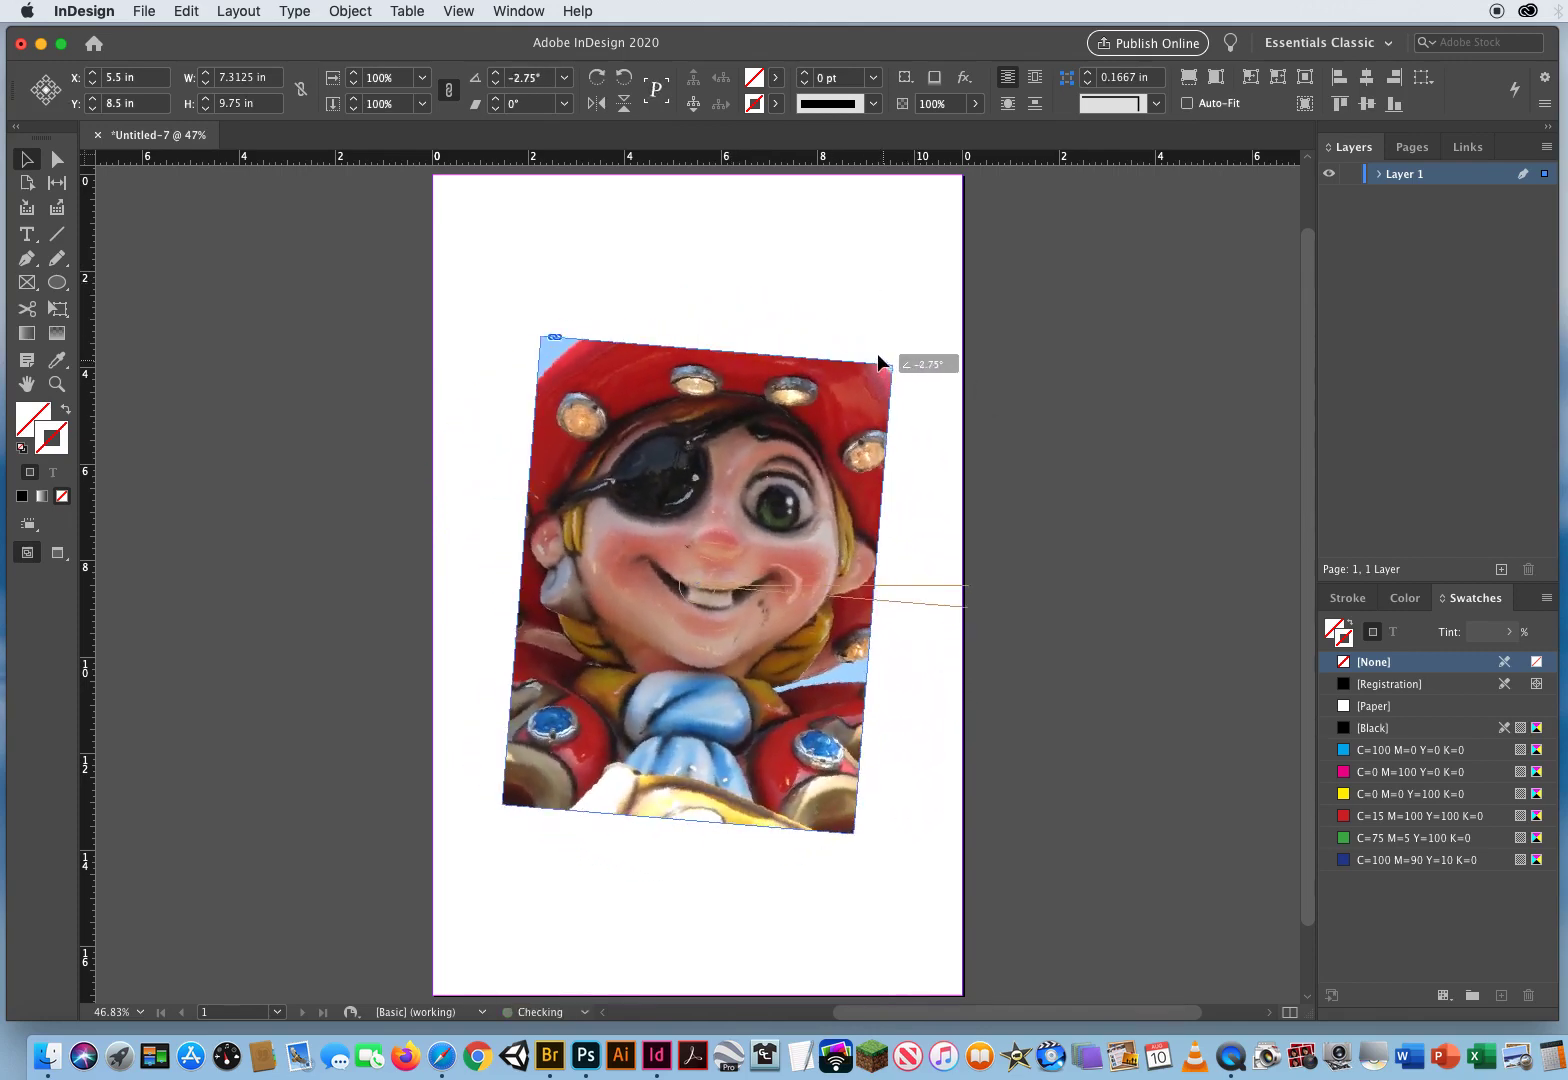
left_click_drag(880, 362, 835, 315)
type("11")
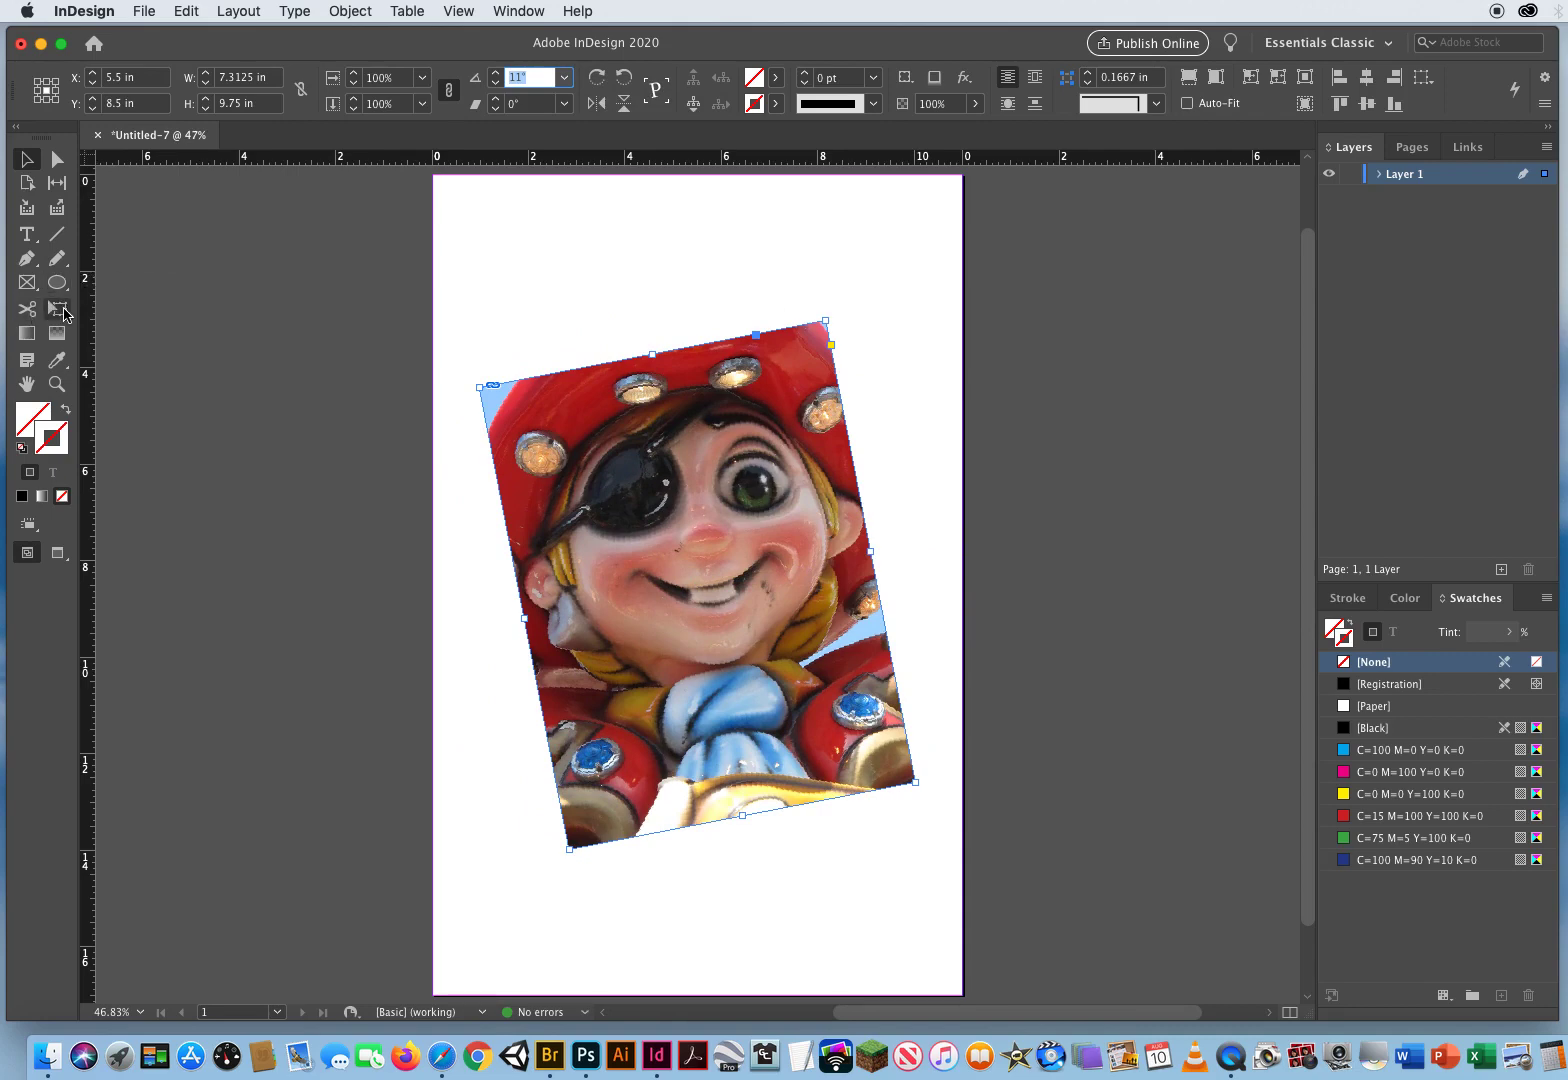
mouse_move(59, 310)
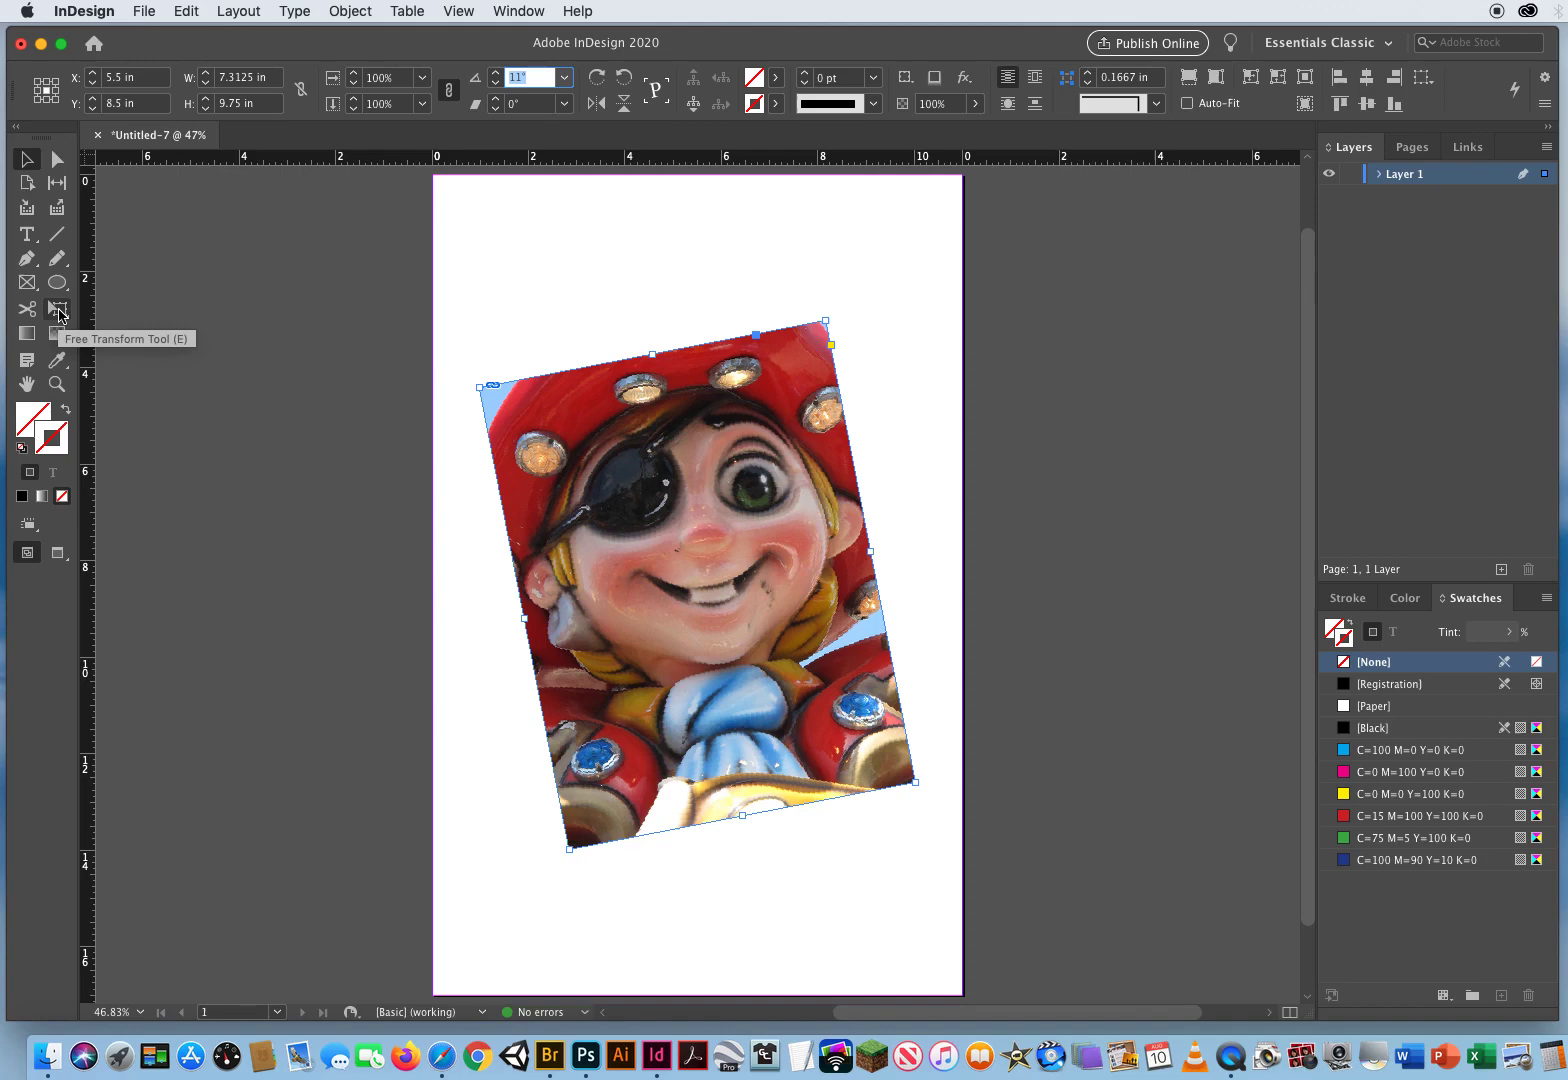
Step: With the Rotate Tool, swing the photo around its top-left corner and back toward upright
left_click(58, 308)
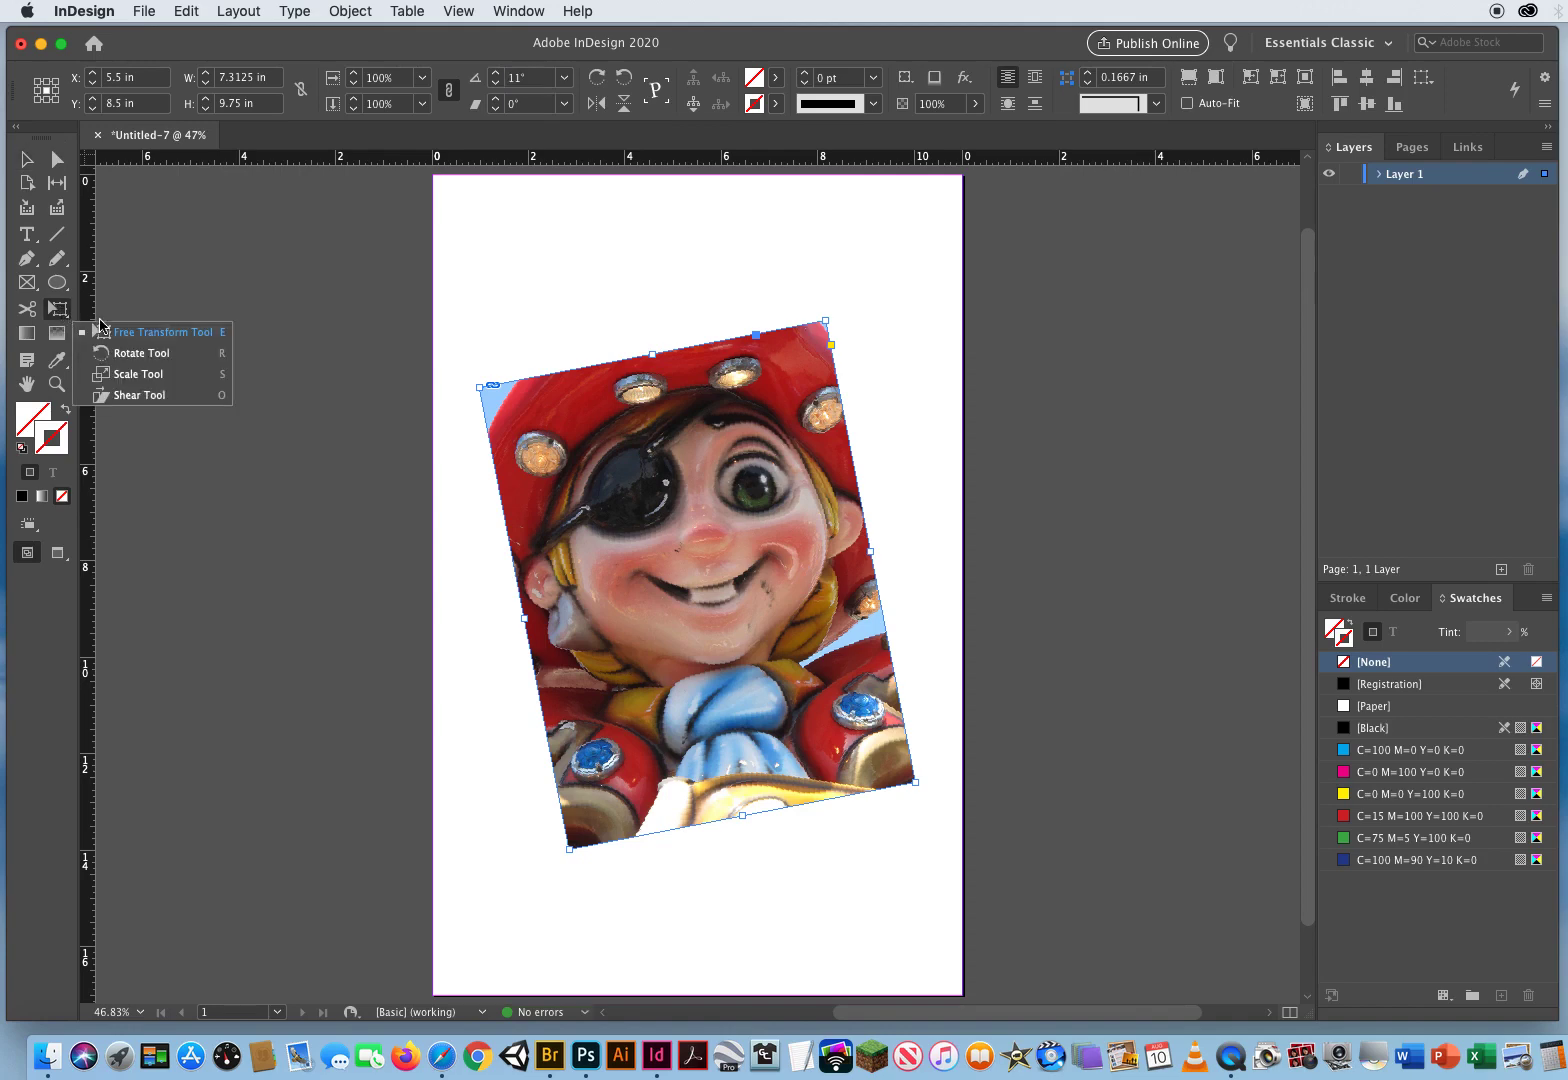
mouse_move(120, 352)
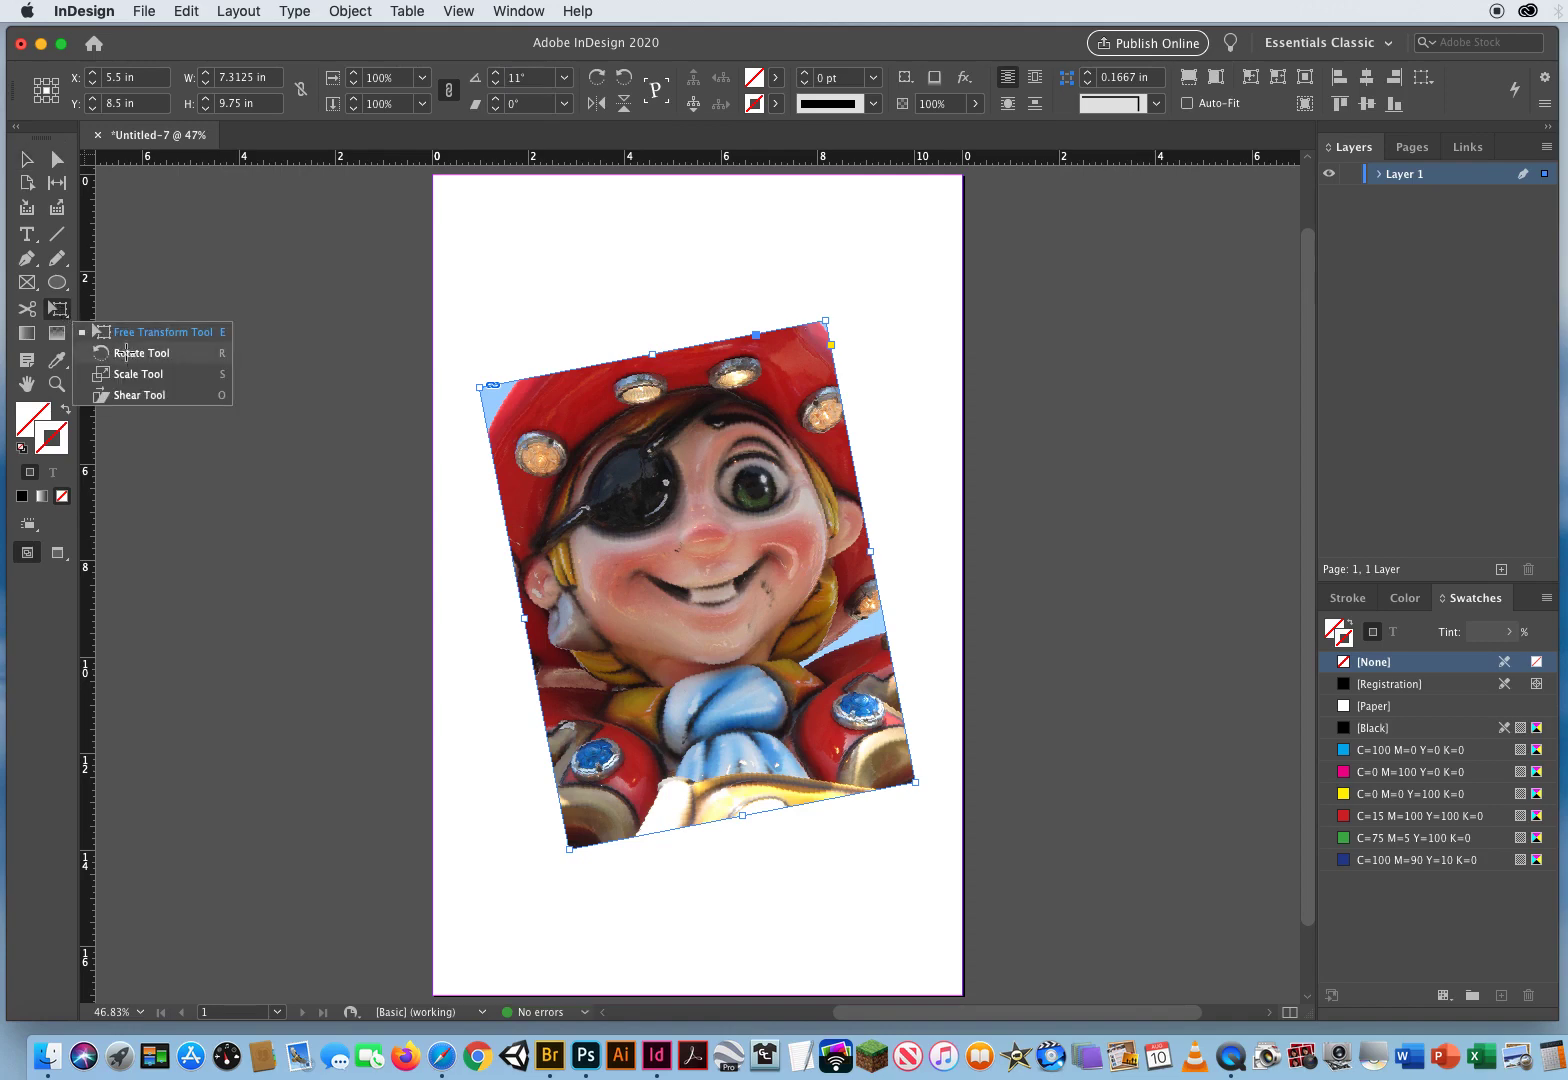
left_click(140, 352)
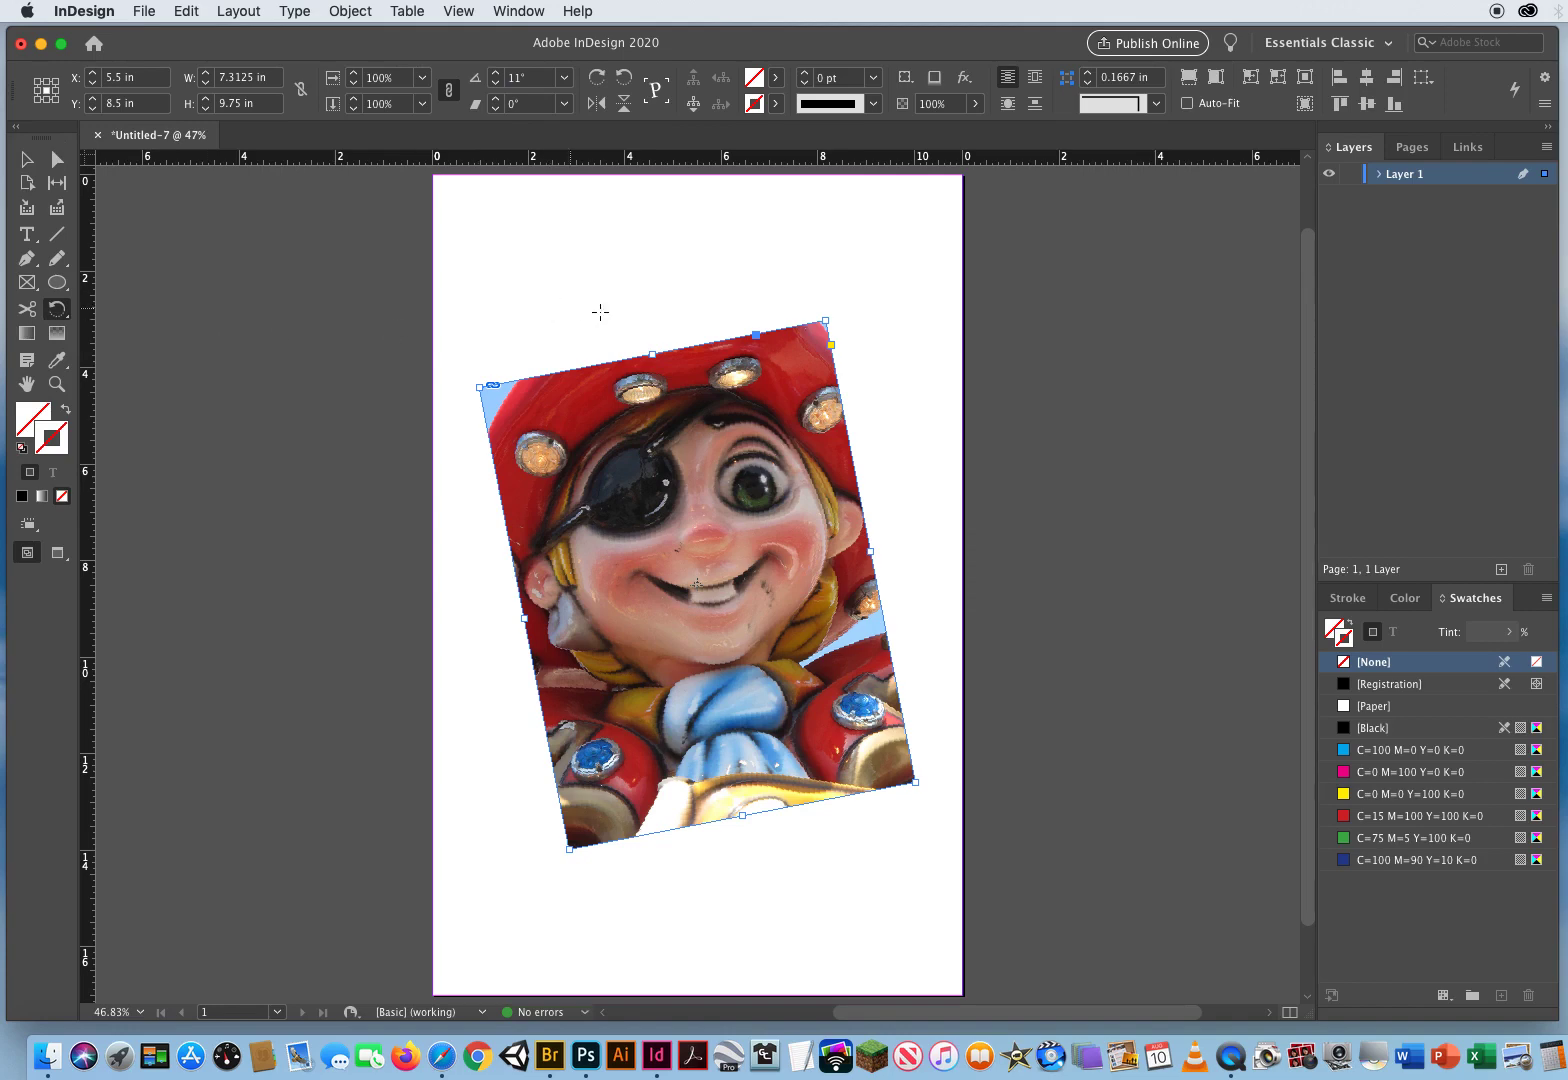
mouse_move(698, 582)
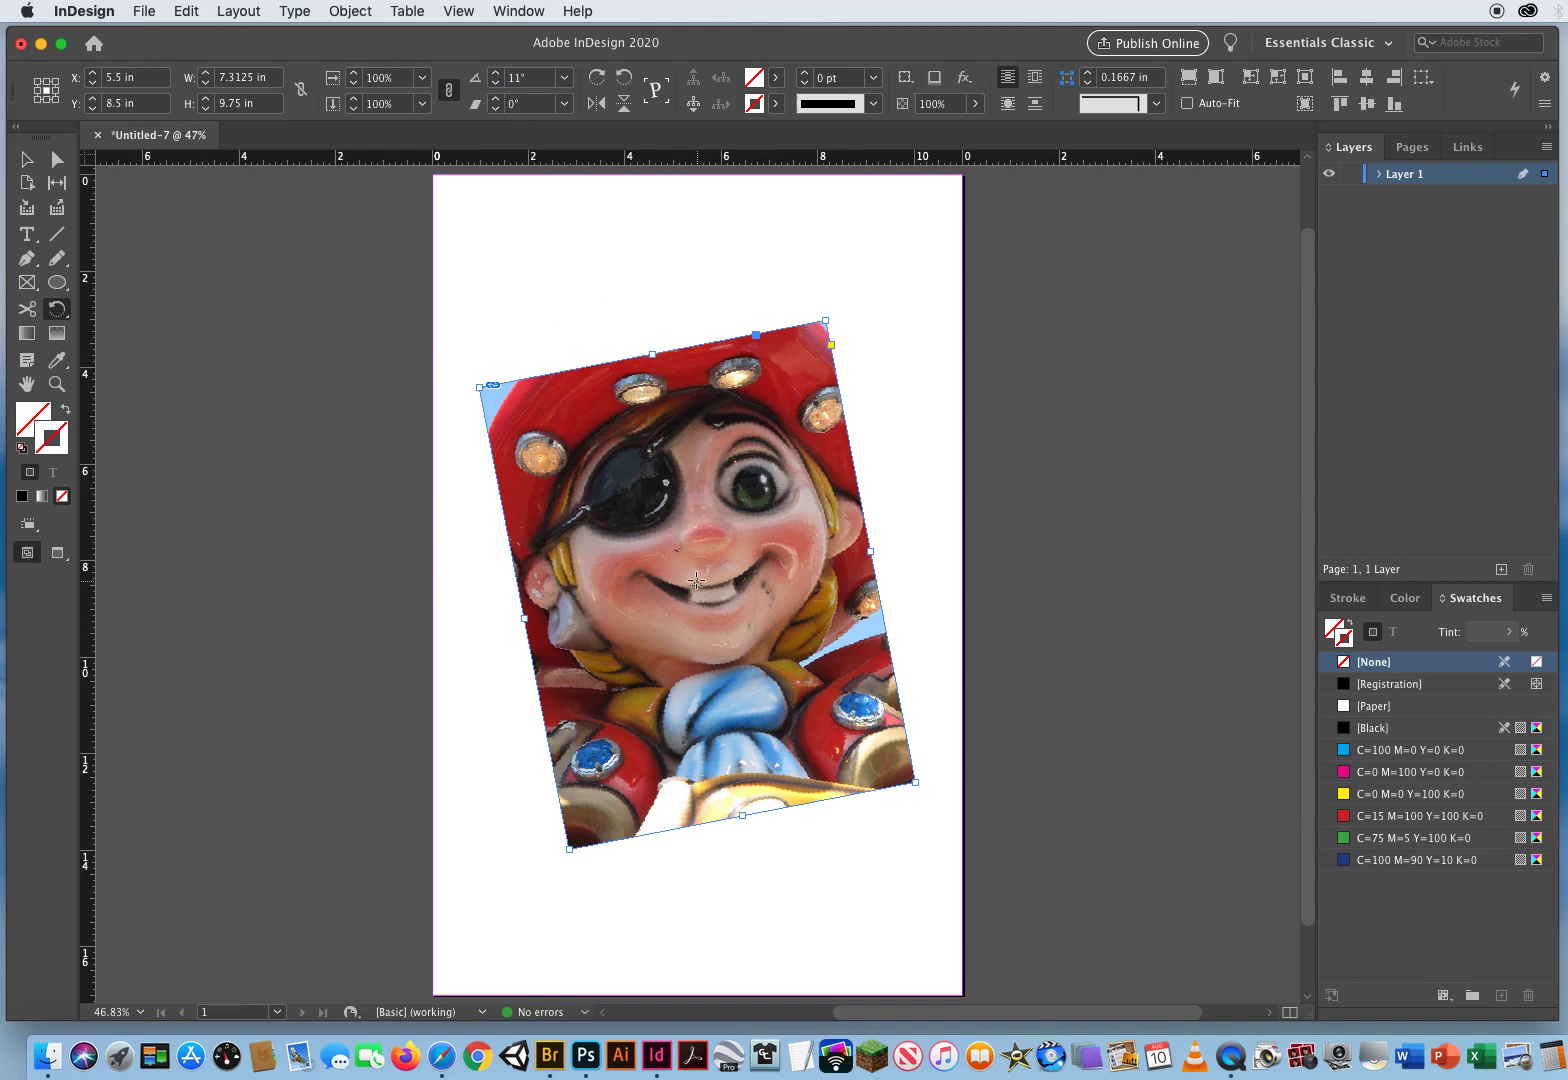
mouse_move(46, 85)
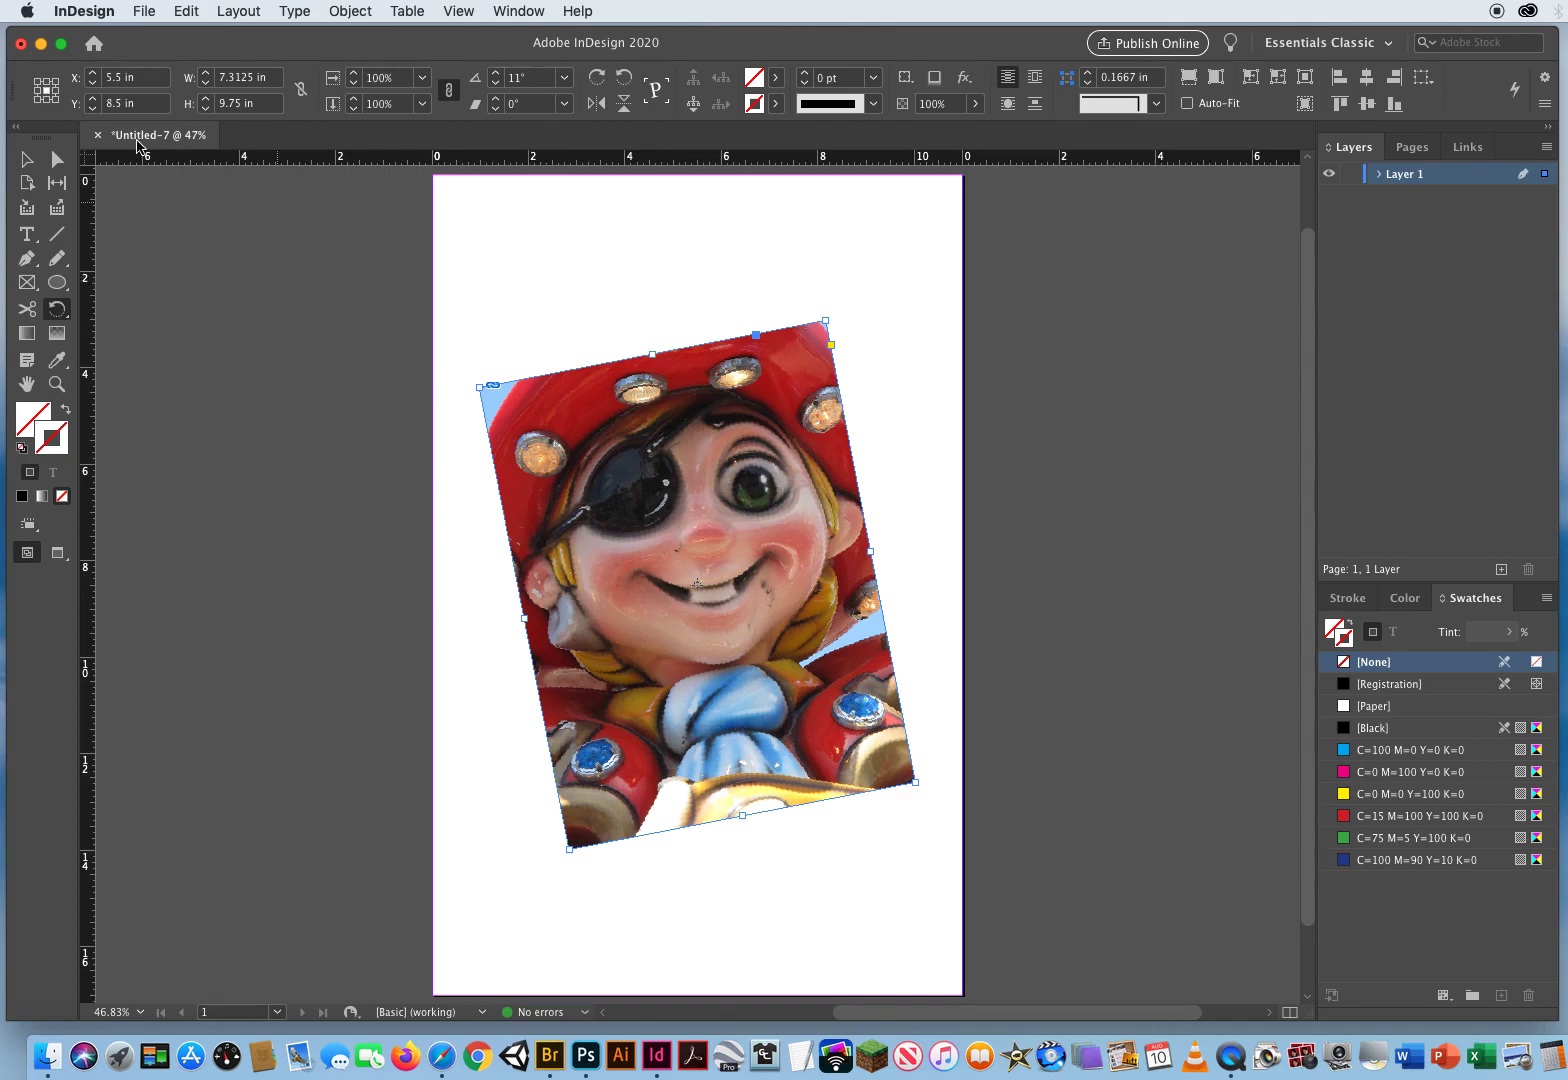
mouse_move(44, 82)
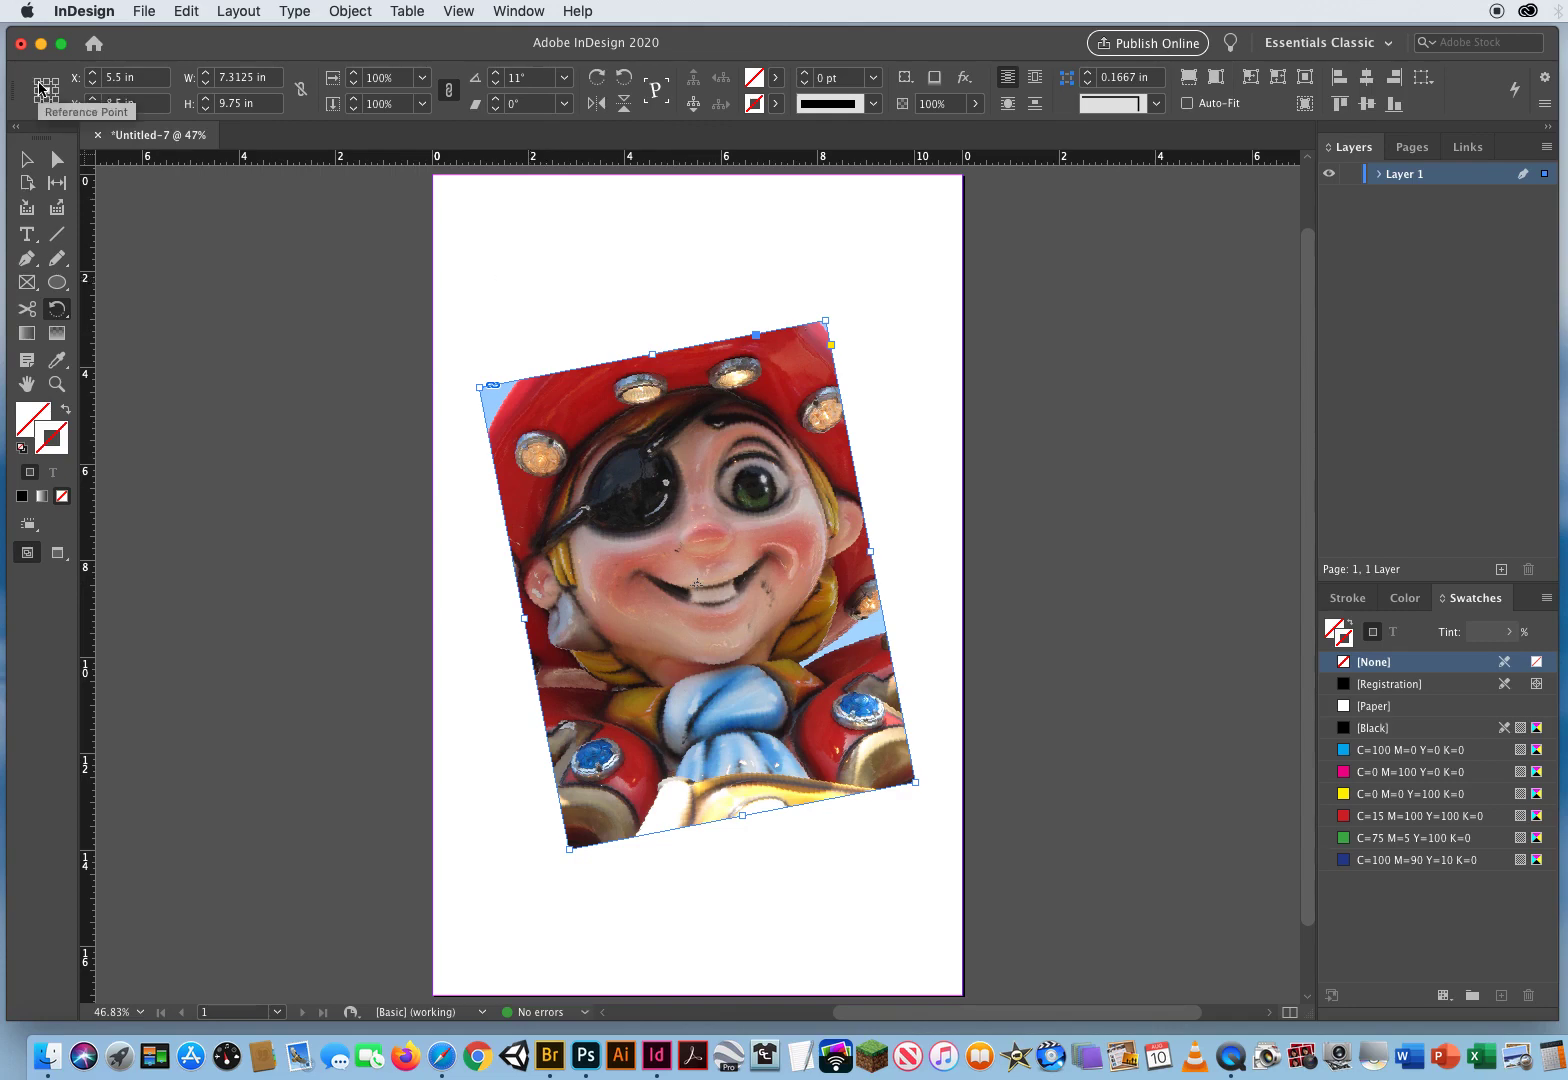
left_click_drag(827, 340, 965, 468)
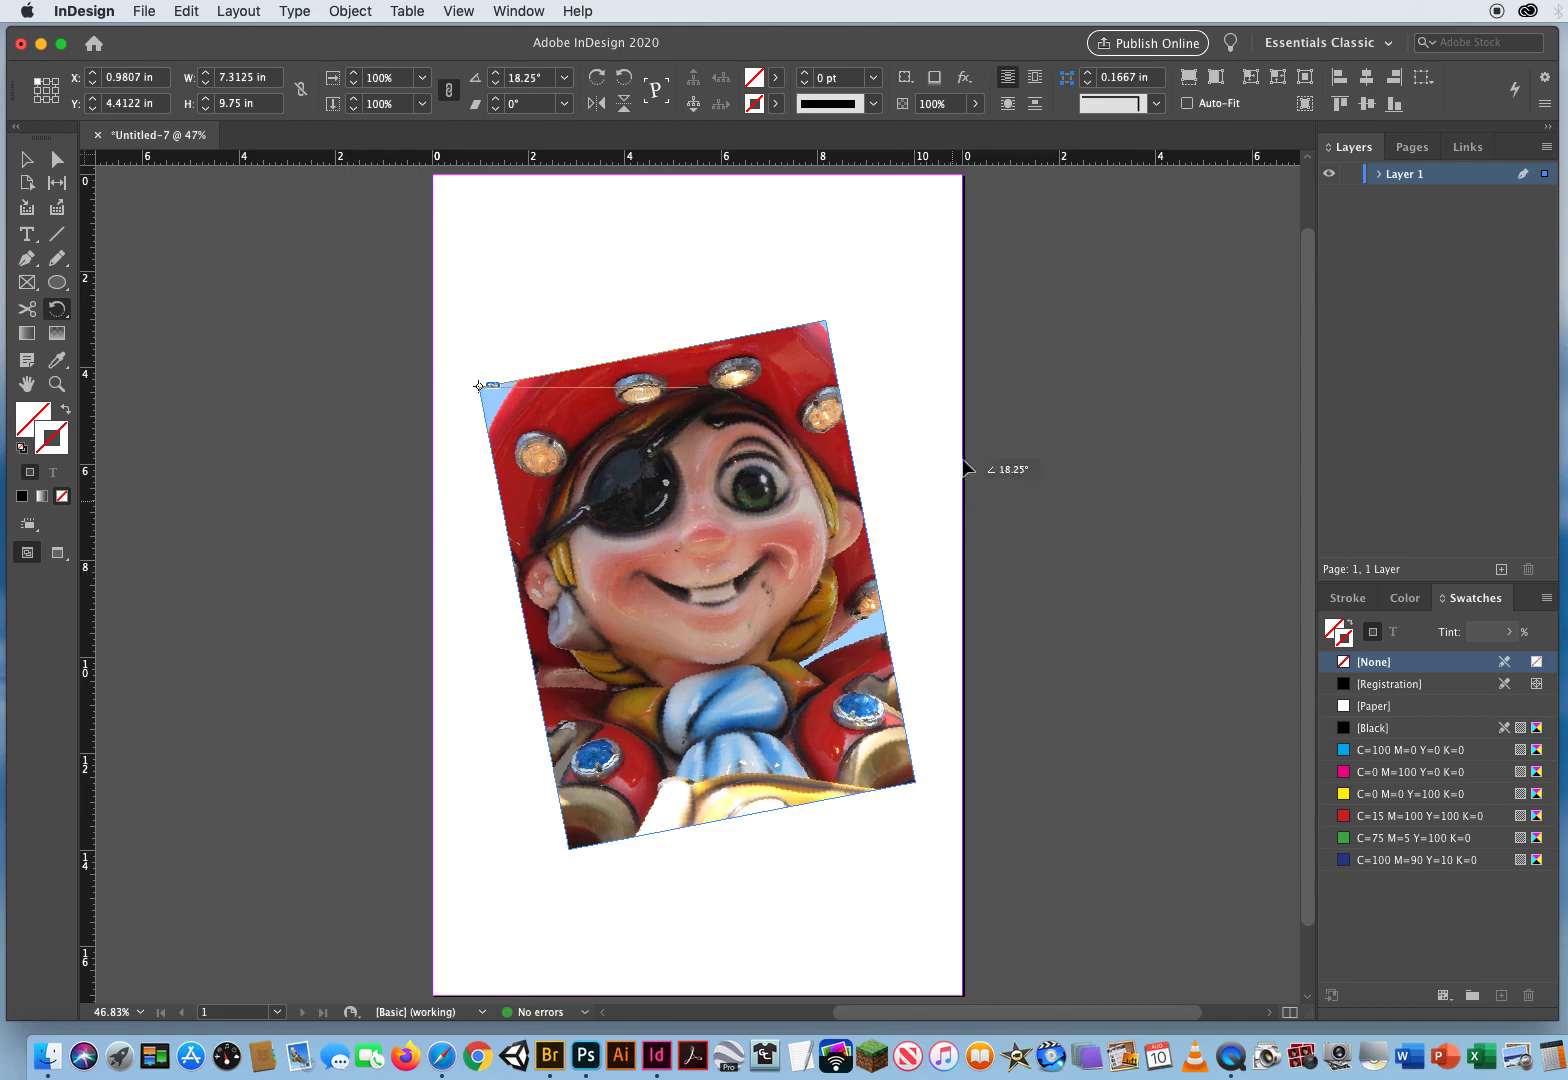
left_click_drag(480, 386, 390, 833)
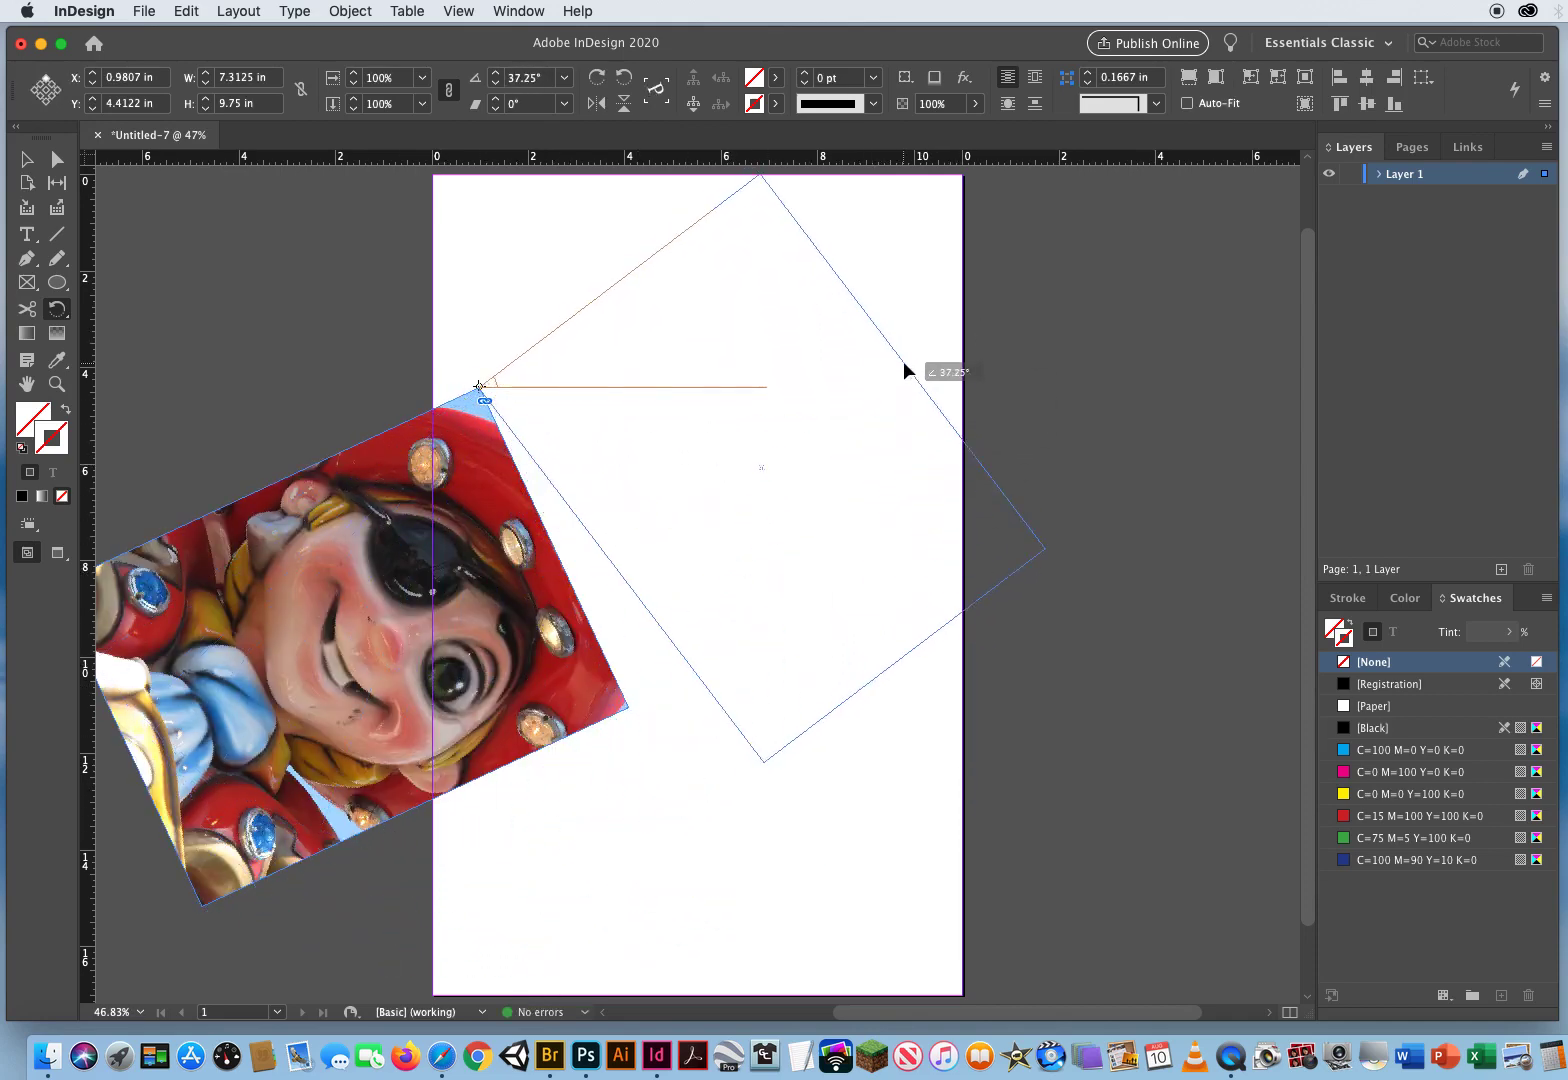
left_click_drag(905, 371, 915, 519)
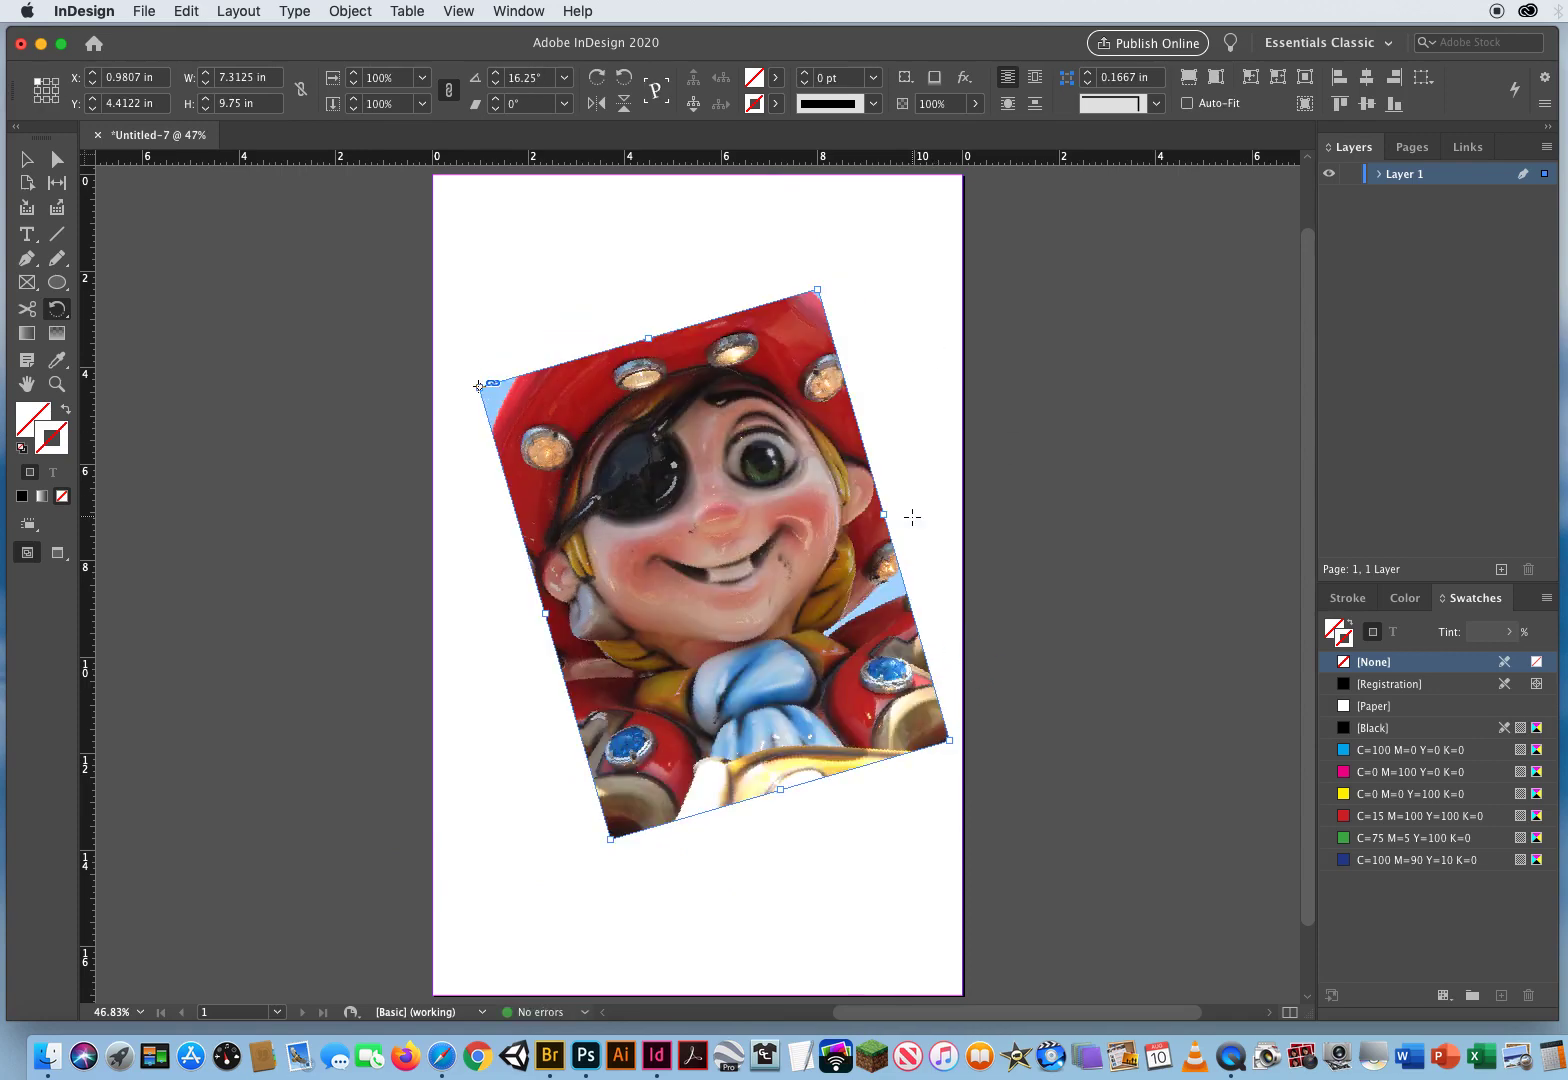
mouse_move(1032, 653)
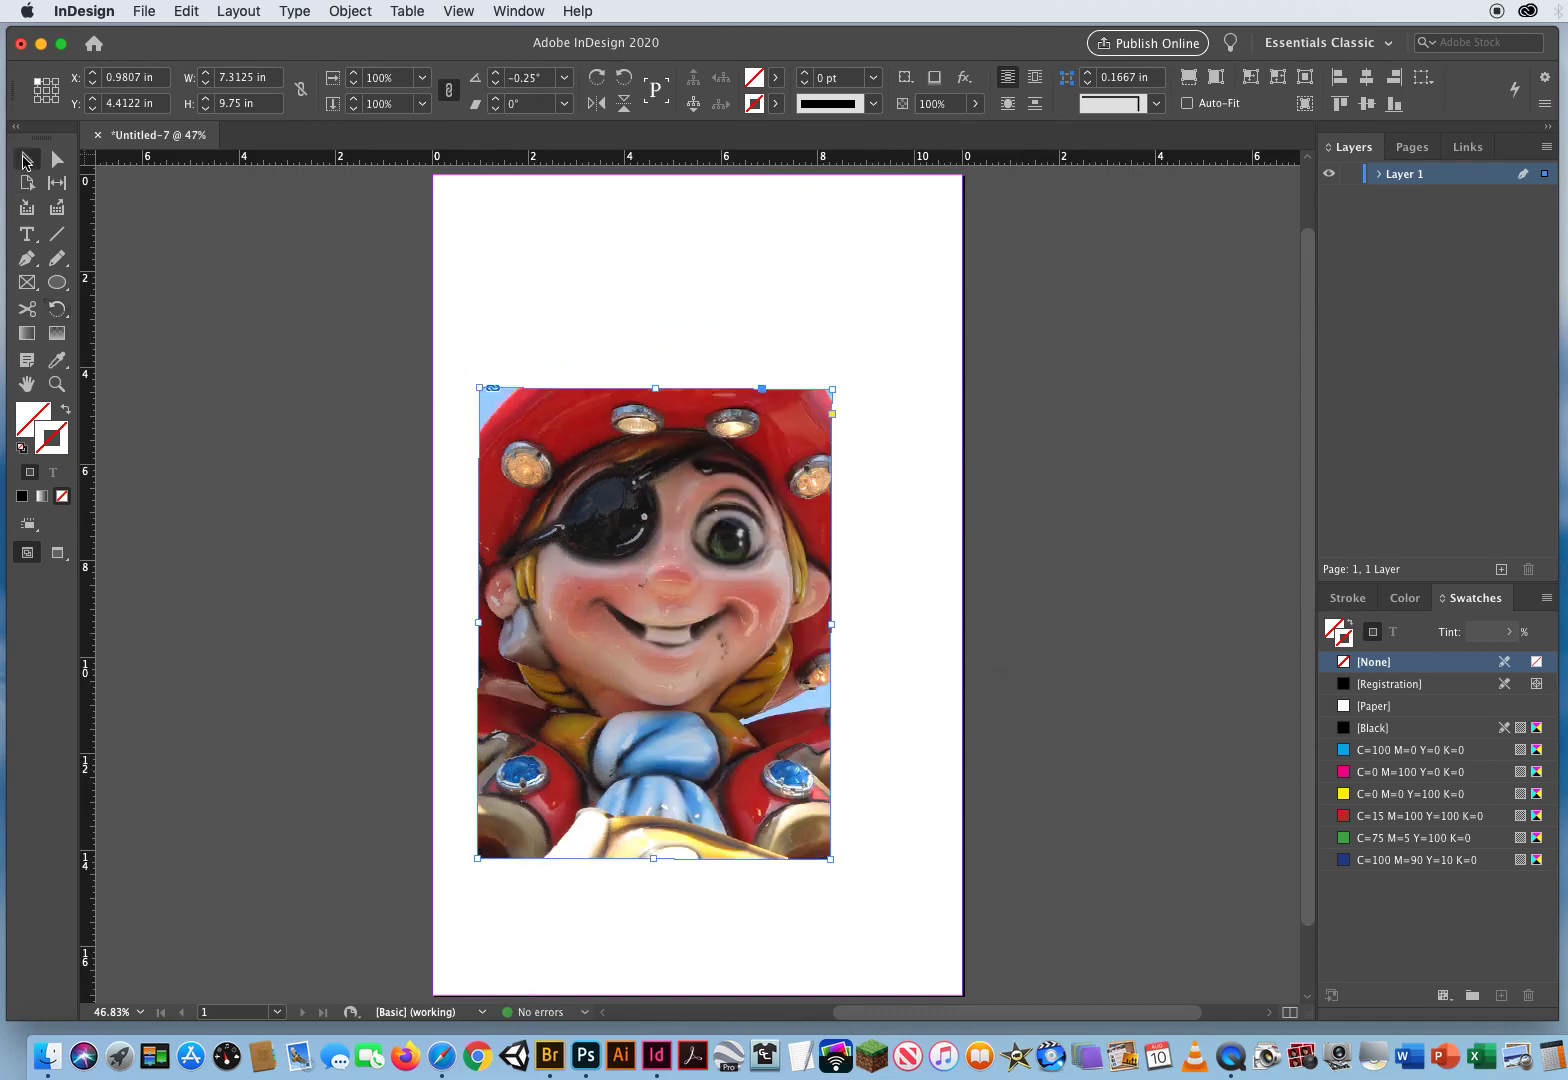
Step: Straighten the photo to 0° and move it to the page's top-left corner near X 0.35, Y 0.325
left_click_drag(652, 622, 632, 458)
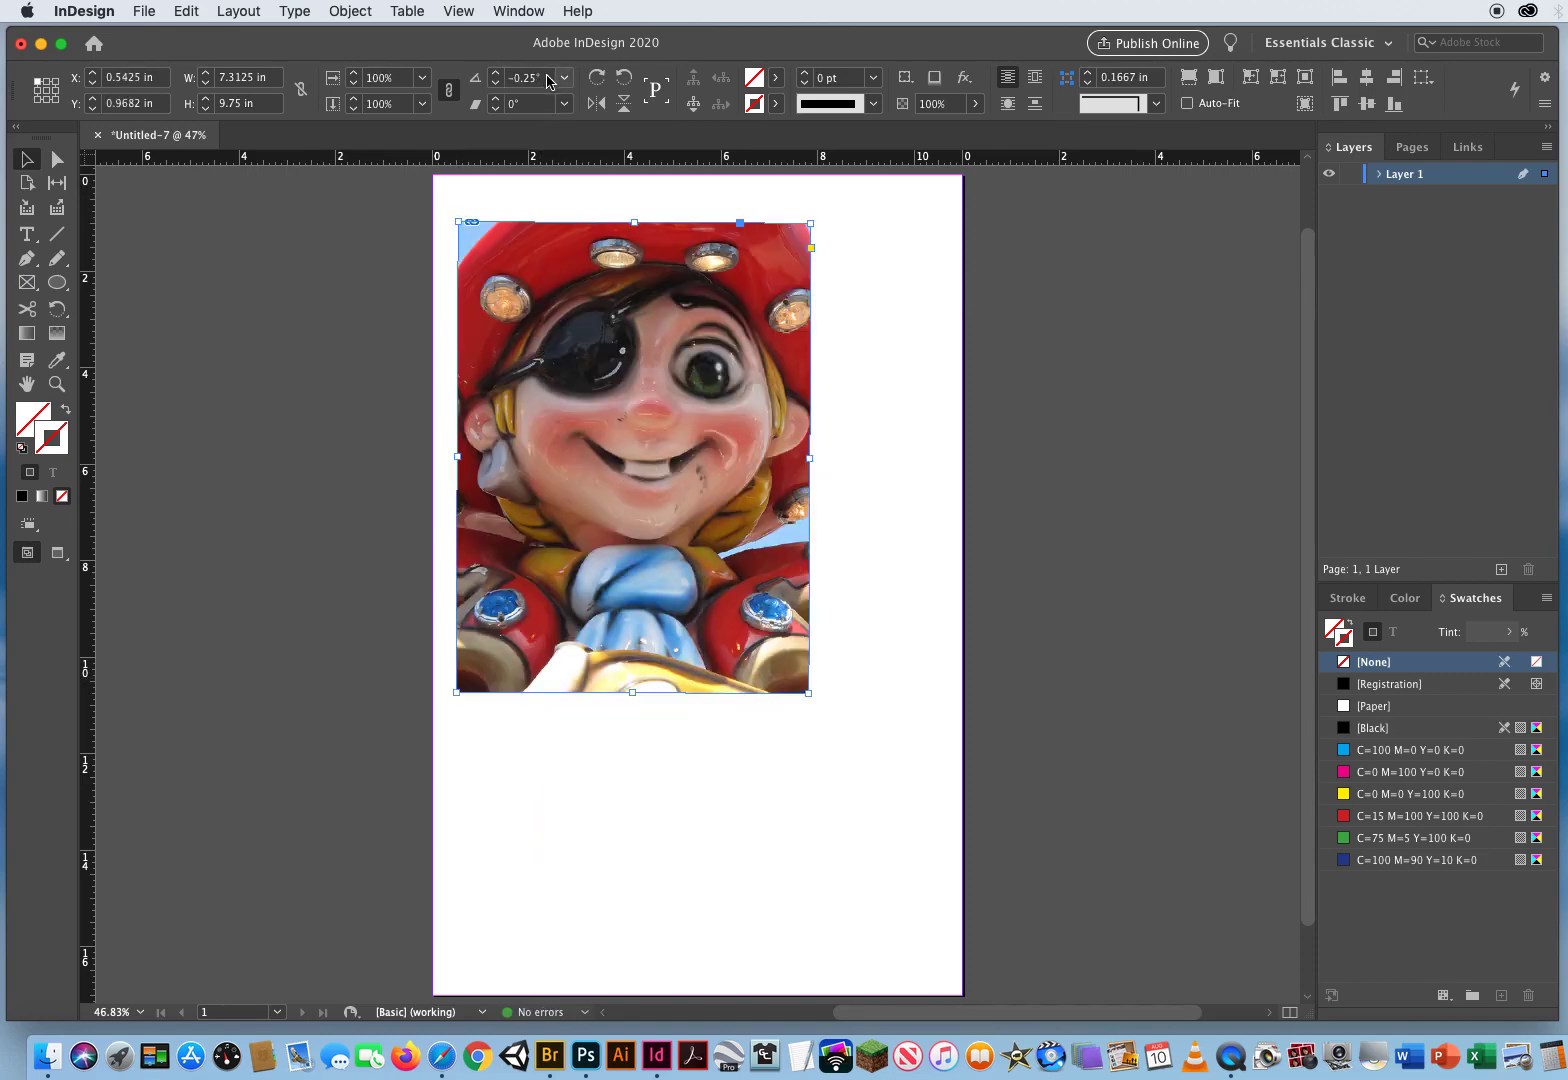
left_click(530, 78)
type("0")
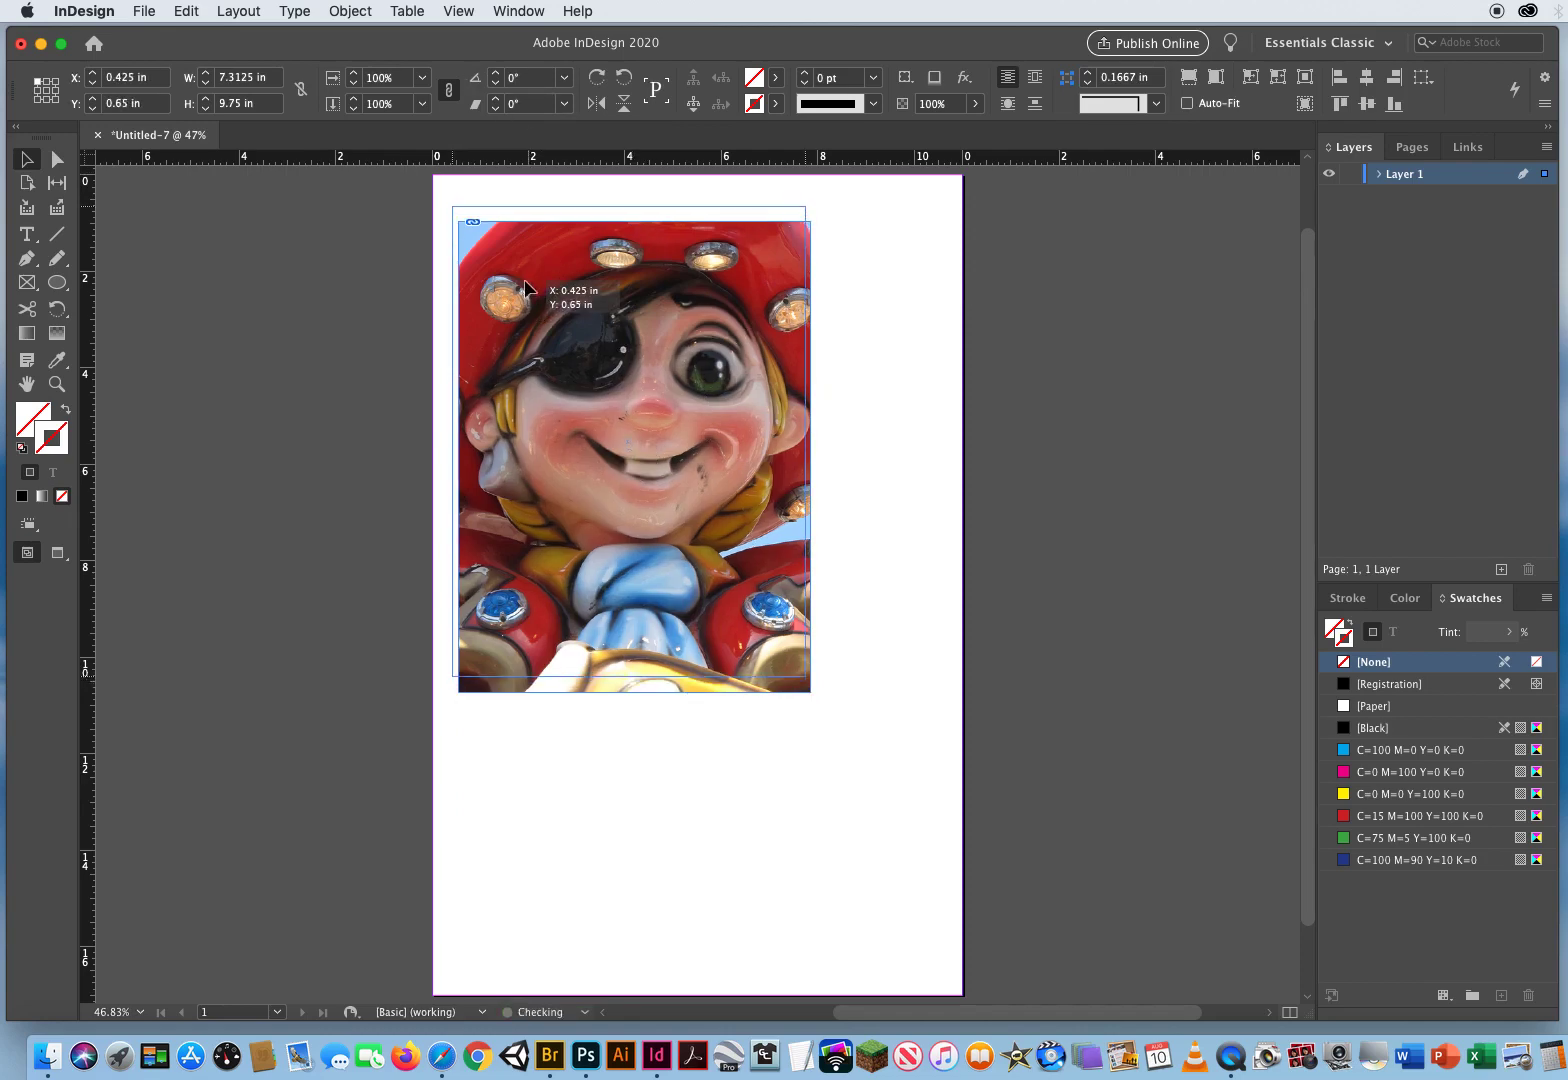
left_click_drag(530, 290, 521, 276)
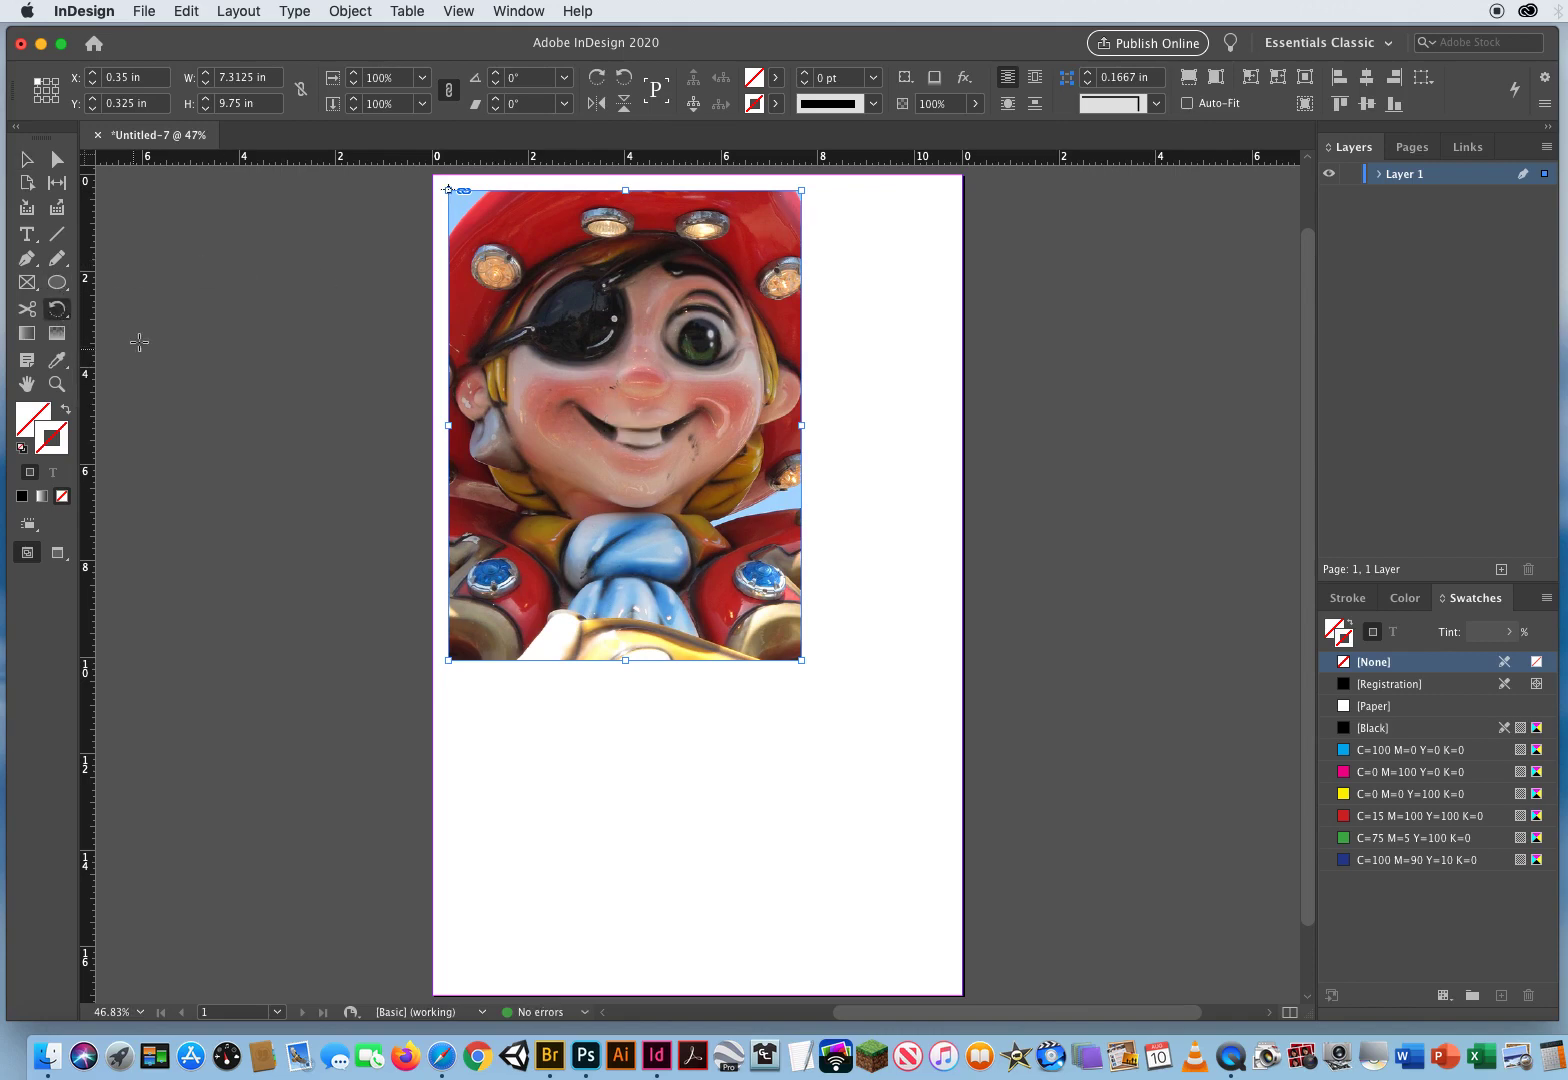
mouse_move(648, 432)
type("-17")
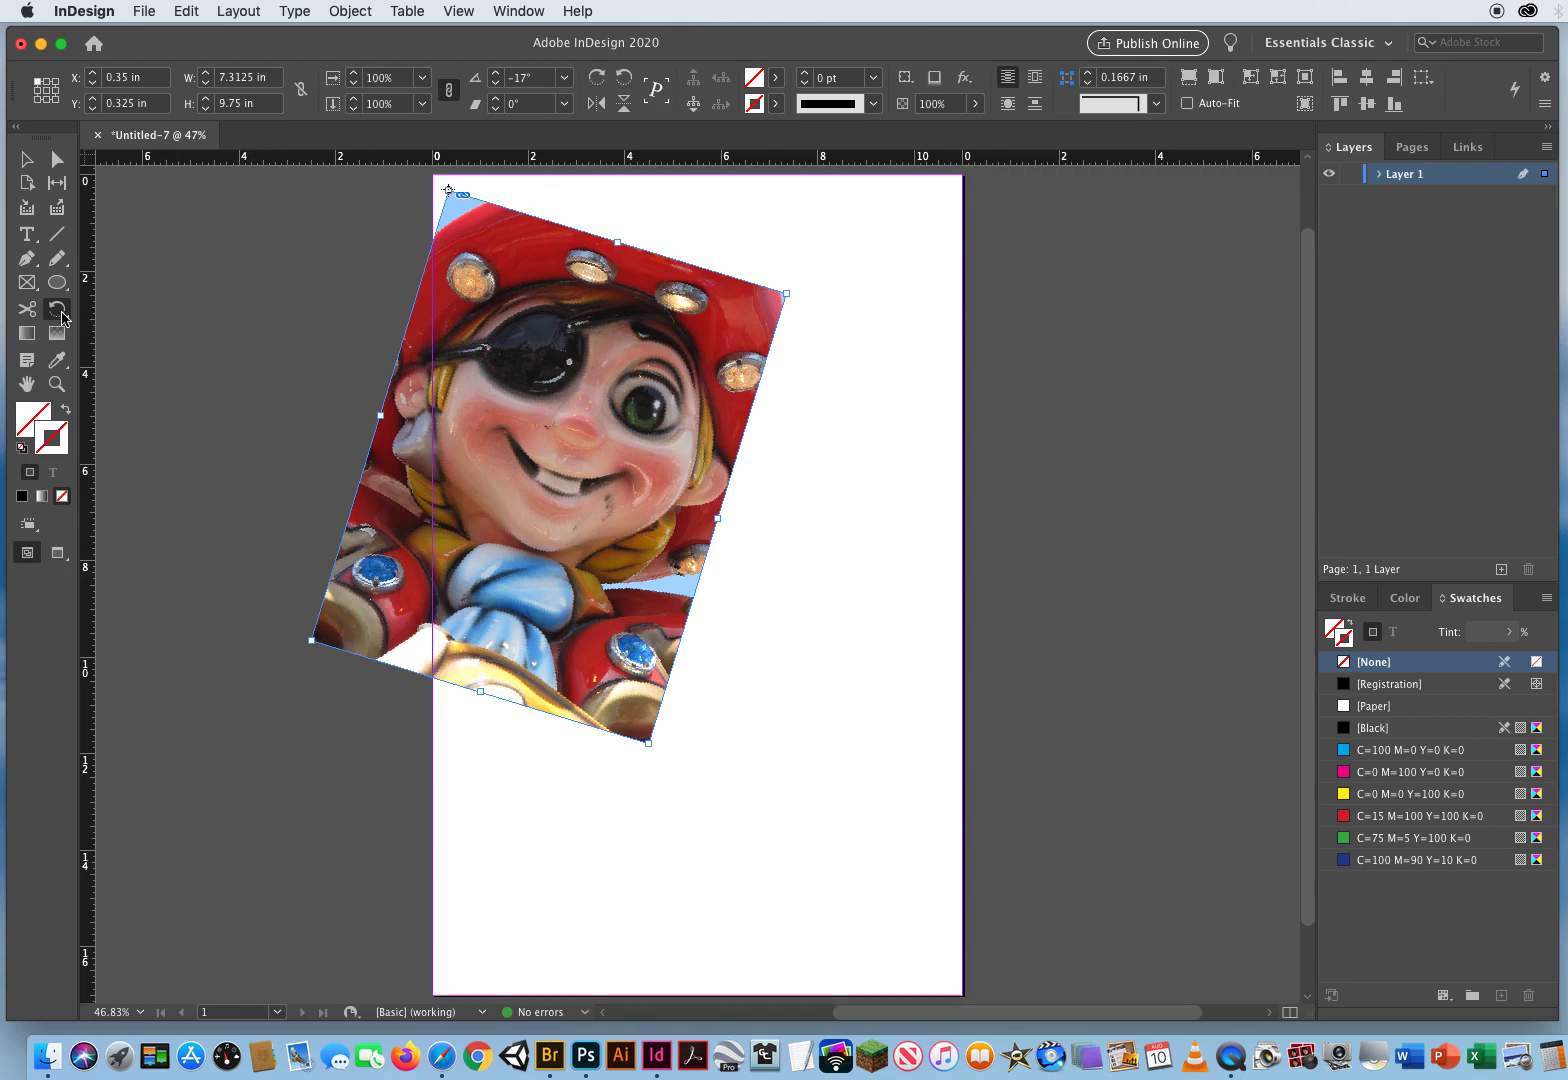
Step: Switch to the Free Transform Tool from the transform tools flyout
left_click(57, 309)
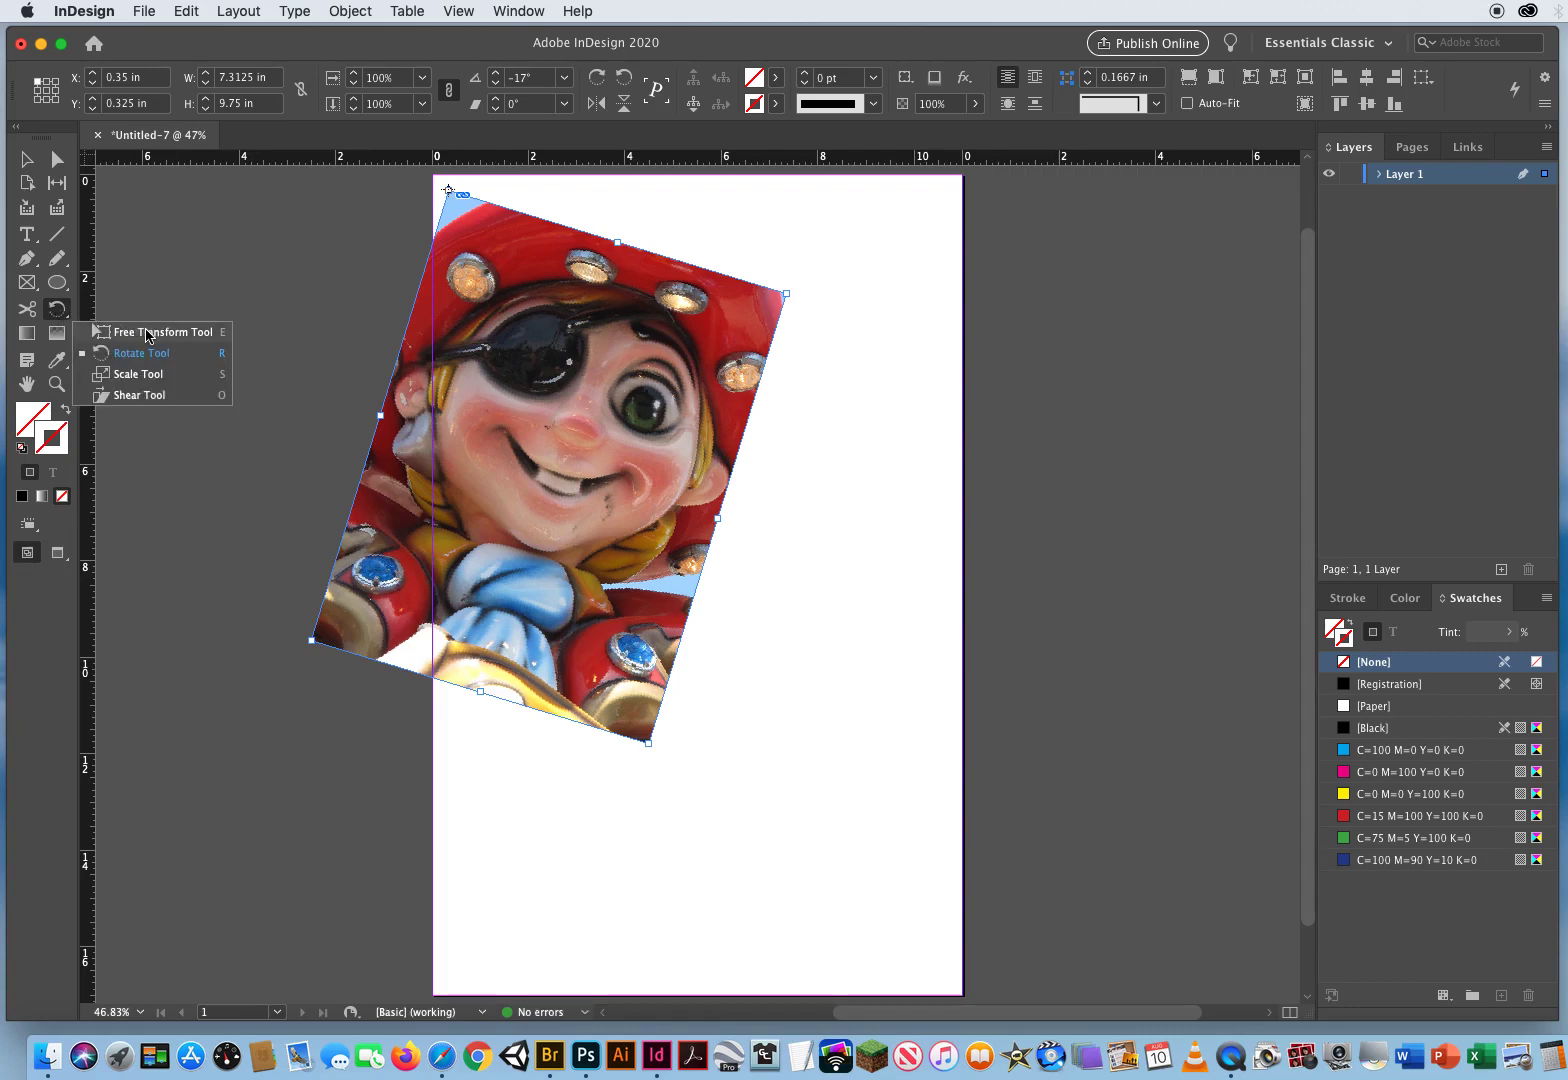
left_click(160, 331)
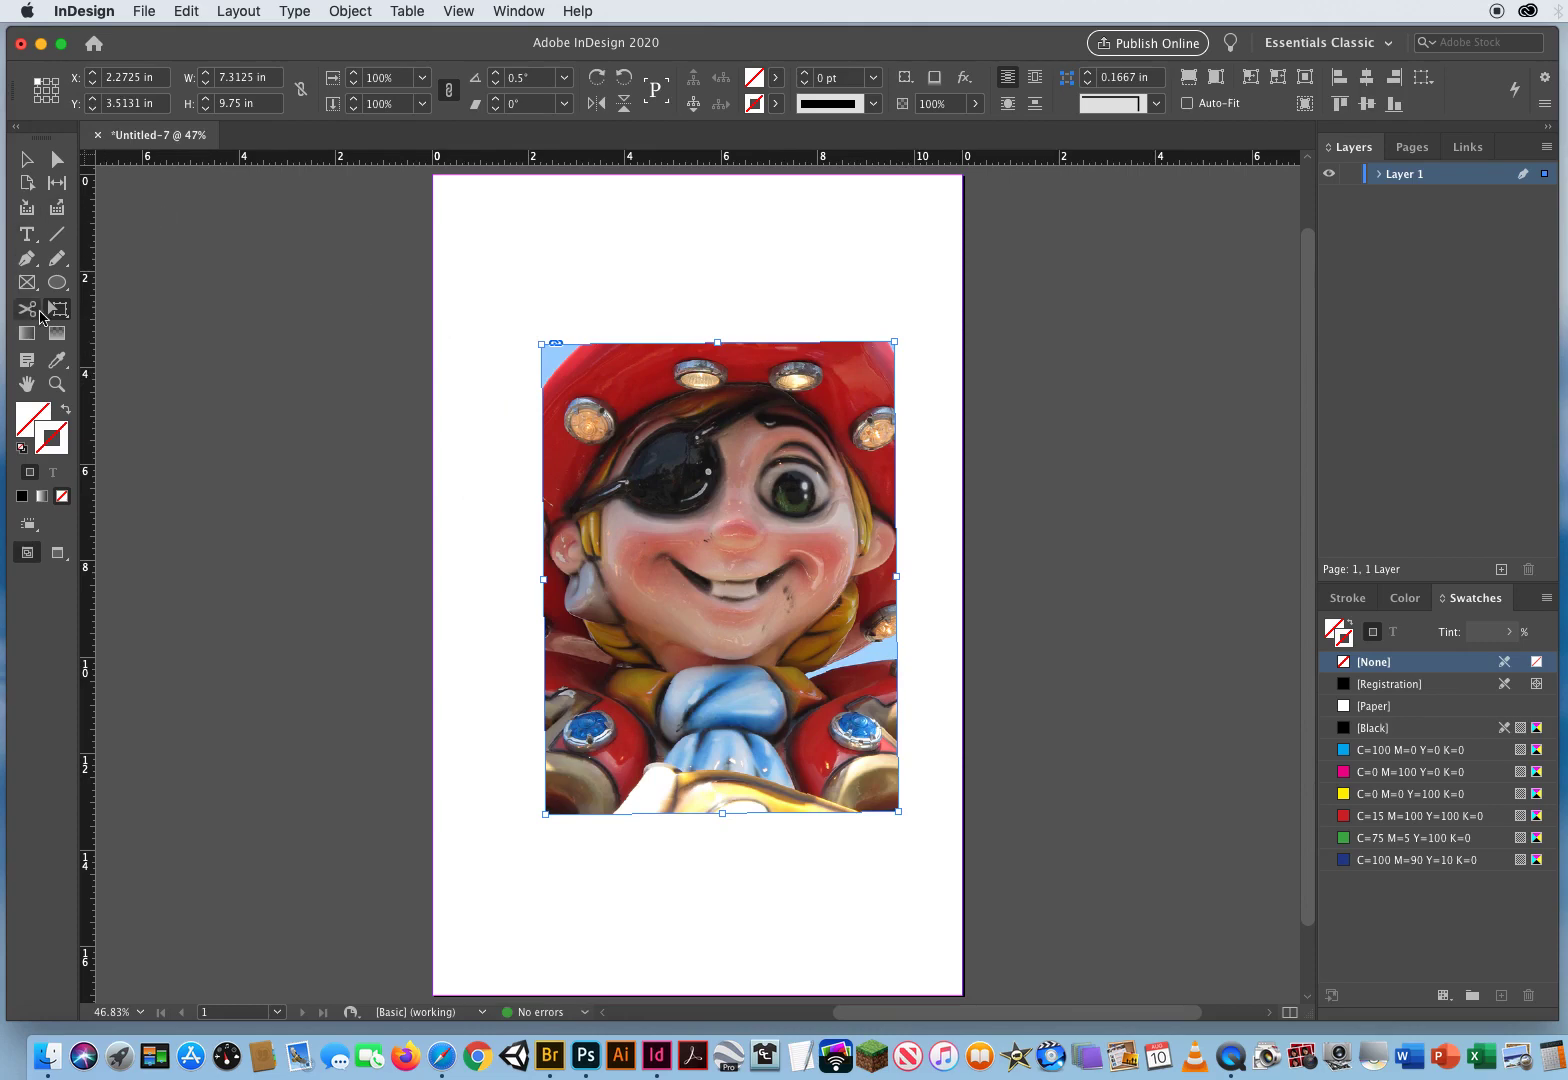
Step: Check the angle in the Rotate dialog and set the photo exactly upright at 0°
left_click(27, 308)
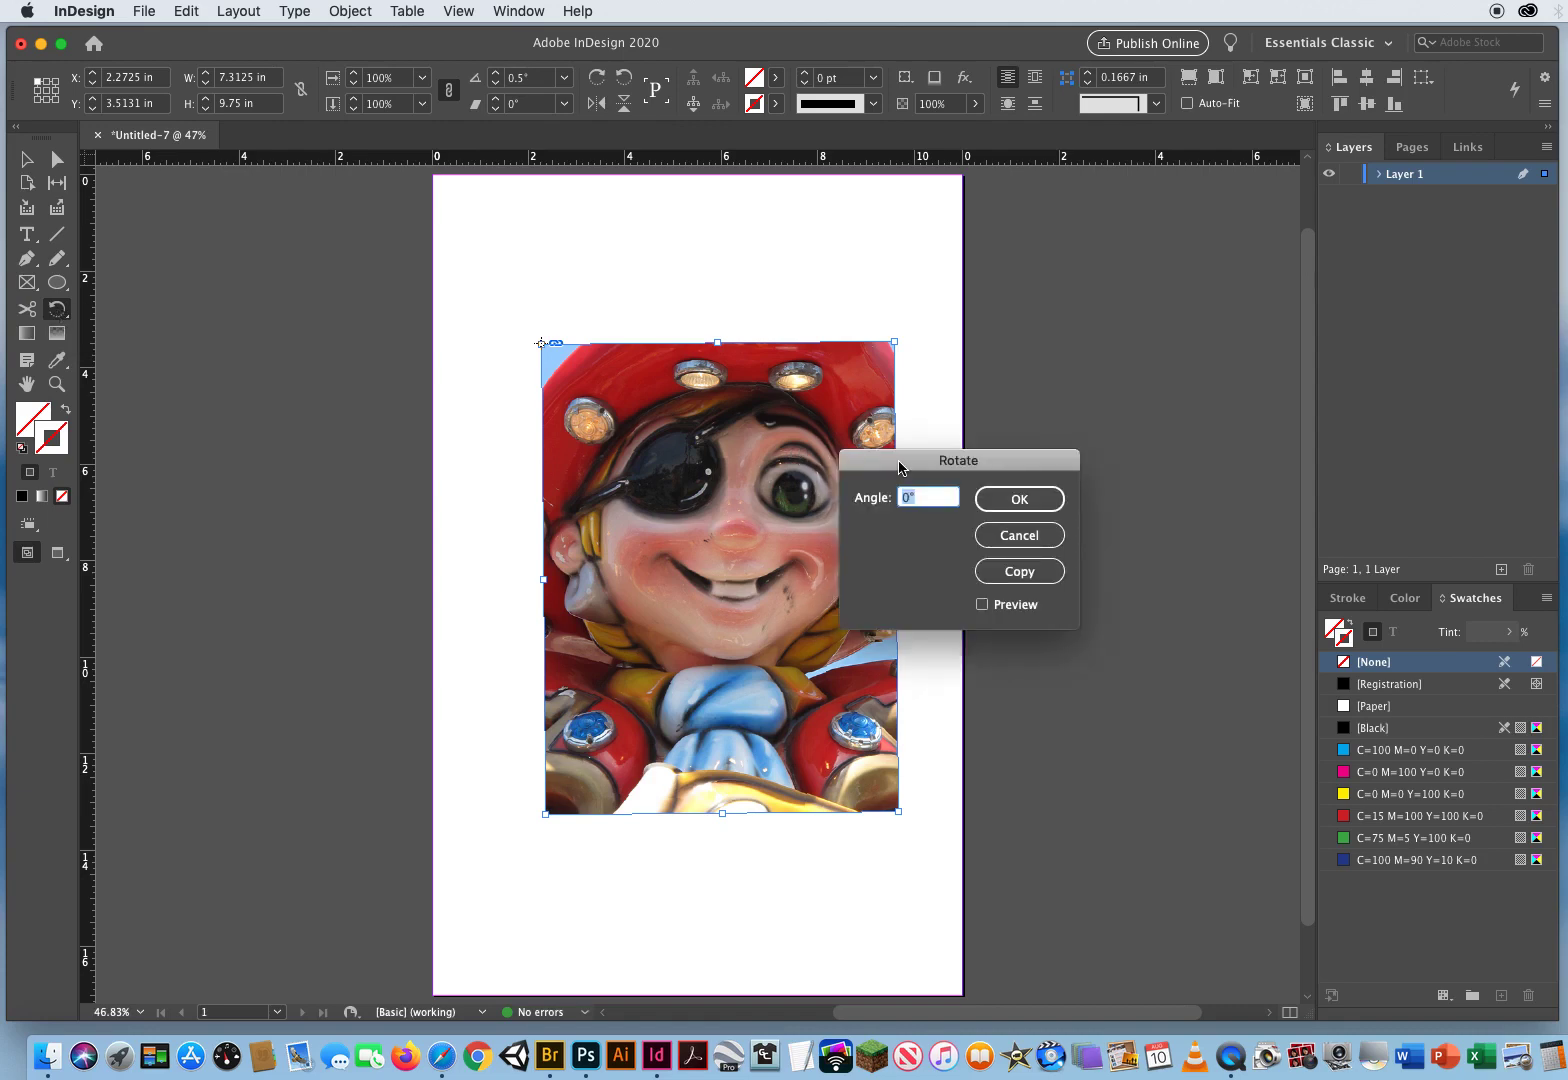
left_click_drag(957, 460, 1054, 249)
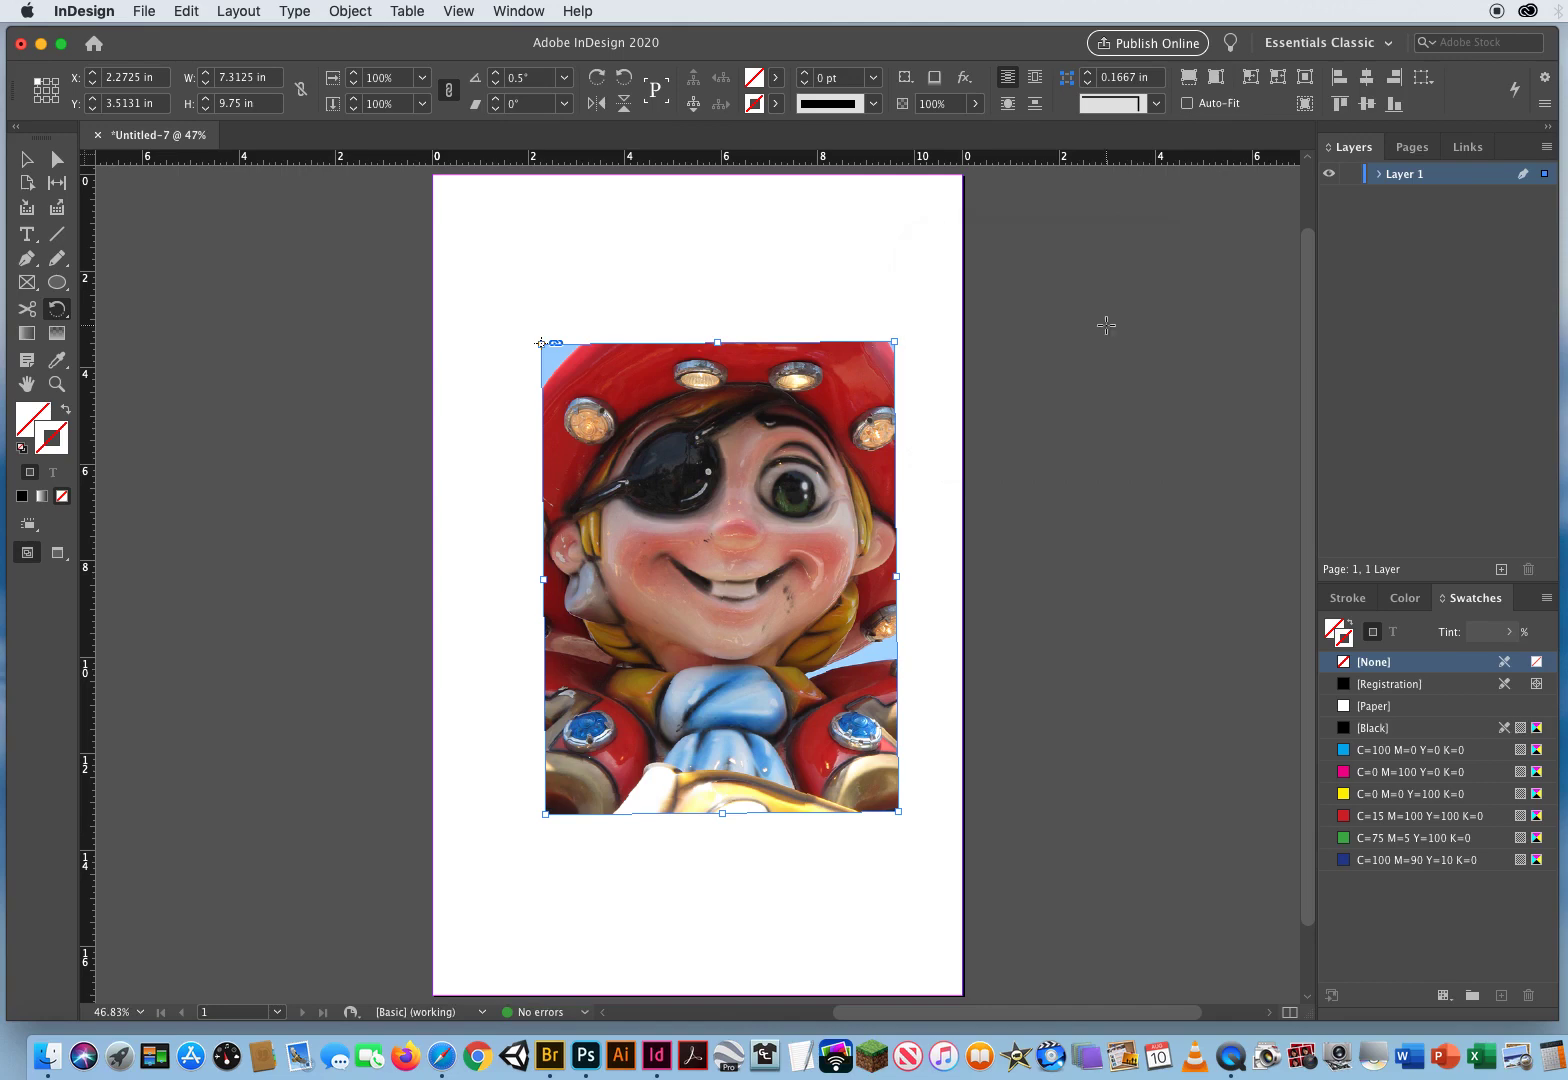
left_click(528, 78)
type("0")
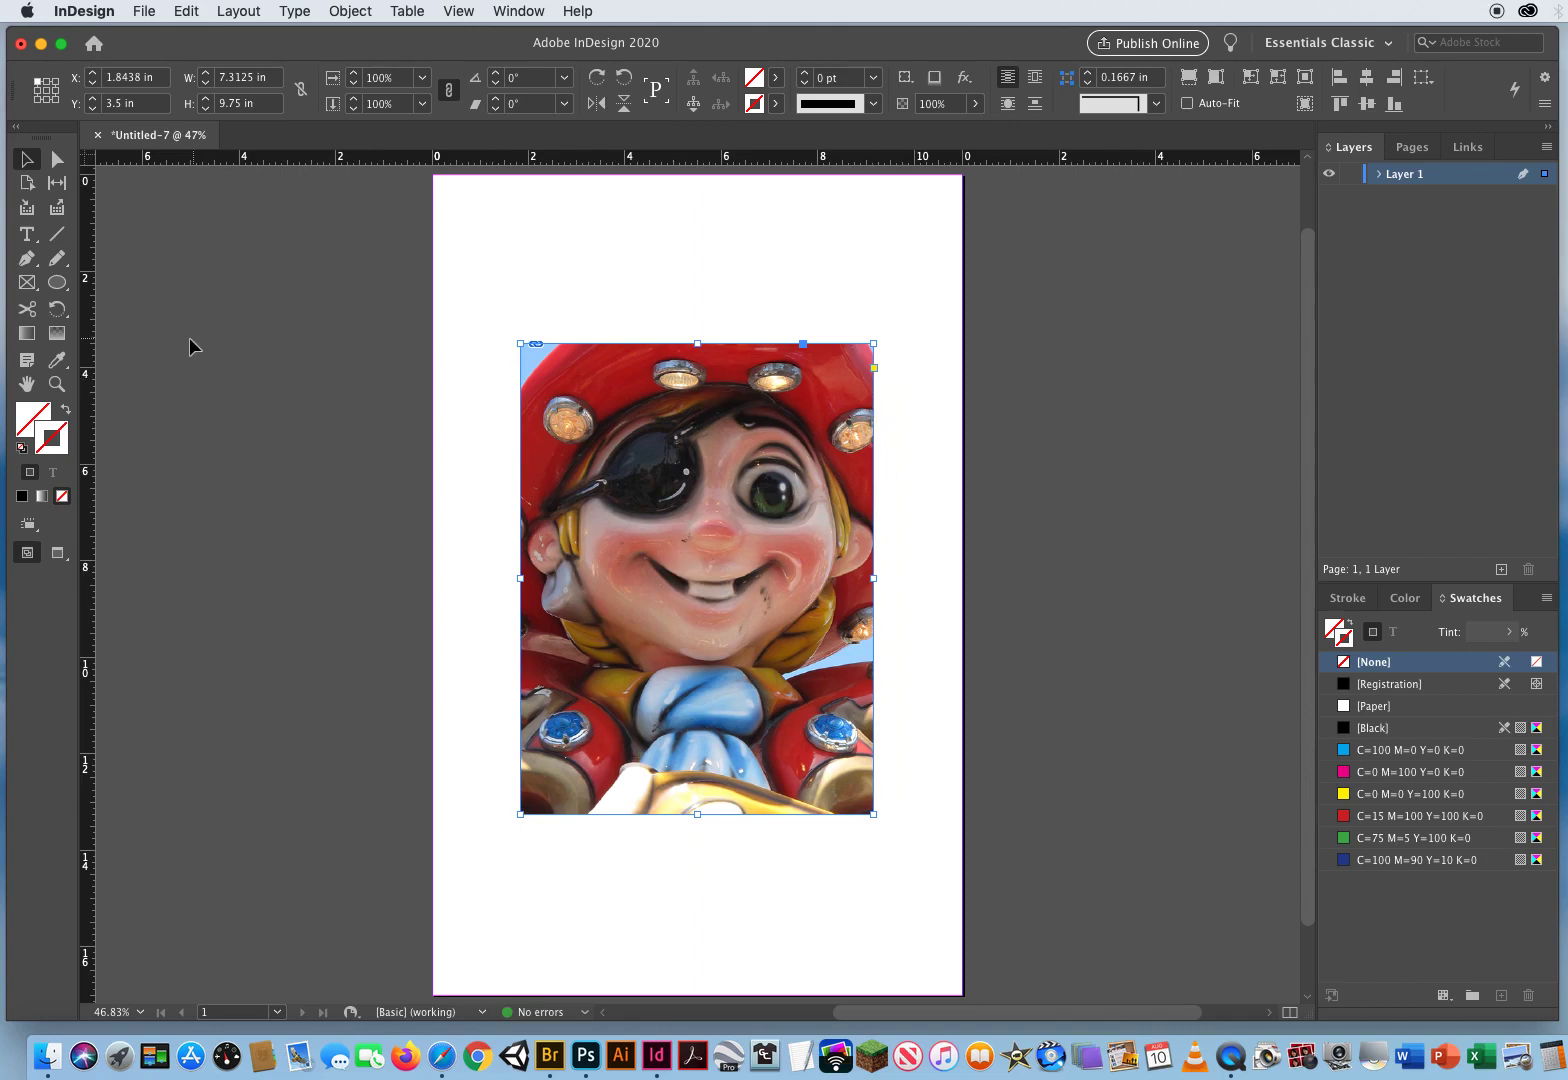
Step: Rotate the photo to 20°, reset it to 0° and nudge it toward the page centre
left_click(26, 309)
type("11.25")
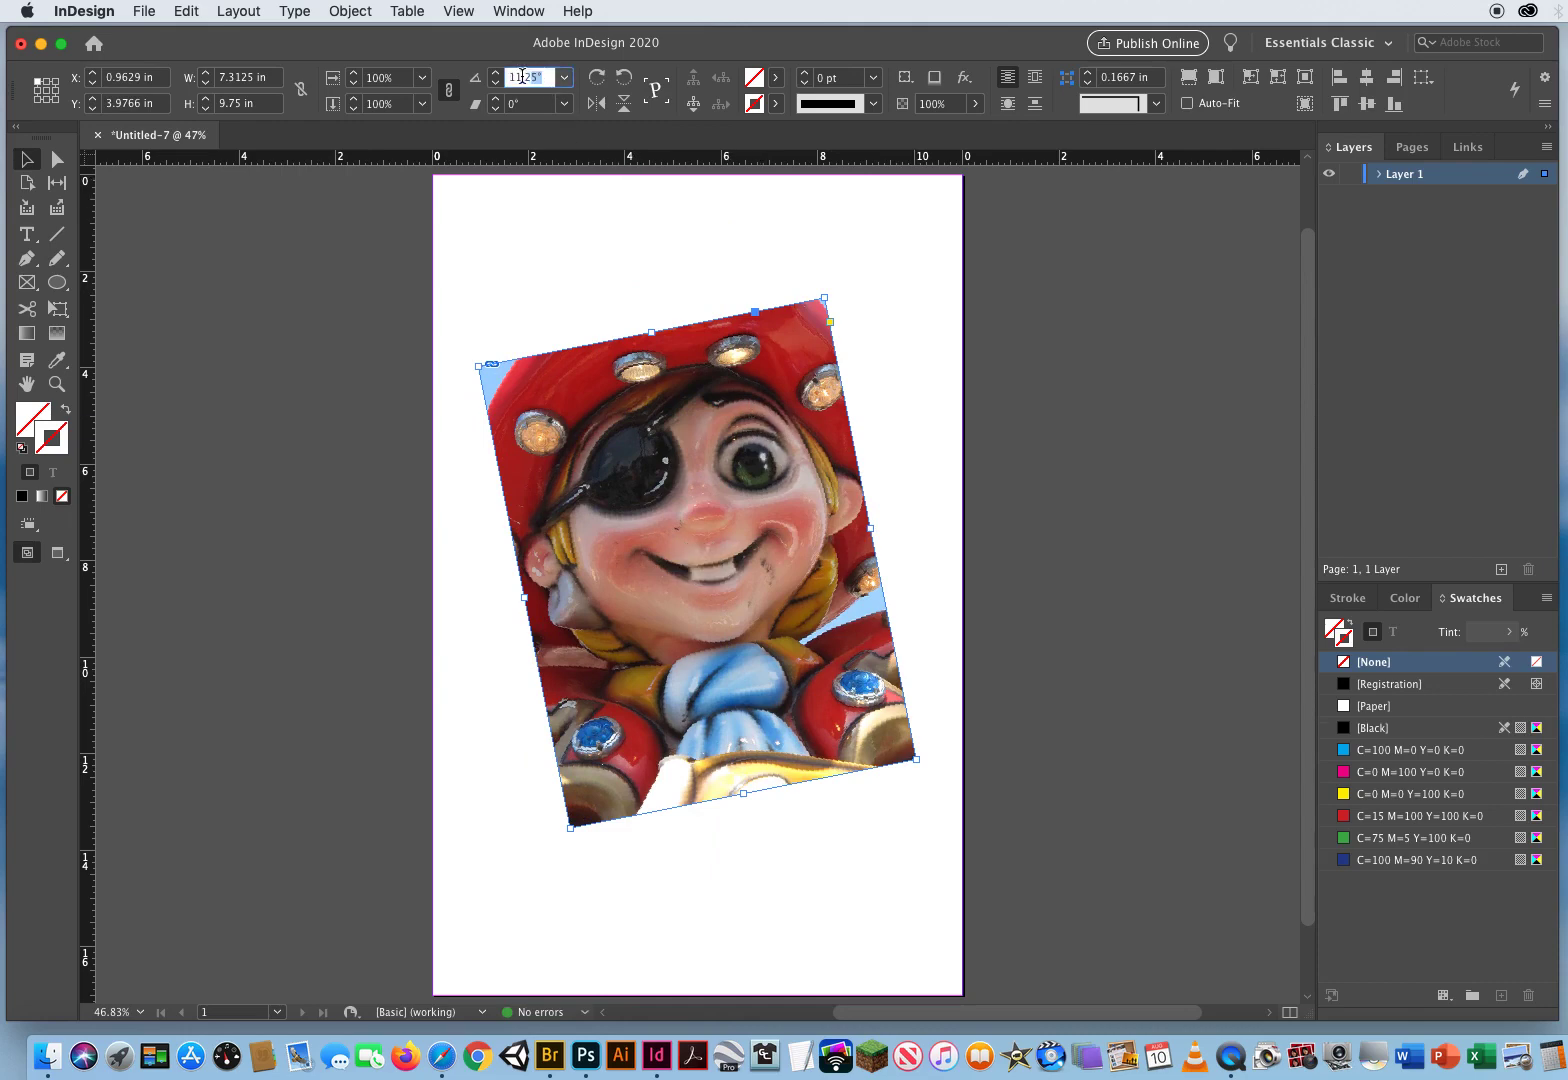
type("20°")
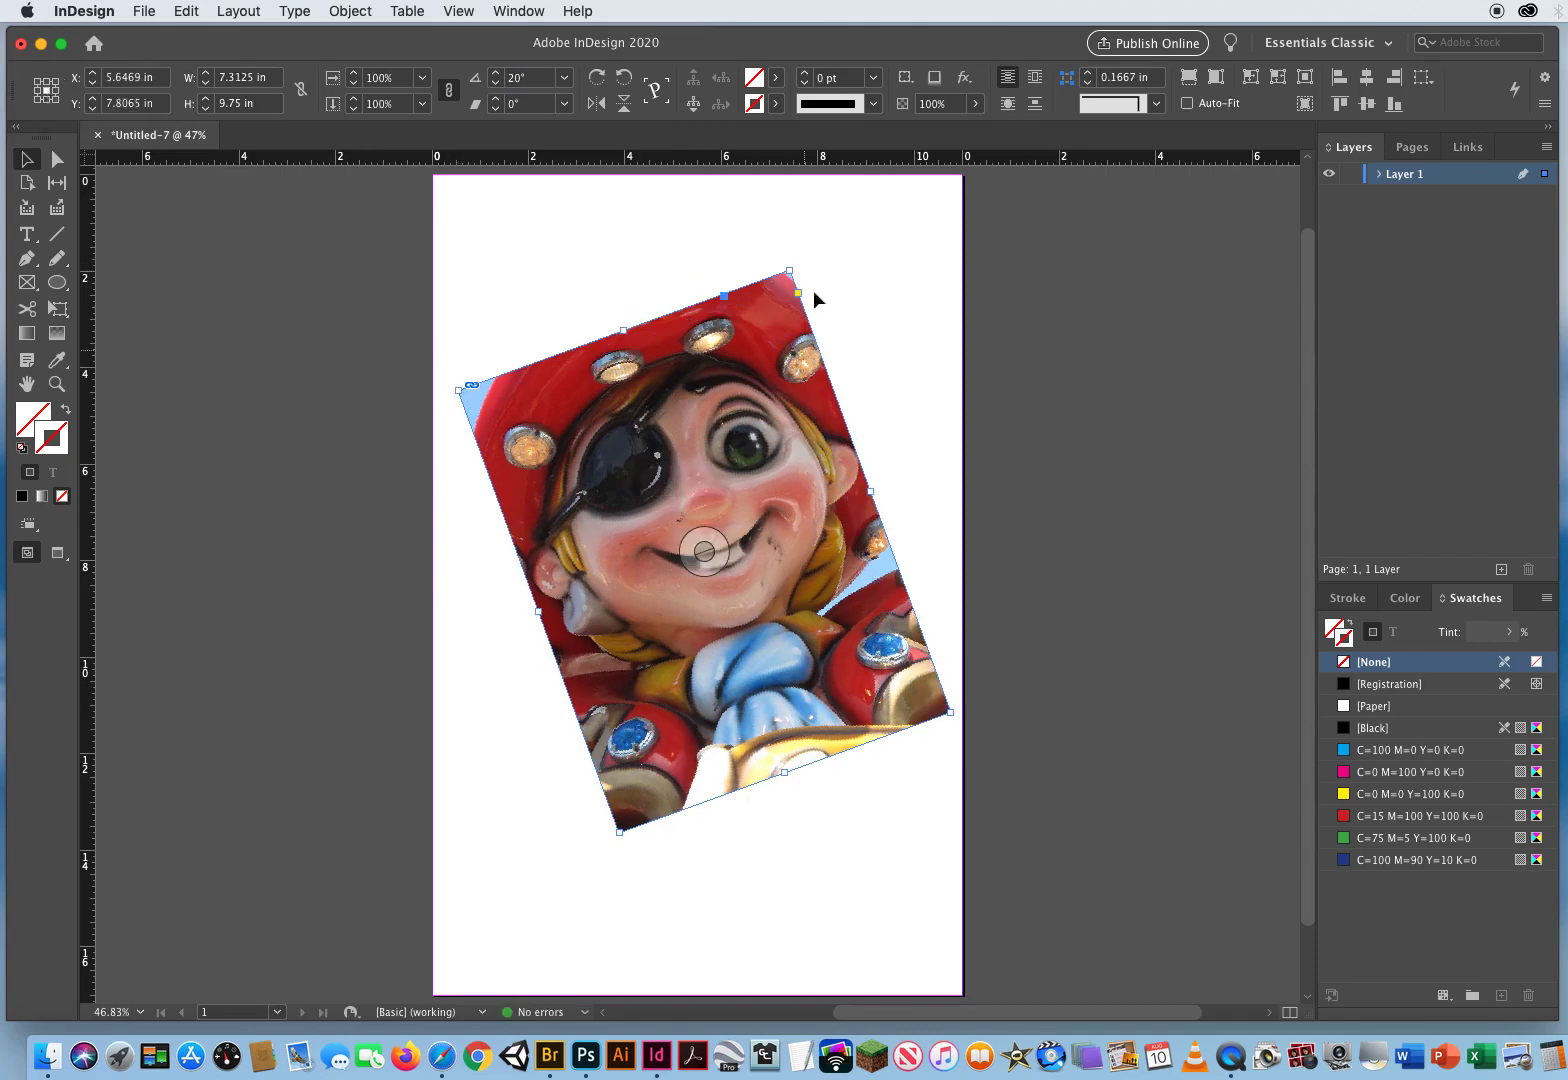
left_click(531, 77)
type("0")
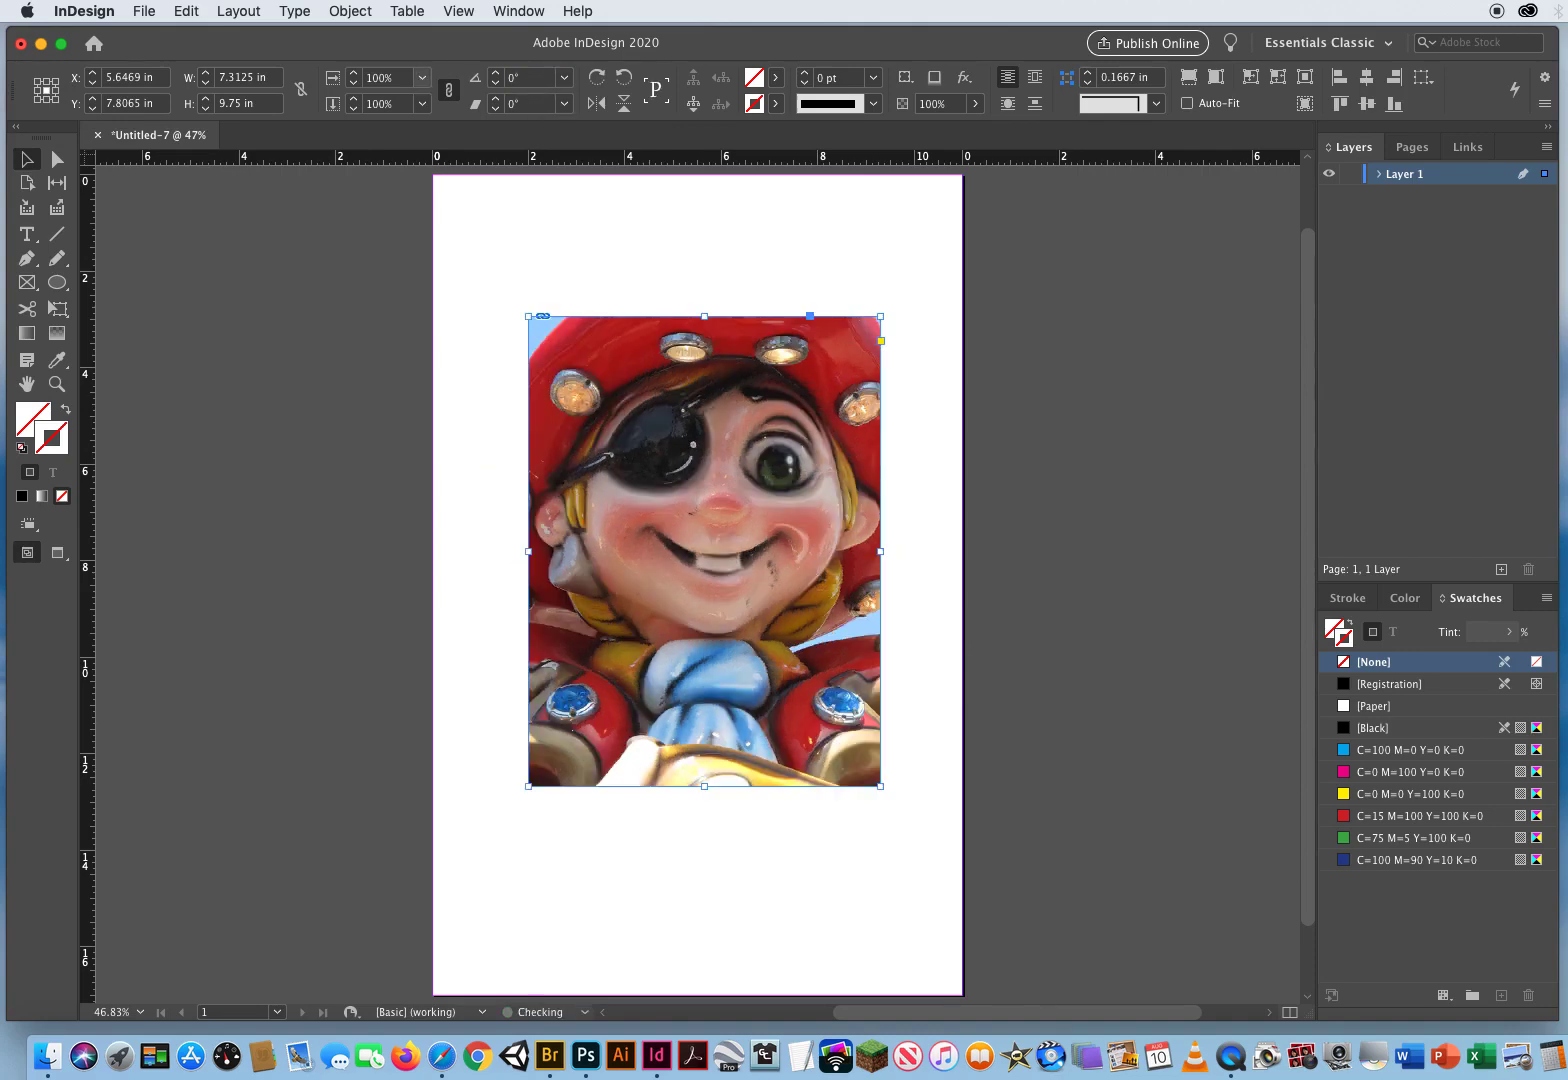
left_click_drag(703, 549, 692, 573)
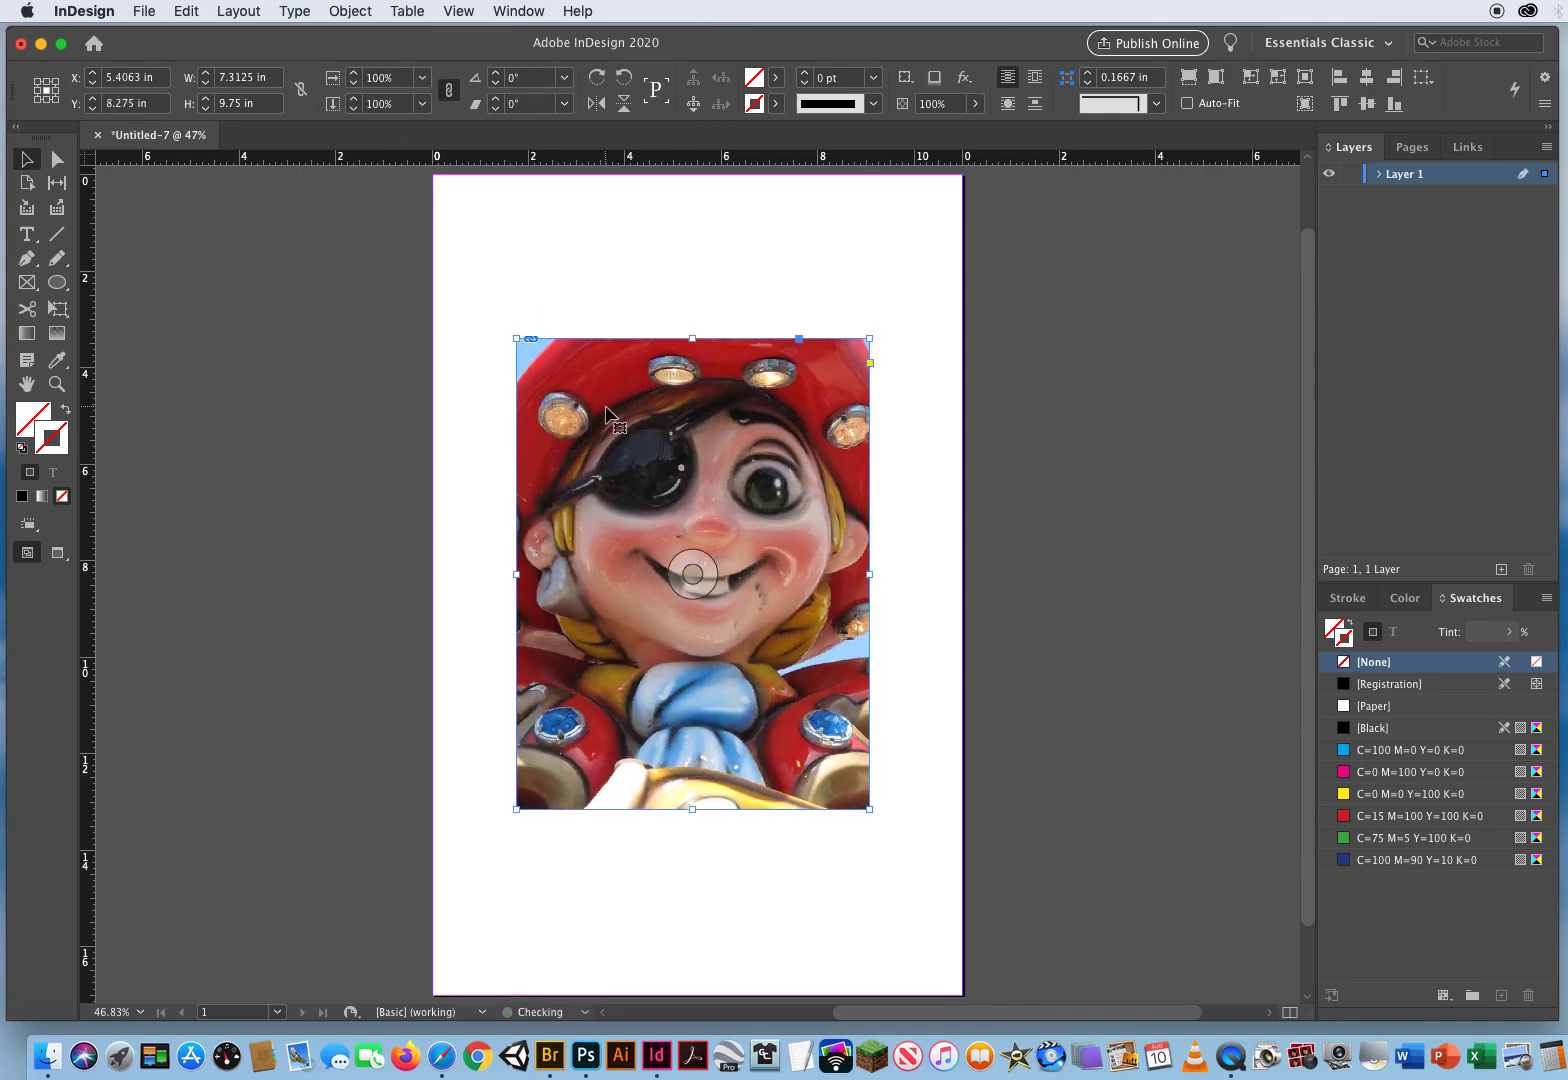